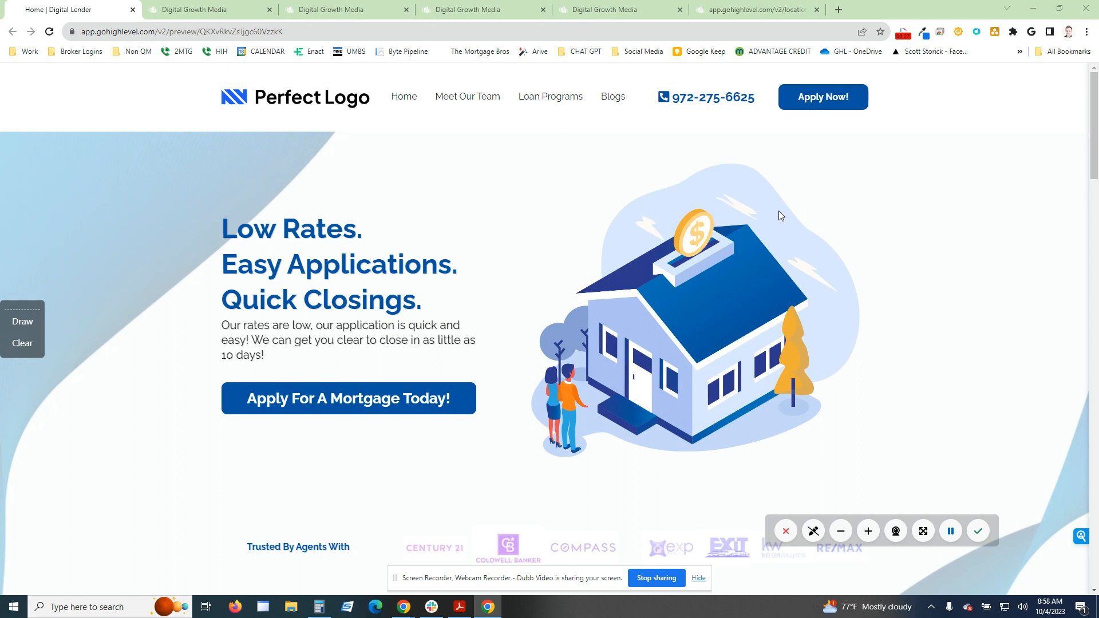
mouse_move(804, 203)
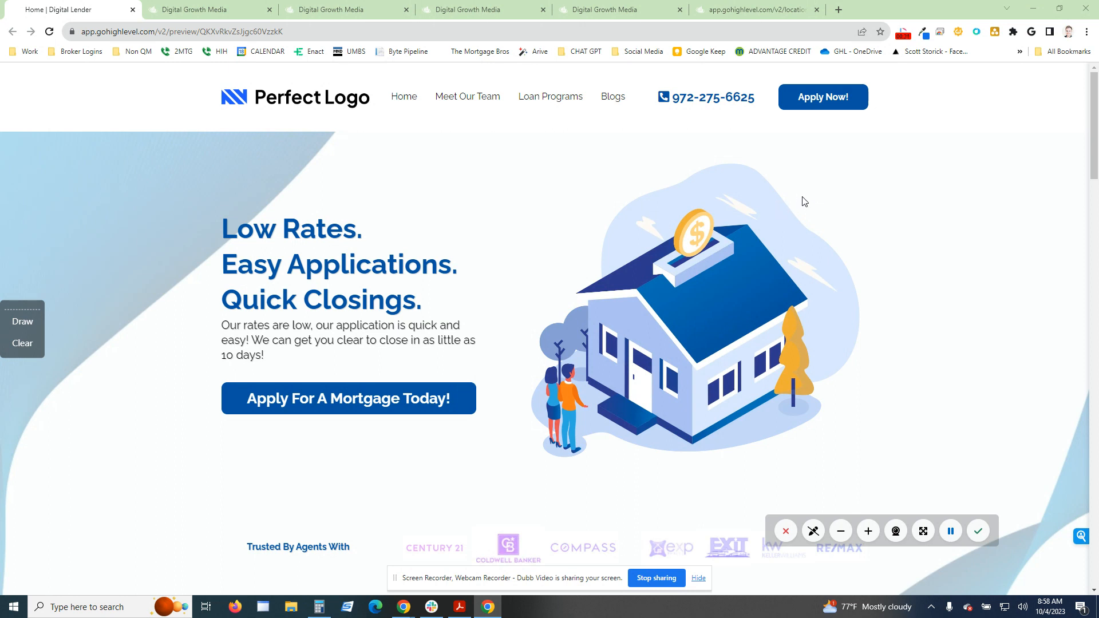
mouse_move(716, 306)
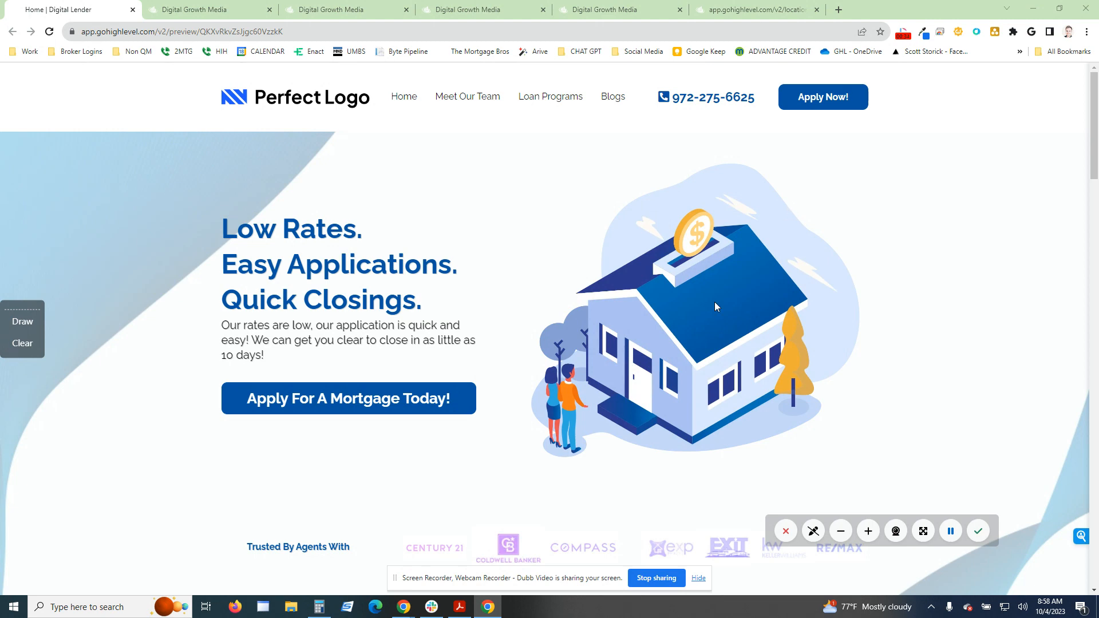
- Switch to the page builder and scroll down through the mortgage homepage sections
scroll(down, 3)
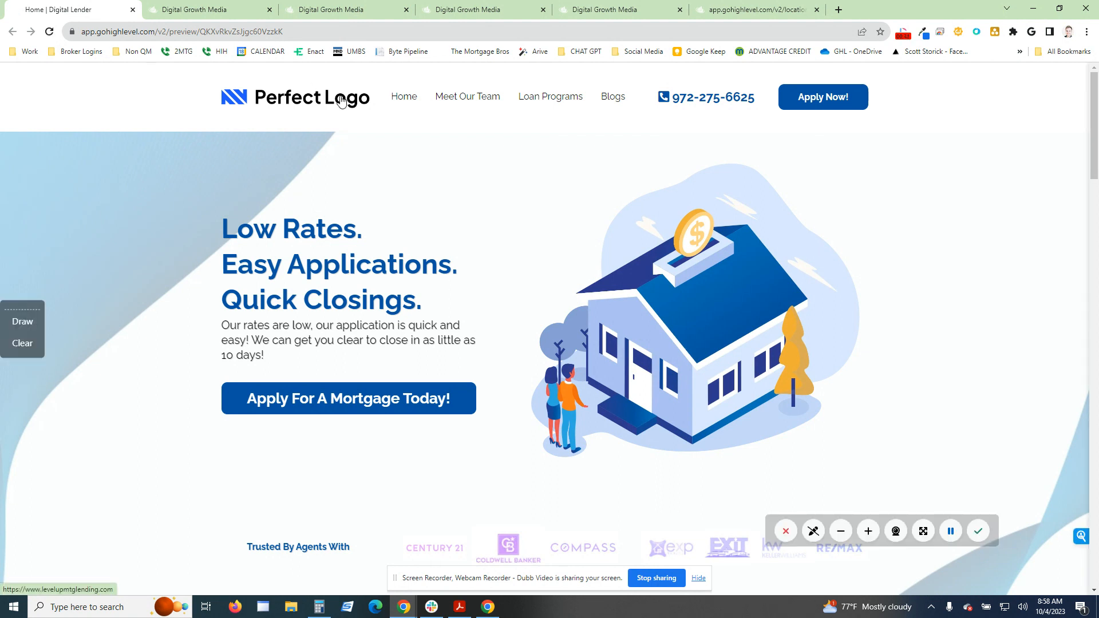
mouse_move(404, 97)
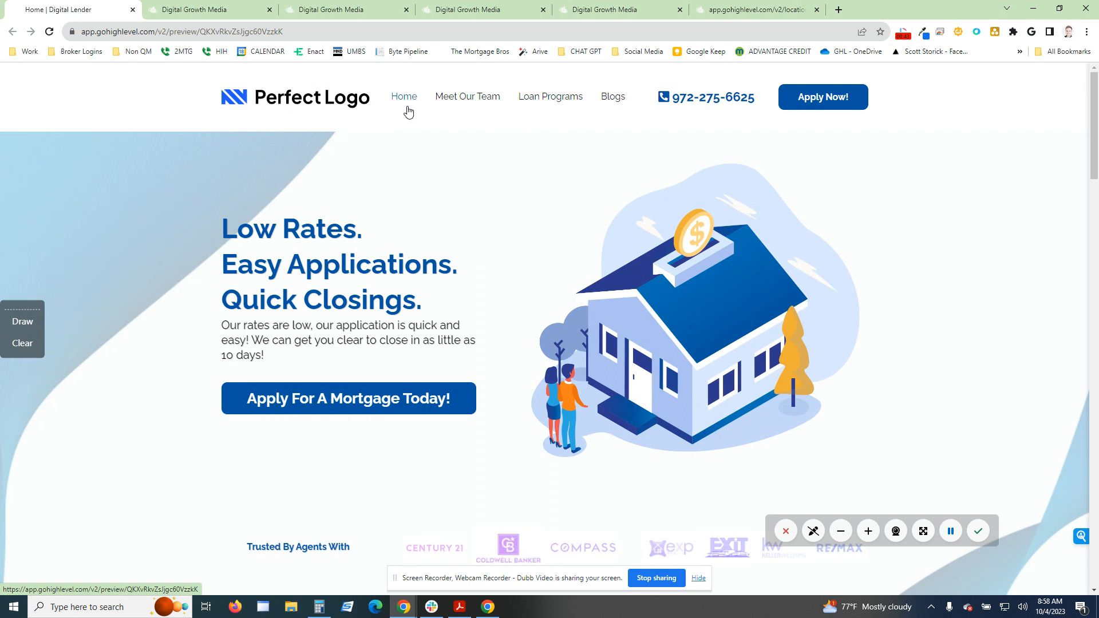
click(612, 97)
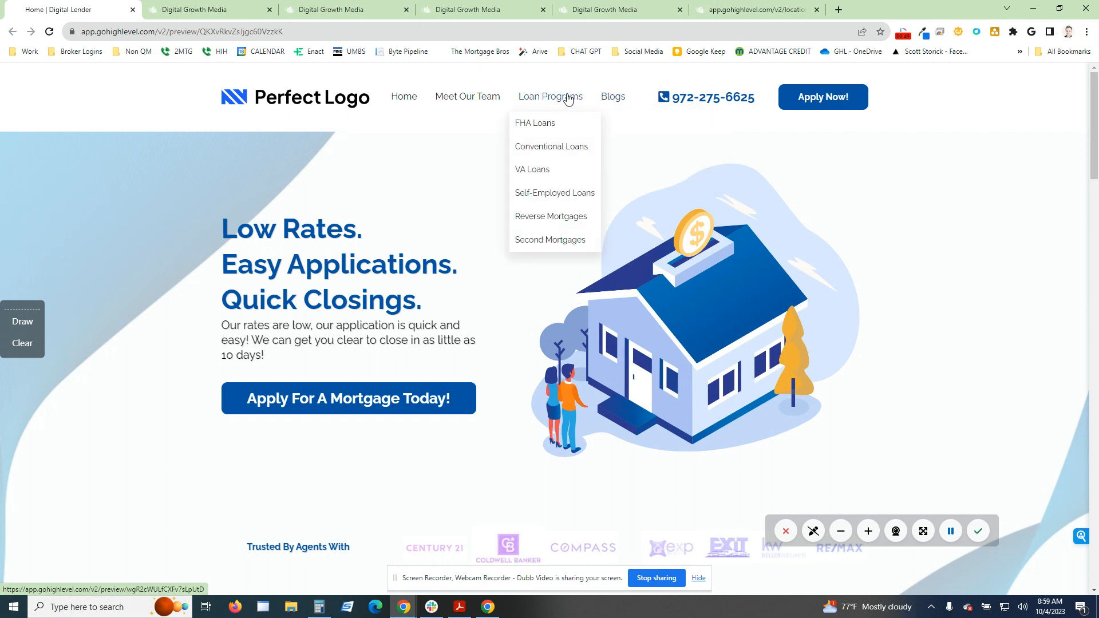
mouse_move(467, 96)
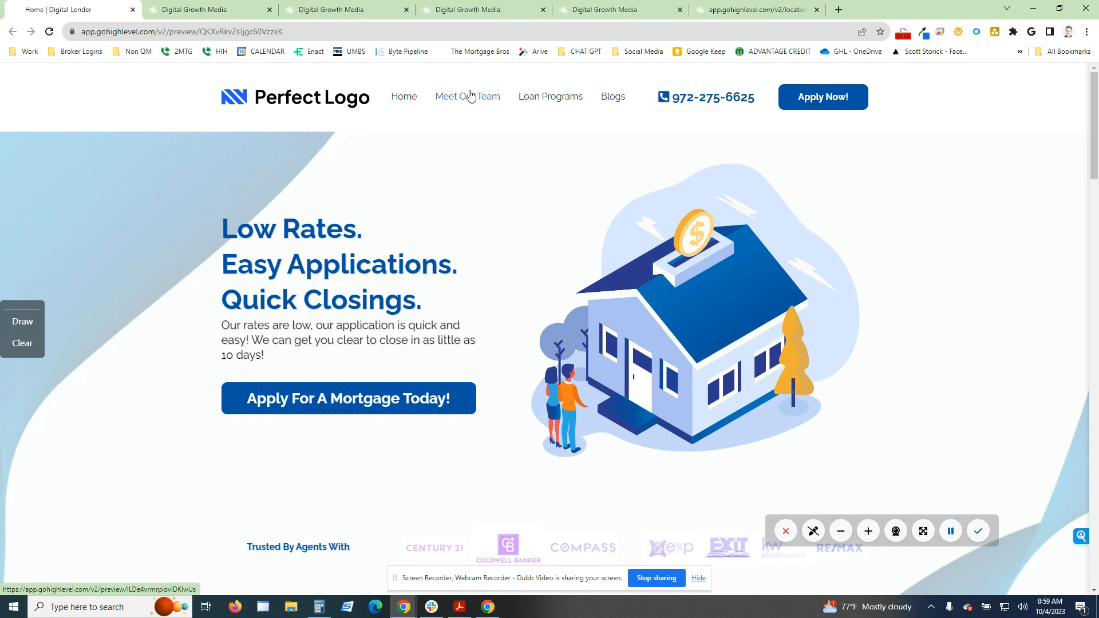
mouse_move(477, 102)
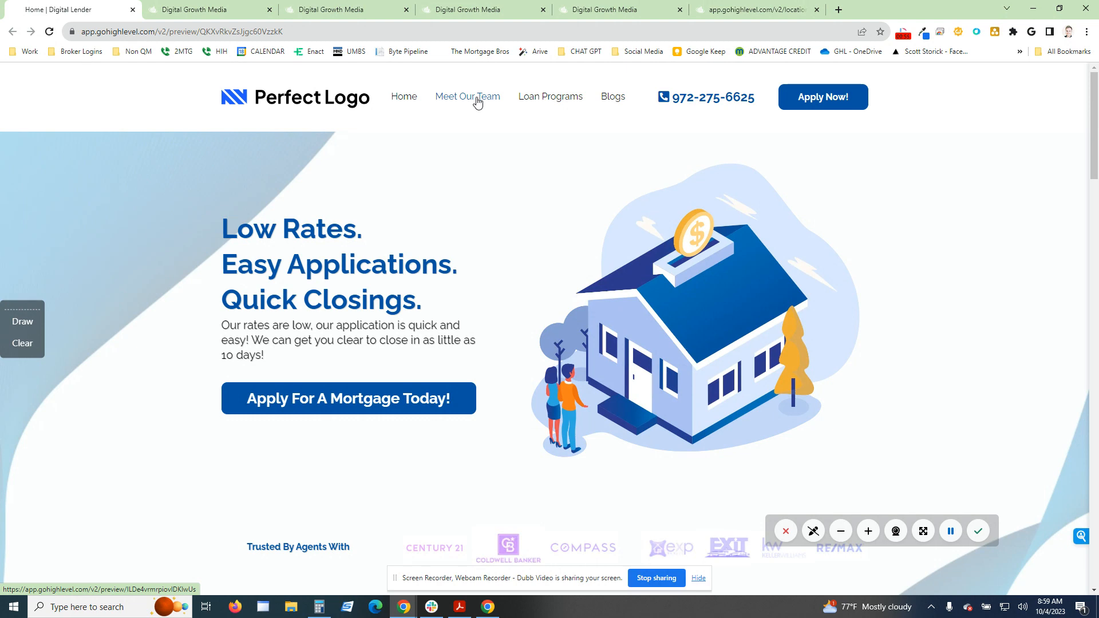
scroll(down, 3)
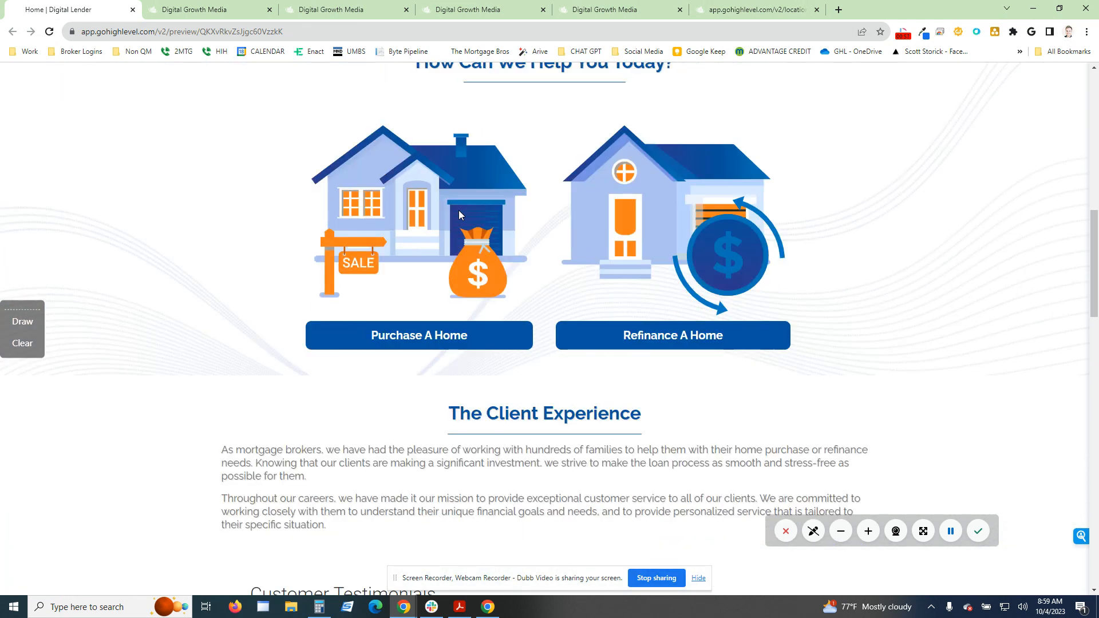
scroll(down, 3)
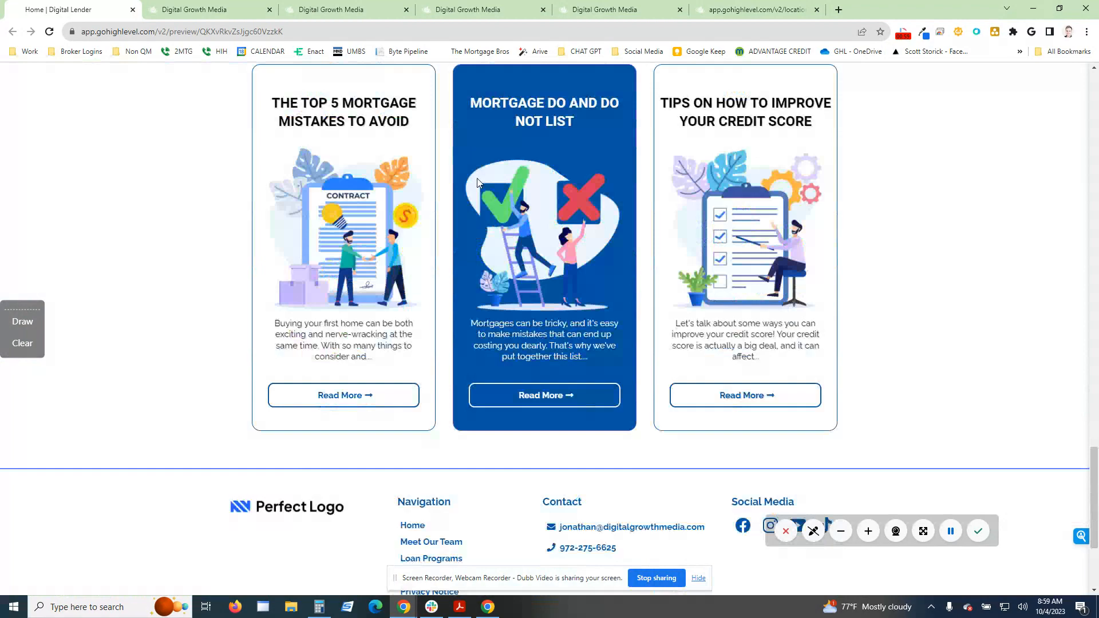
scroll(down, 3)
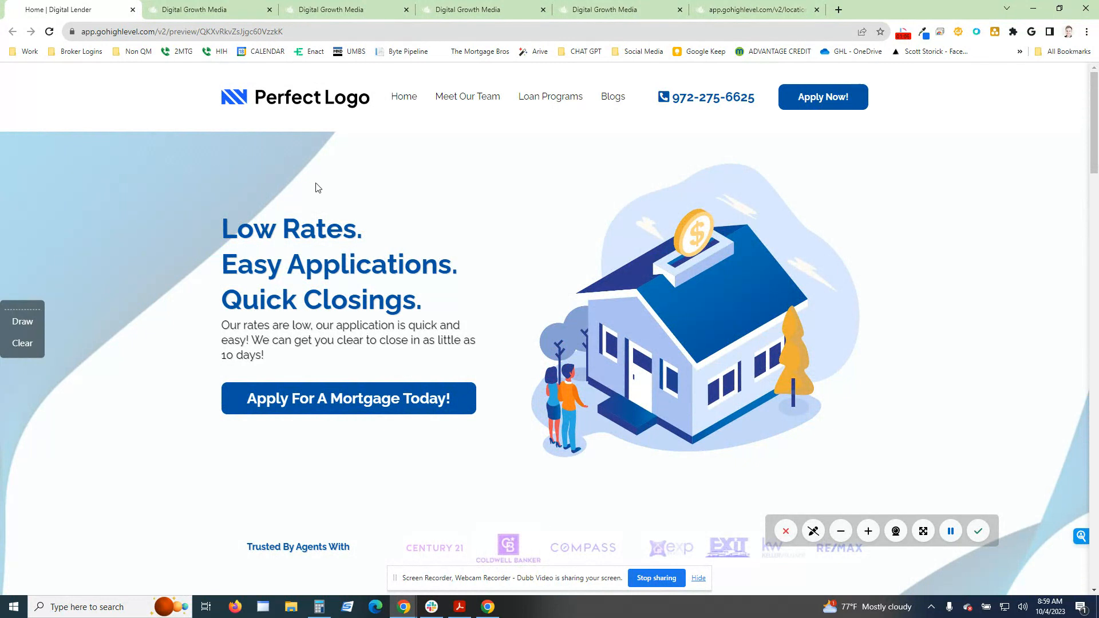
mouse_move(313, 162)
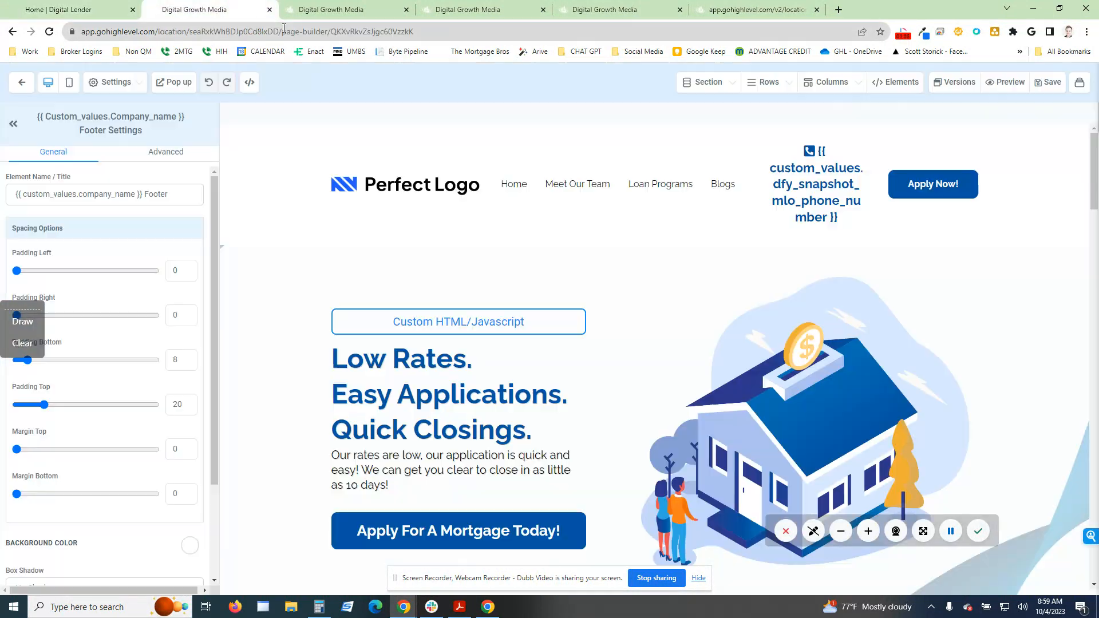
click(815, 175)
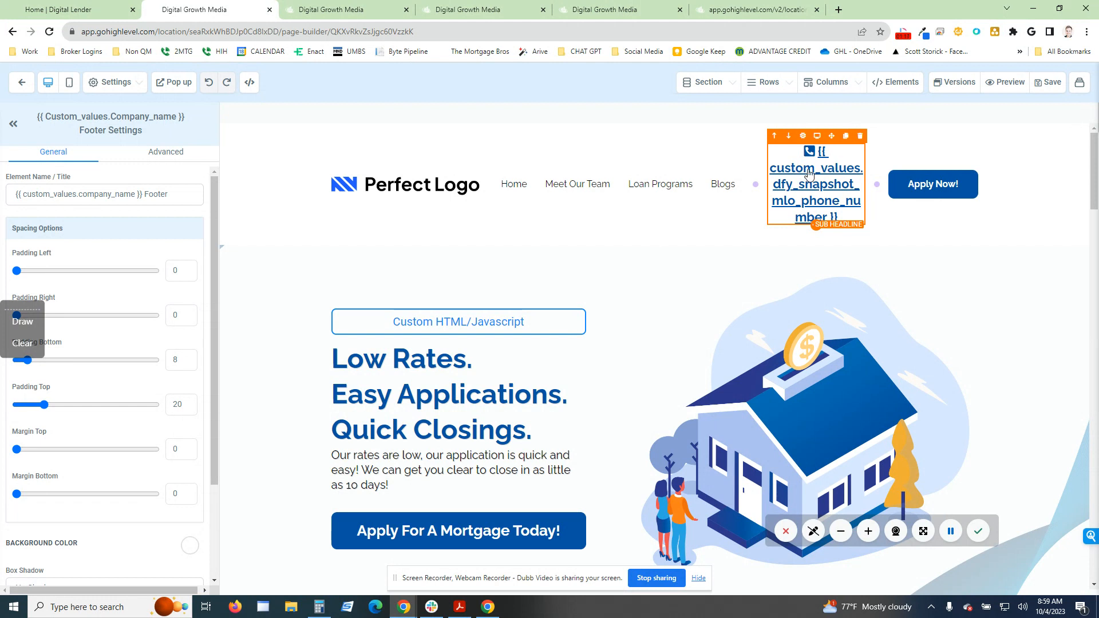
mouse_move(778, 172)
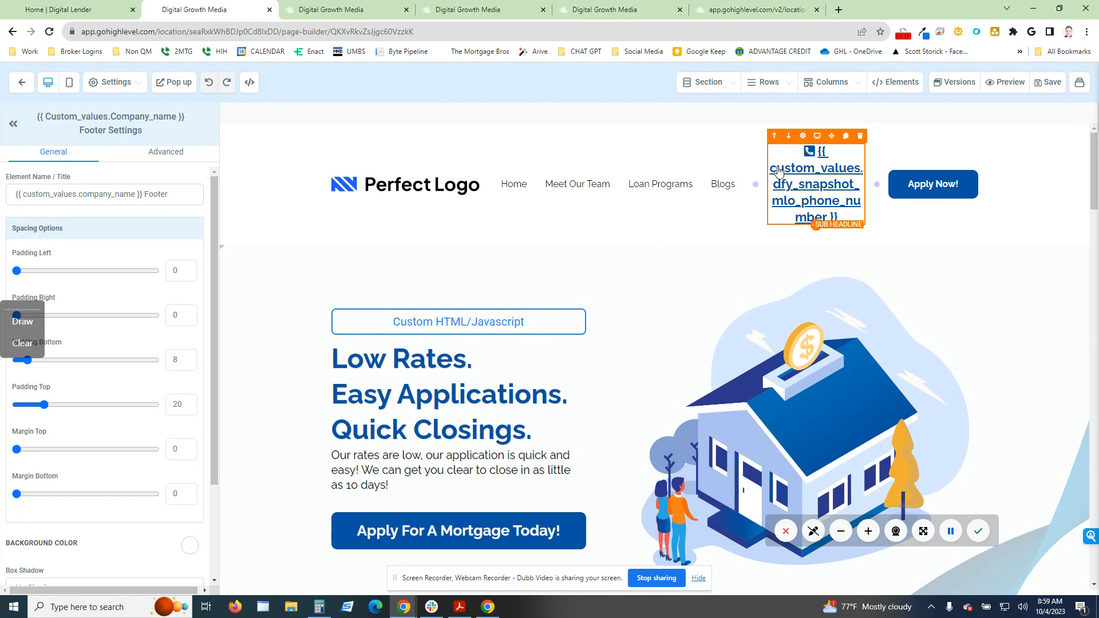
- Open and close the page Settings menu, then scroll on to the footer
click(113, 81)
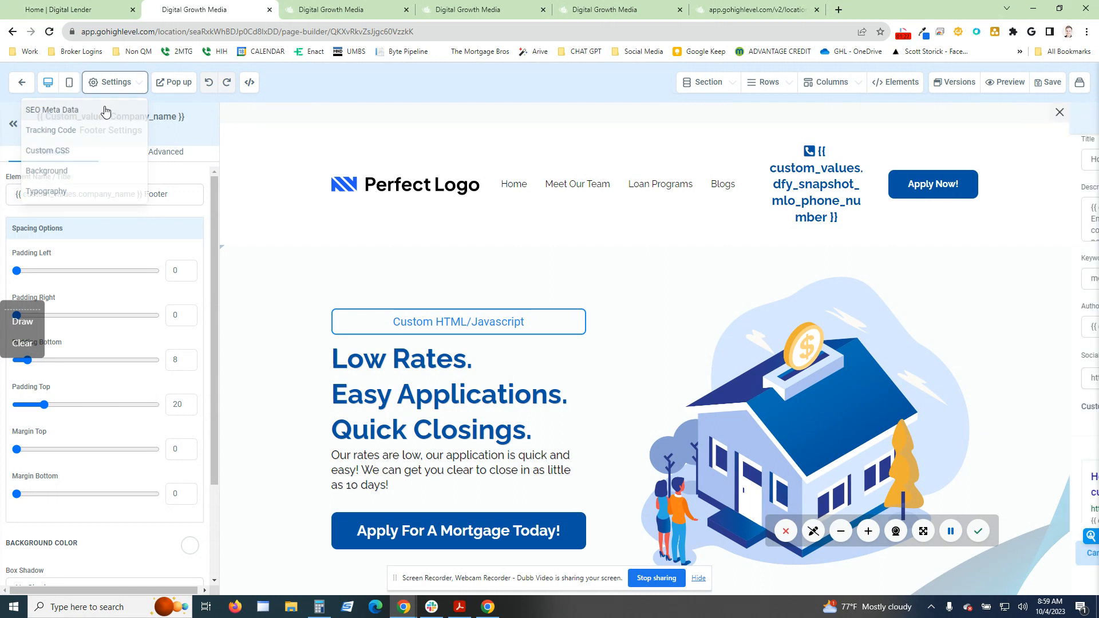
click(51, 109)
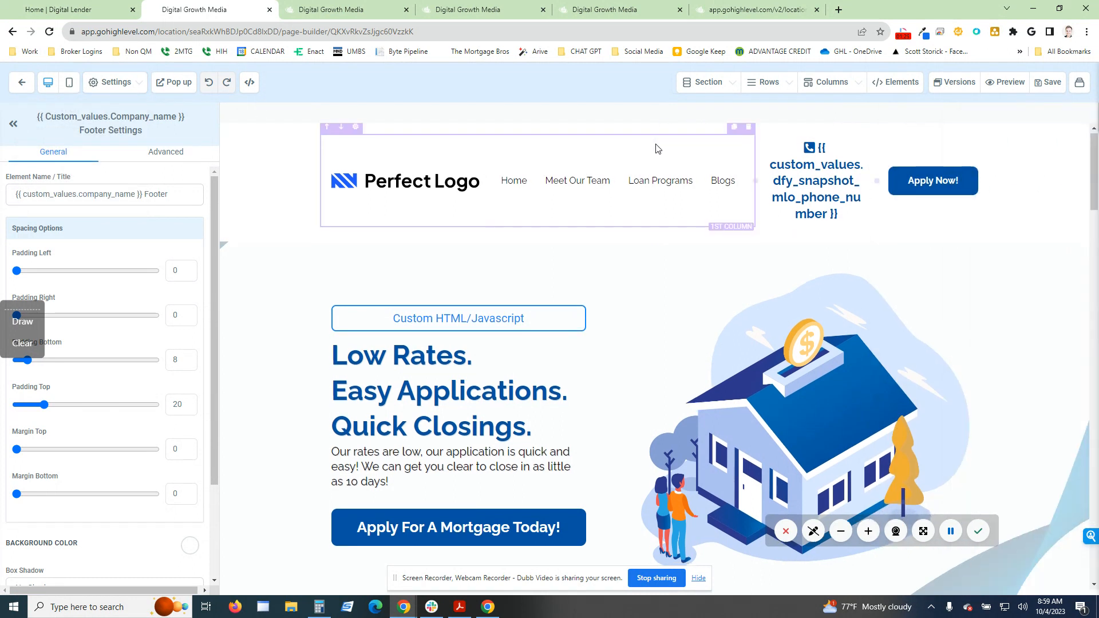
scroll(down, 3)
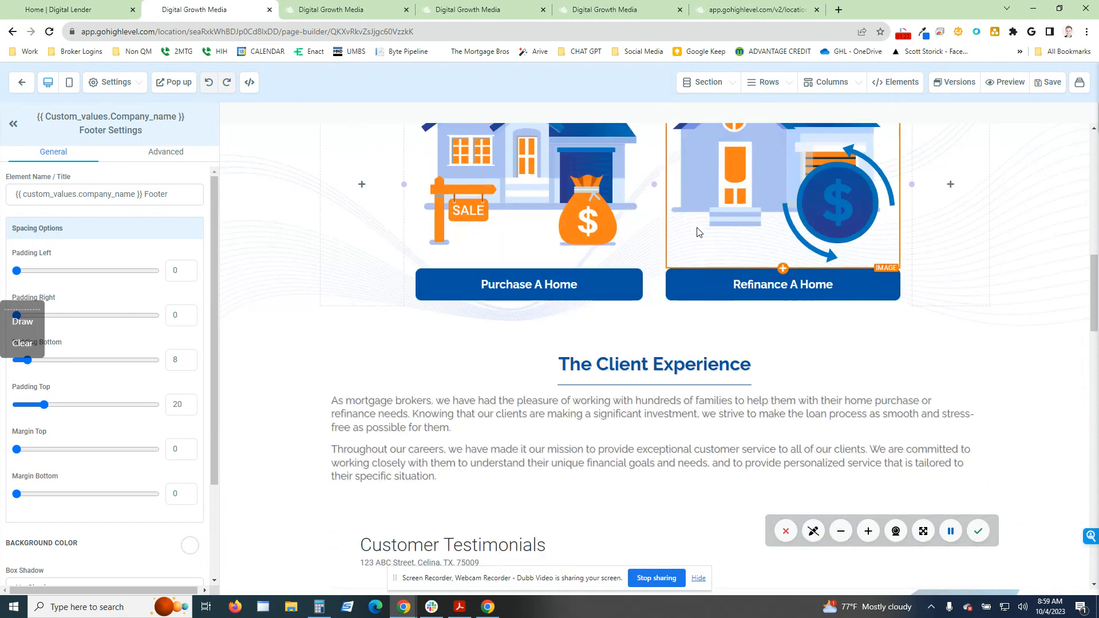
scroll(down, 3)
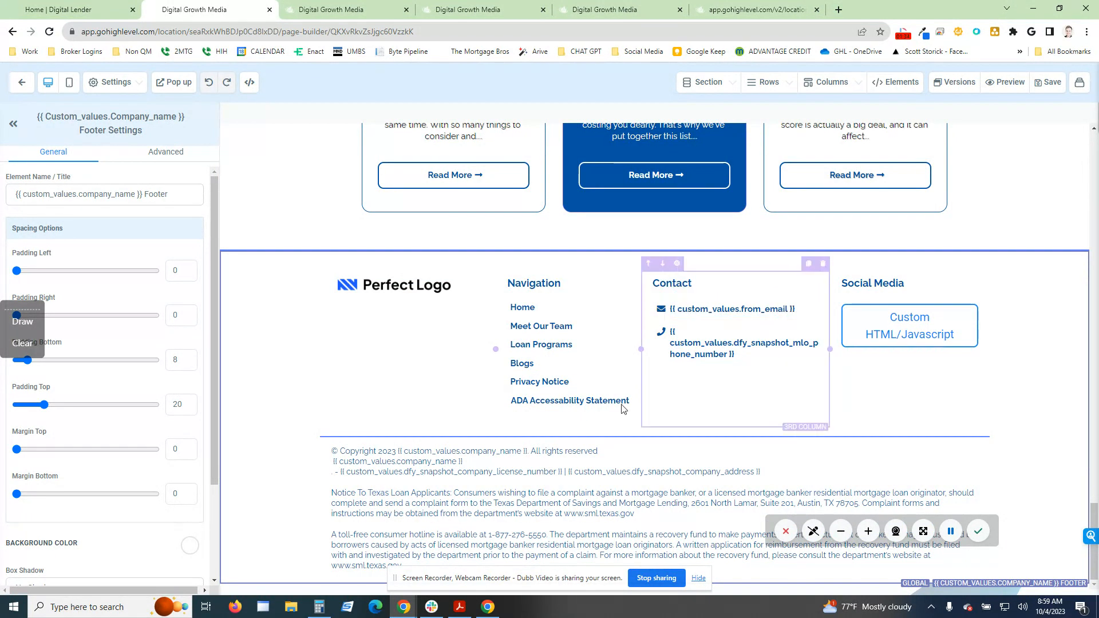
click(527, 475)
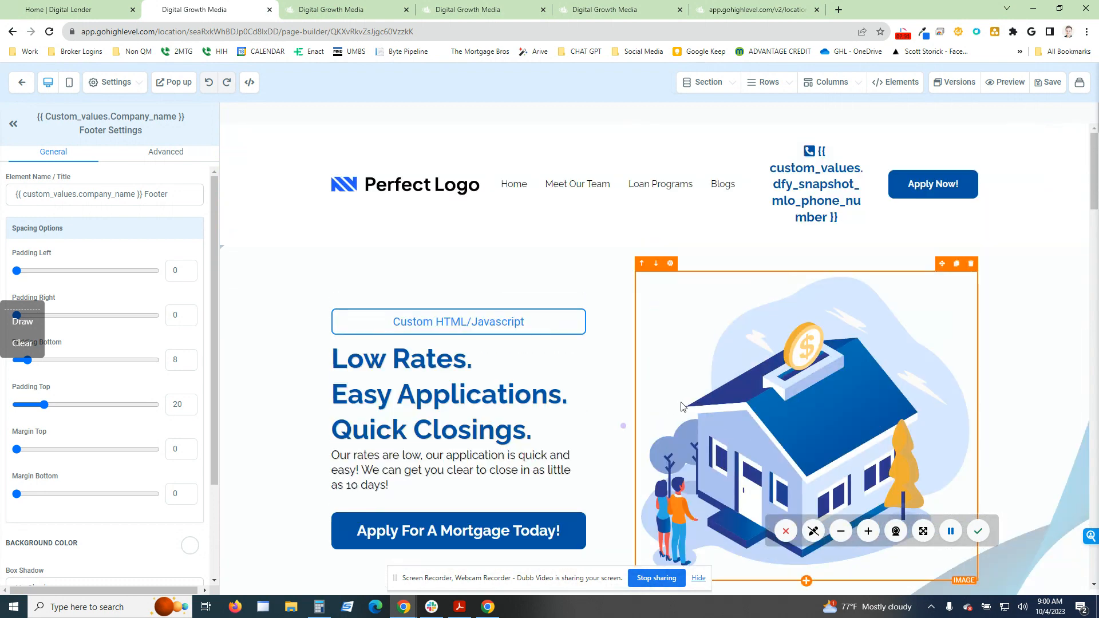
mouse_move(726, 409)
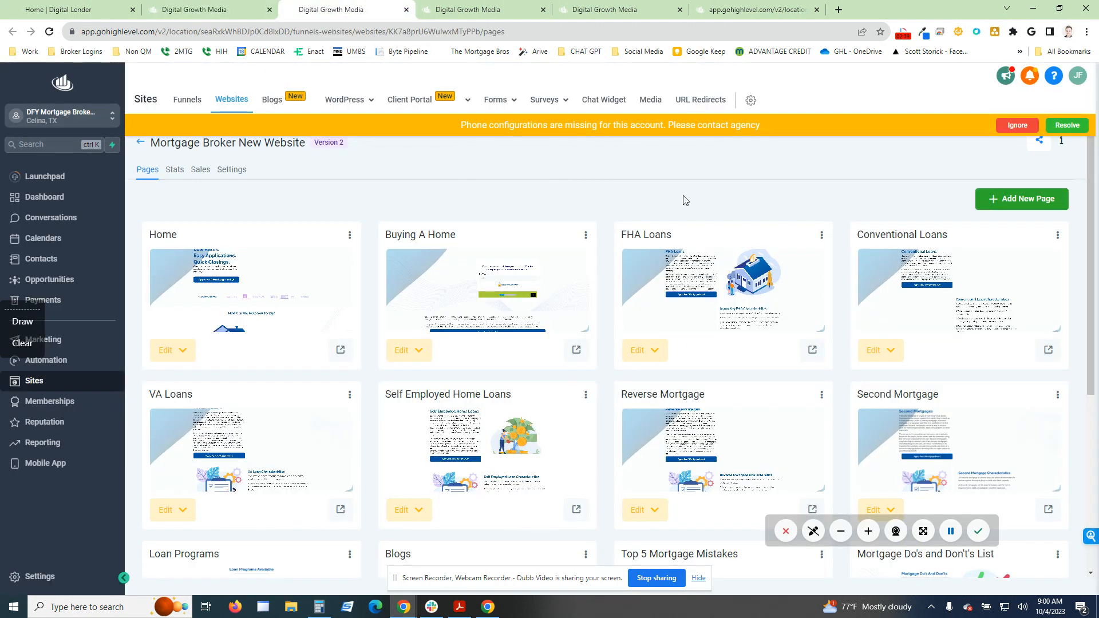
mouse_move(747, 185)
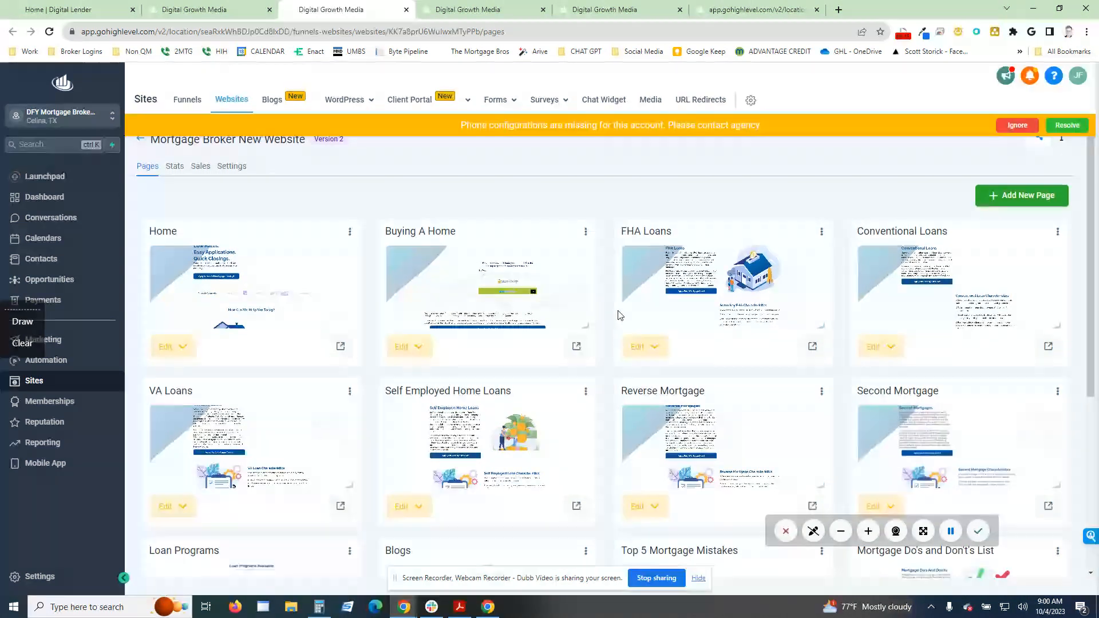
- Scroll down the website's page cards to Refinance A Home
scroll(down, 3)
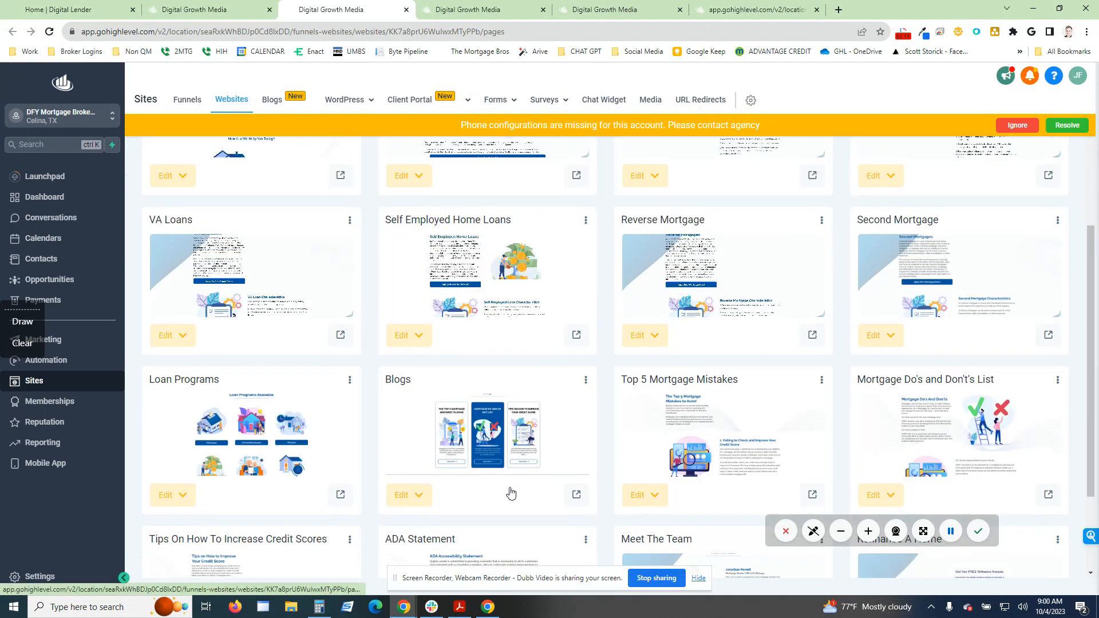
scroll(down, 3)
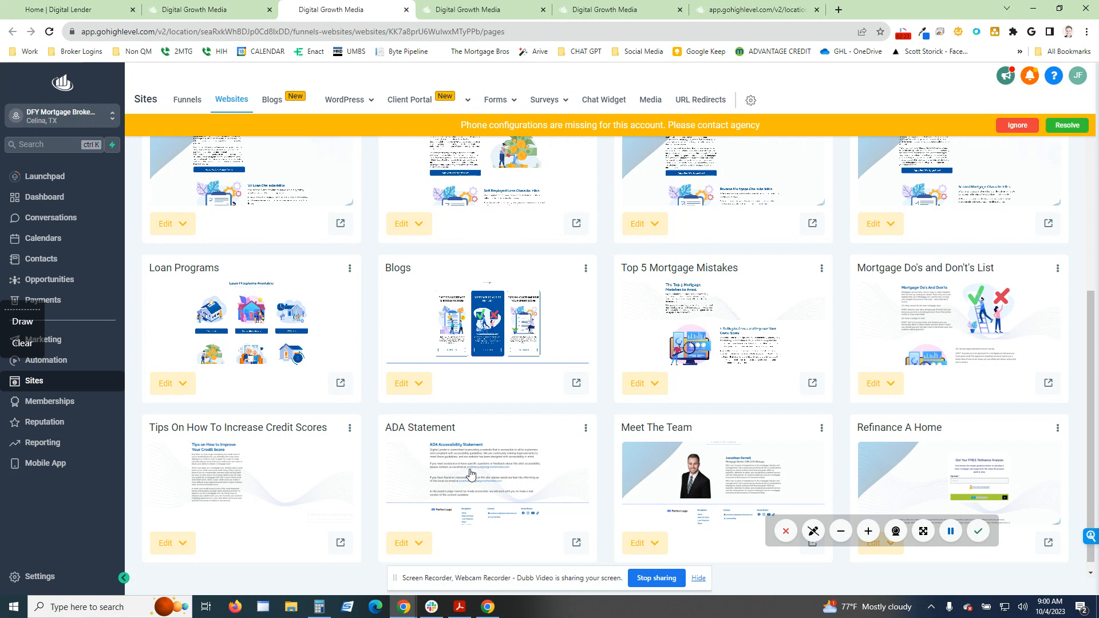
mouse_move(475, 432)
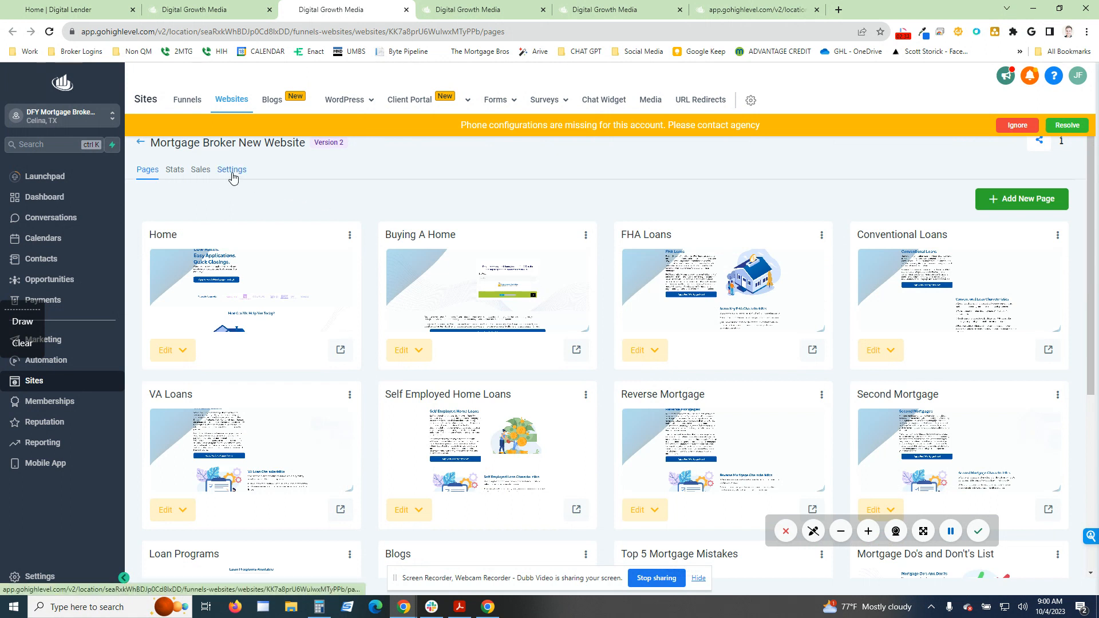
- Open the website's Settings tab showing its name, /level-up path and domain fields
click(231, 169)
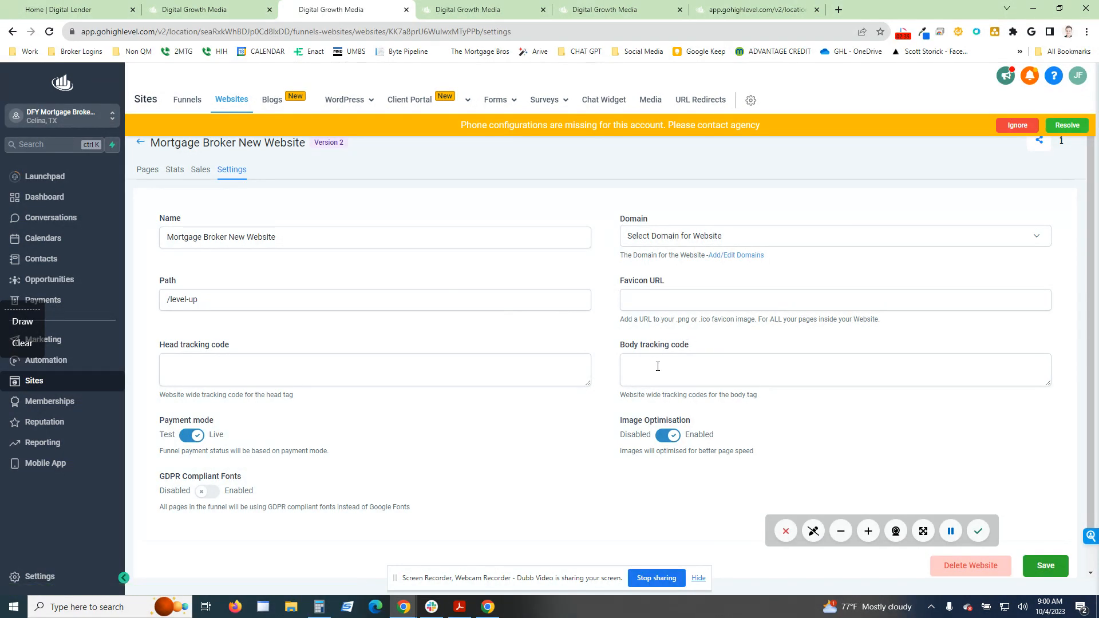
mouse_move(147, 171)
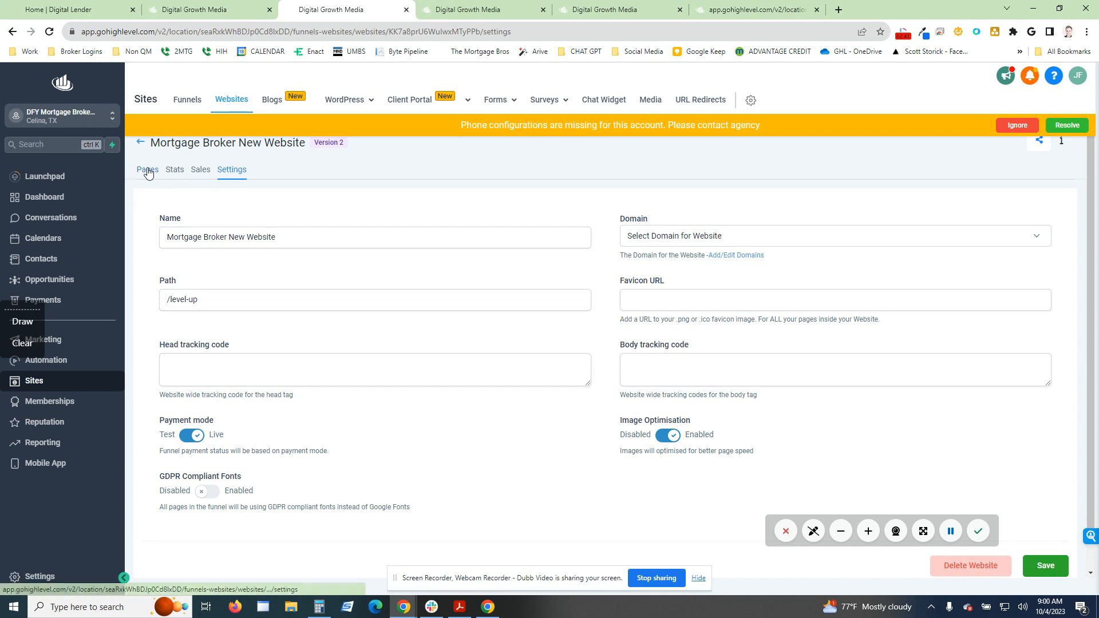
- Return to the website's Pages view and scroll down to the Refinance A Home card
click(147, 169)
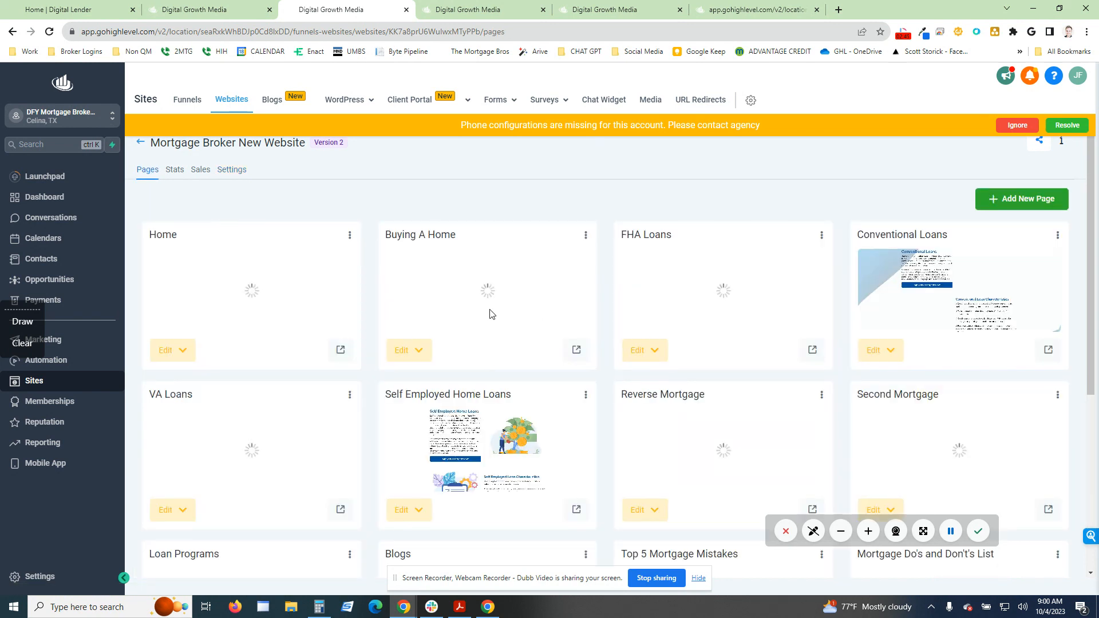
scroll(down, 3)
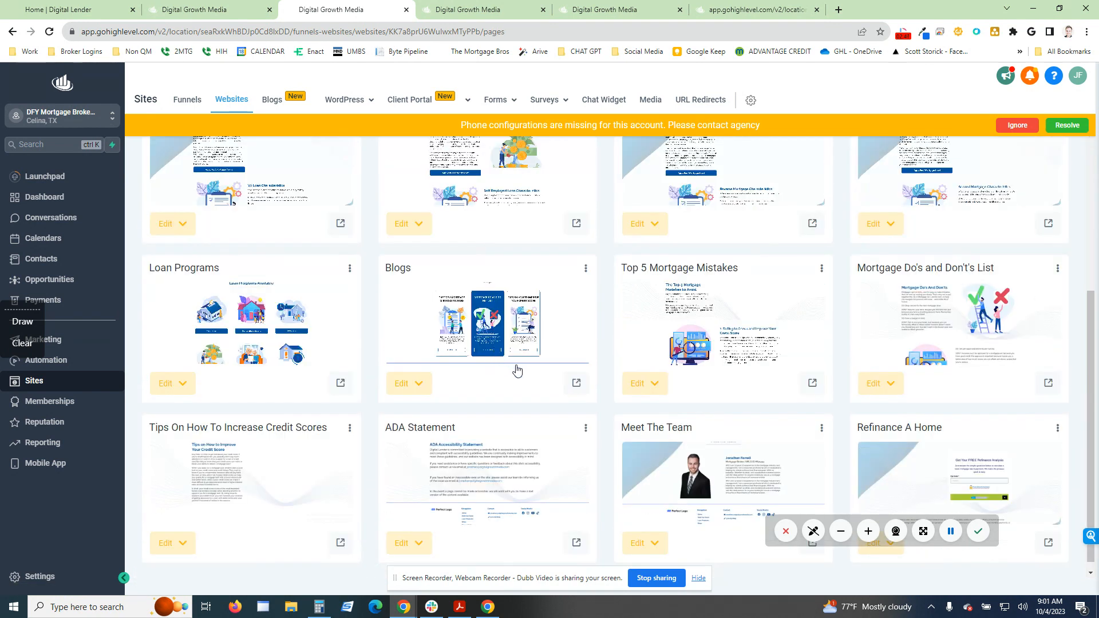
scroll(down, 3)
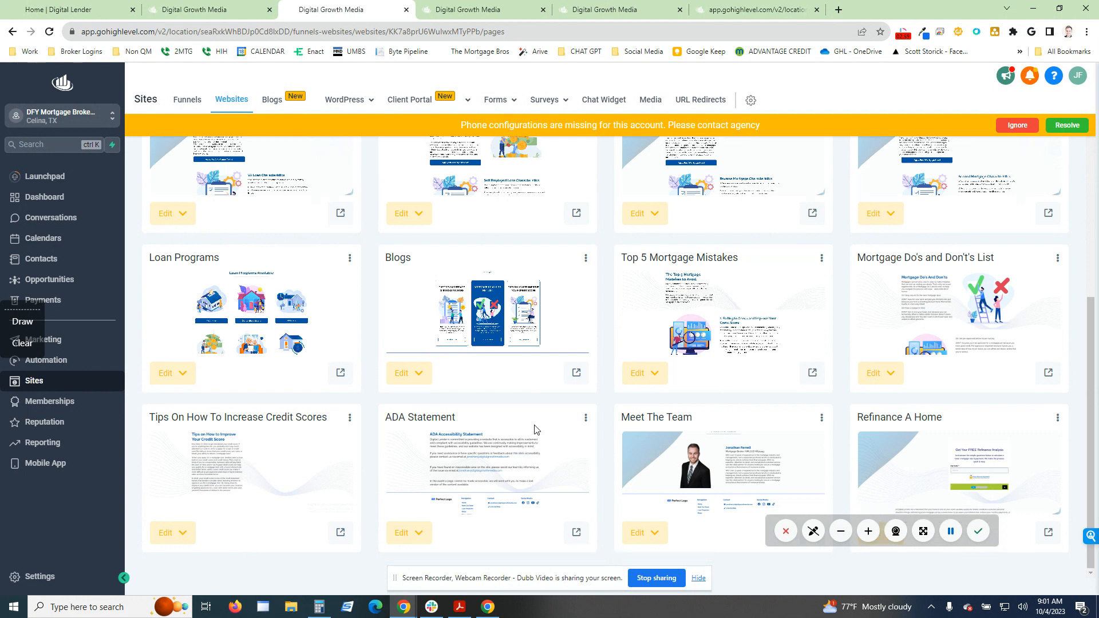
mouse_move(529, 409)
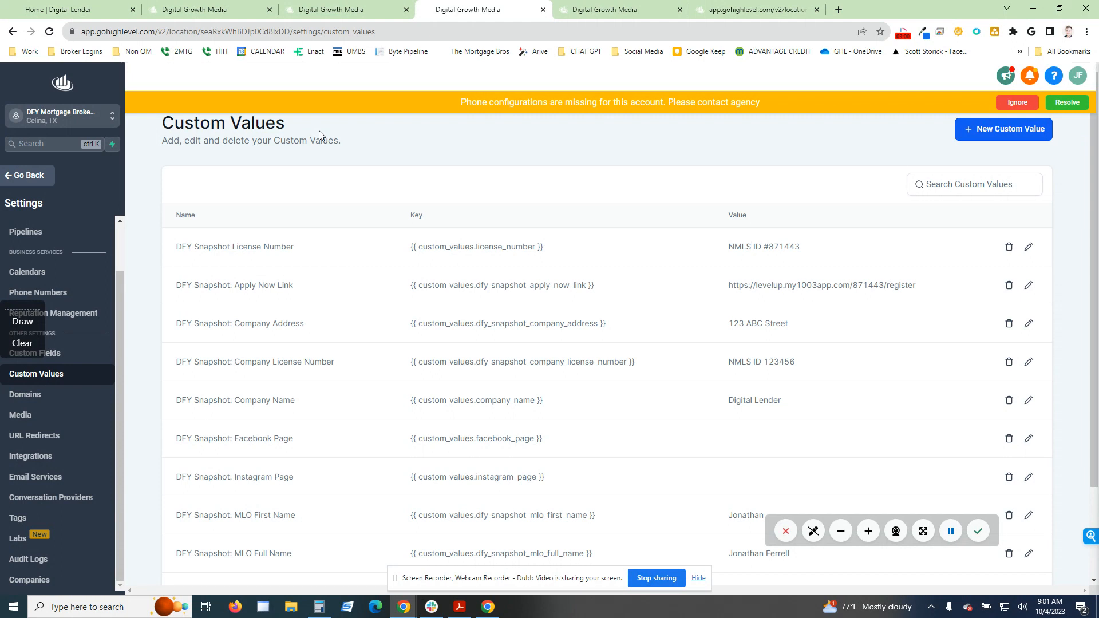
mouse_move(321, 159)
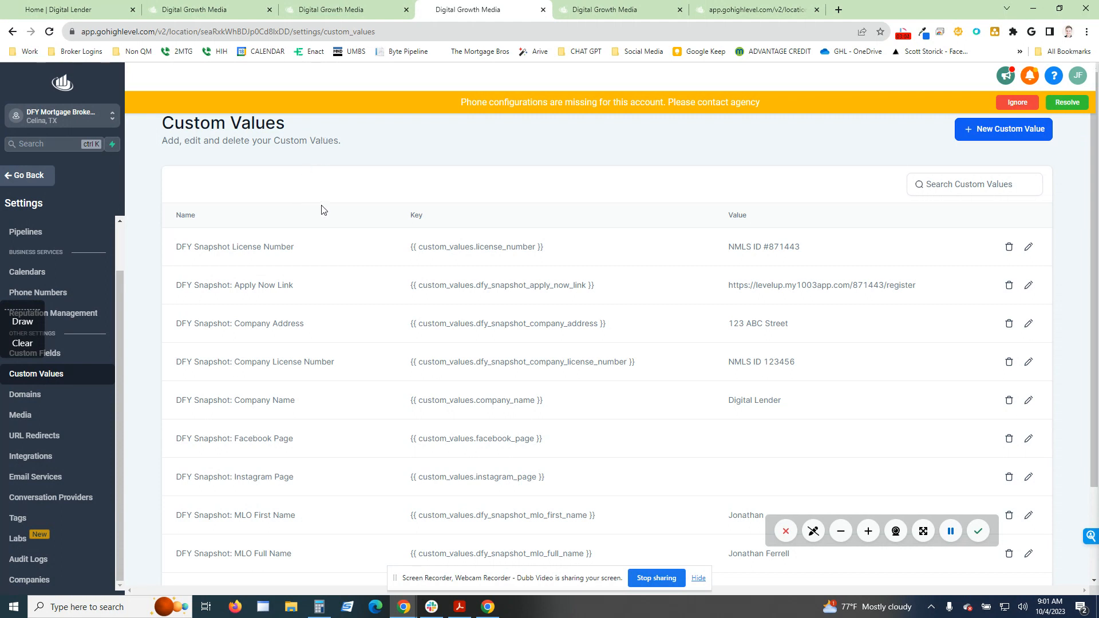
mouse_move(457, 282)
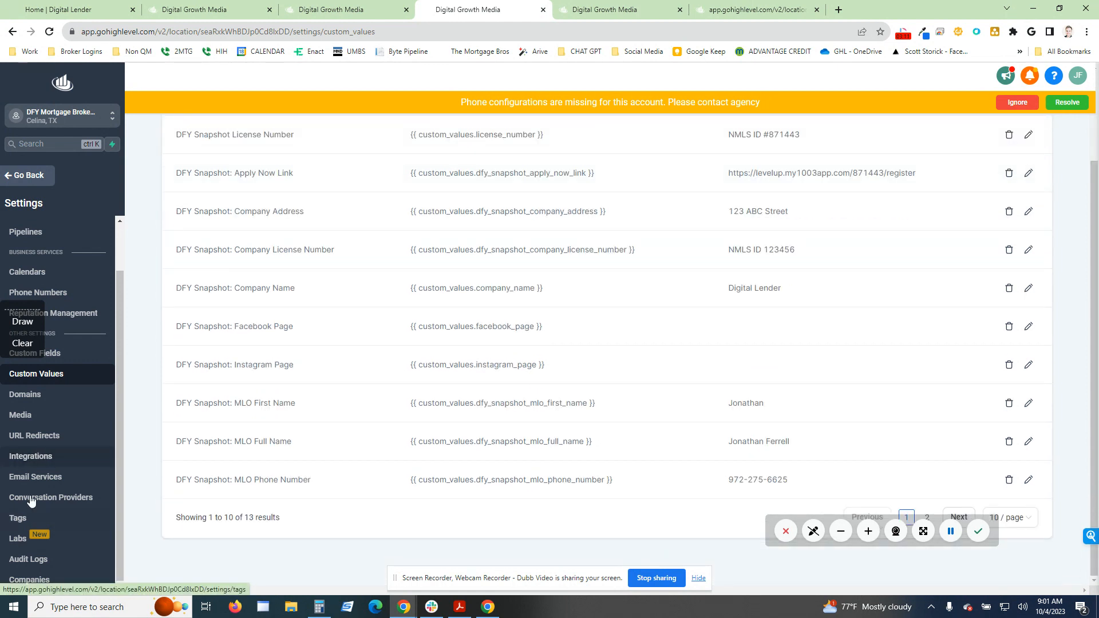
mouse_move(25, 394)
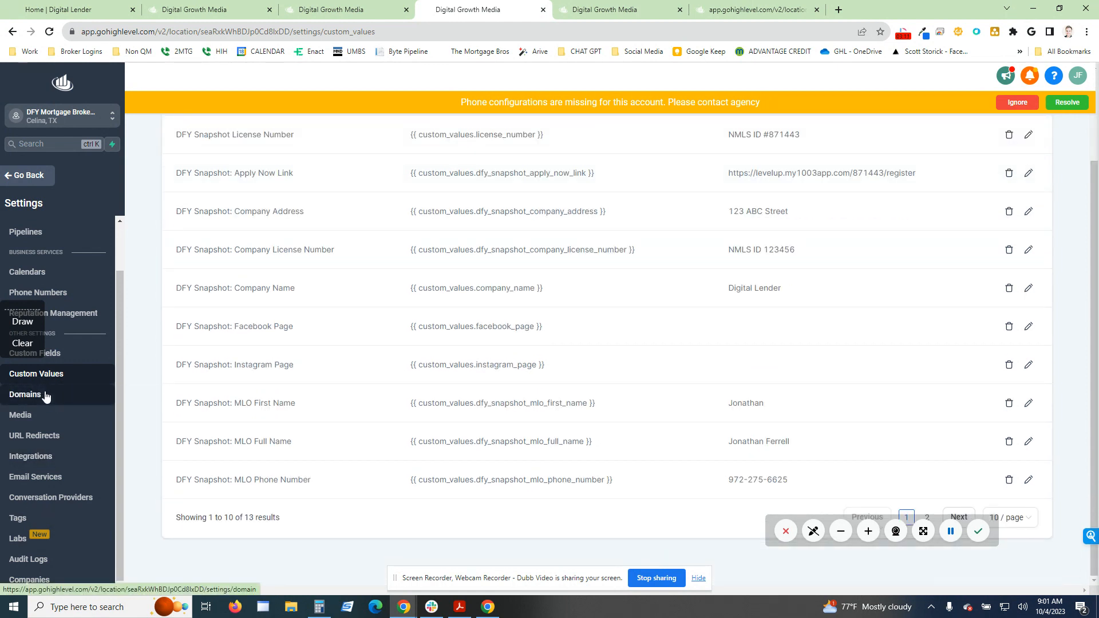
mouse_move(796, 487)
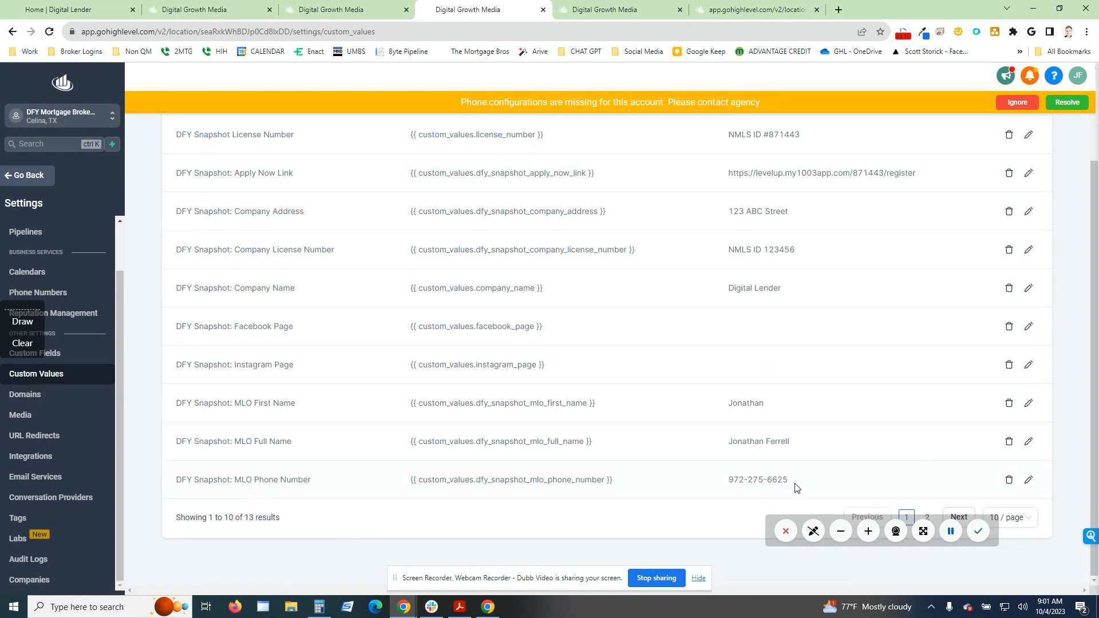
mouse_move(813, 490)
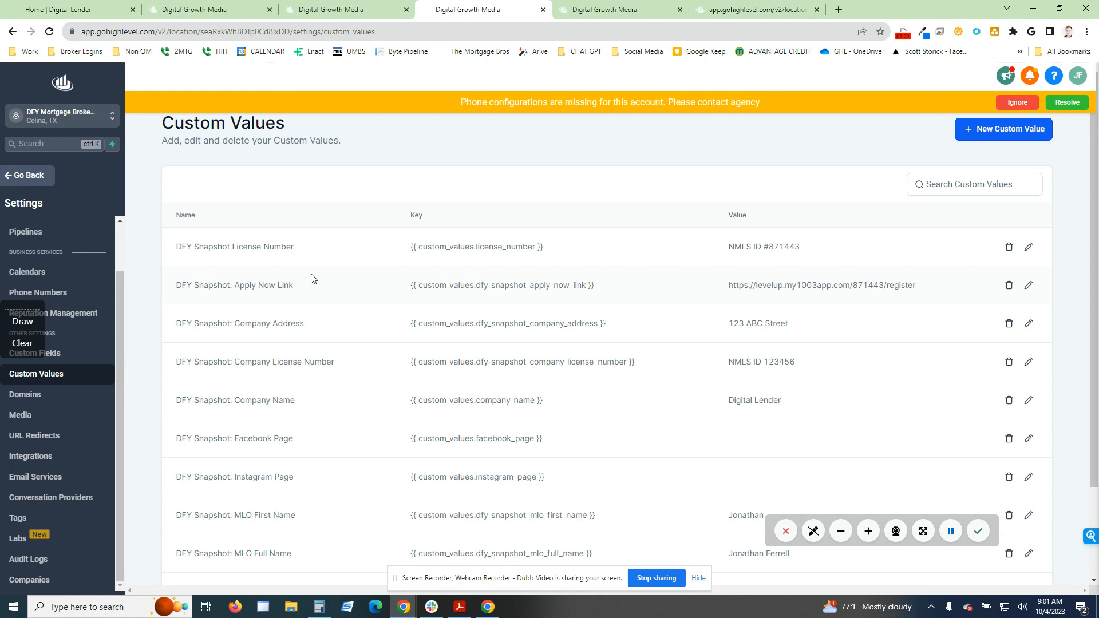
mouse_move(273, 288)
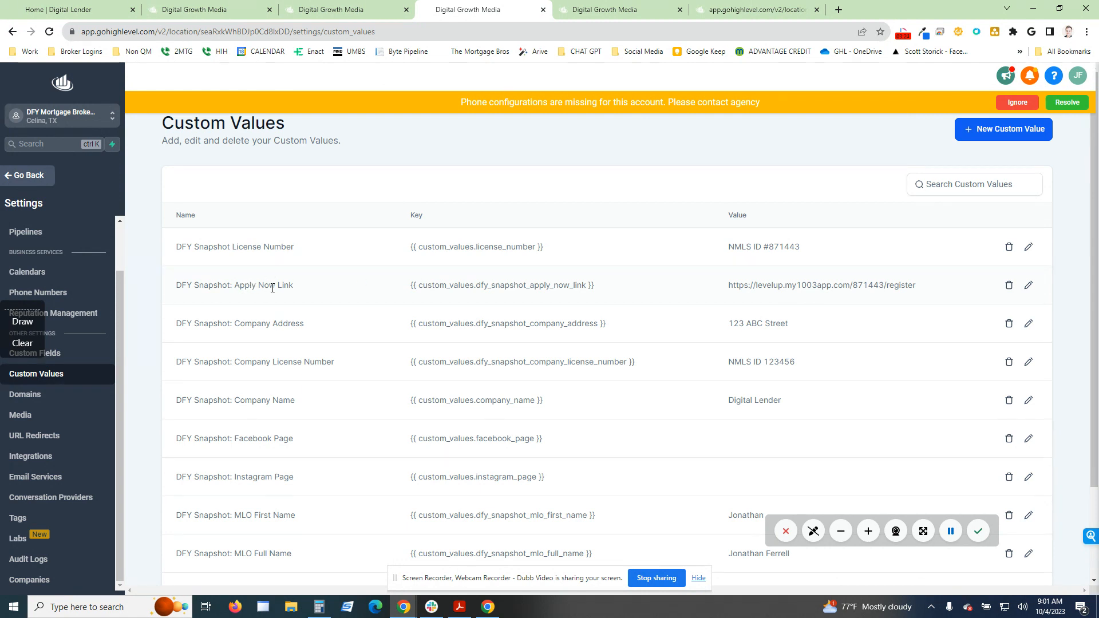
mouse_move(718, 290)
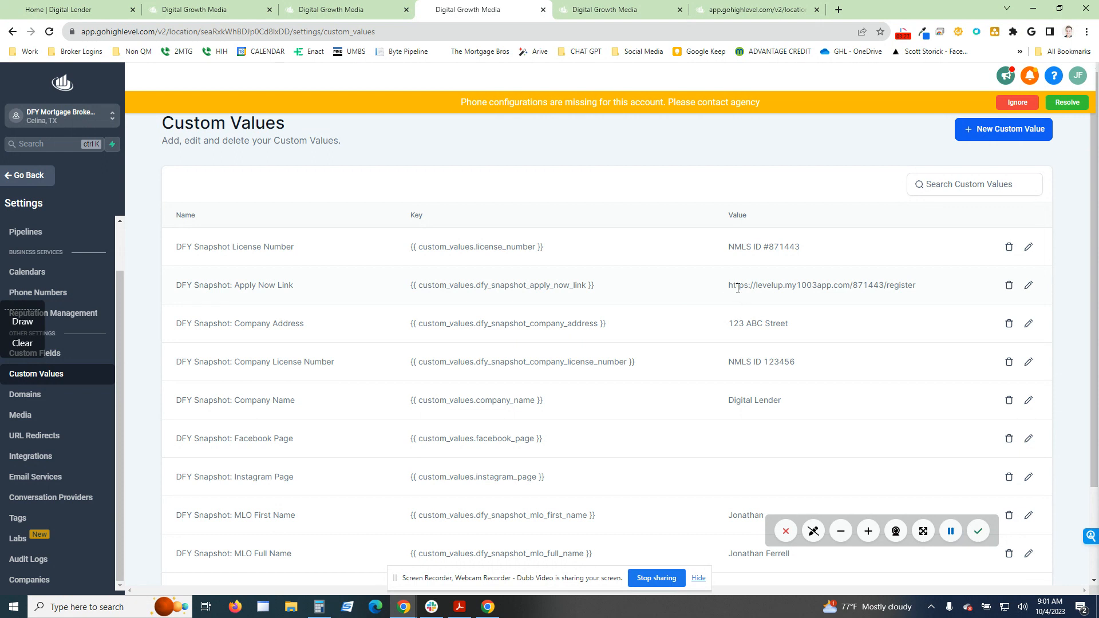
- Select the Apply Now Link URL custom value, then deselect it
double_click(821, 284)
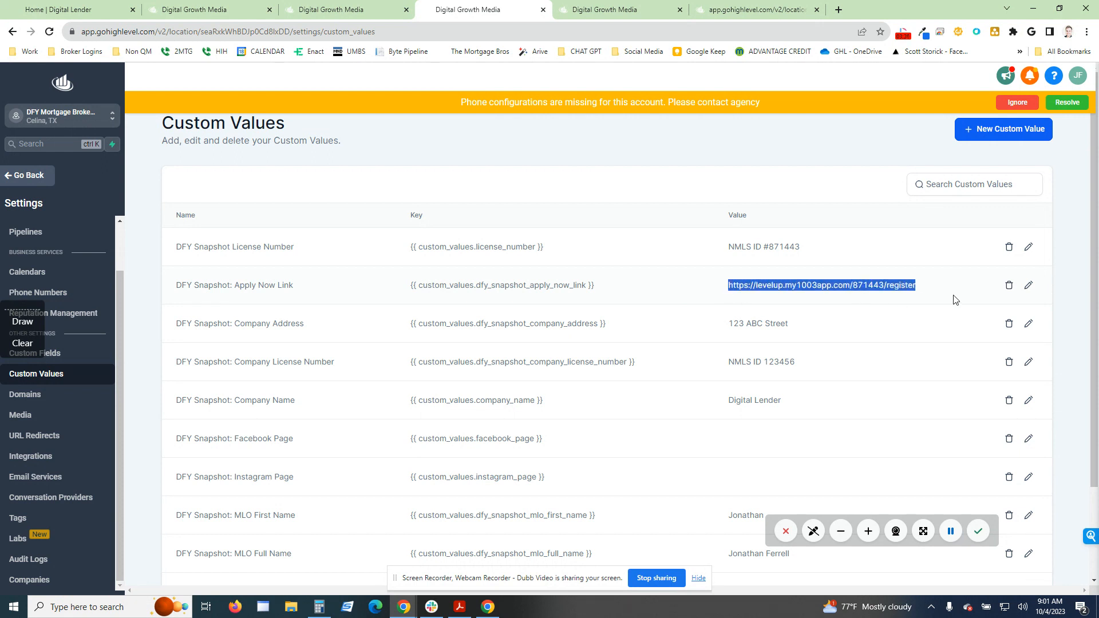
click(587, 271)
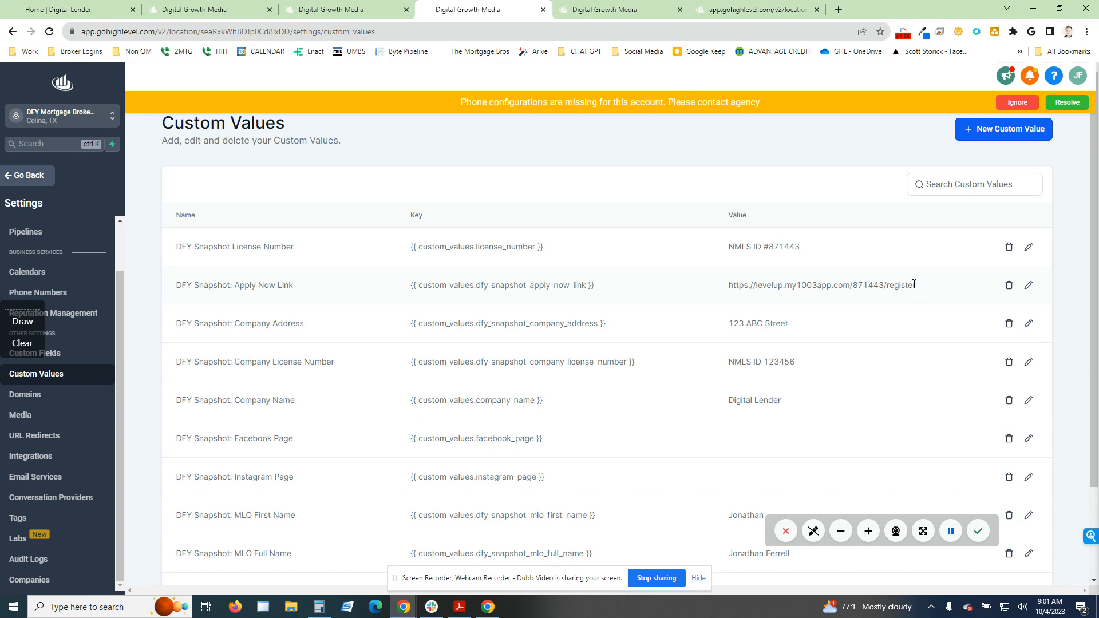
click(77, 9)
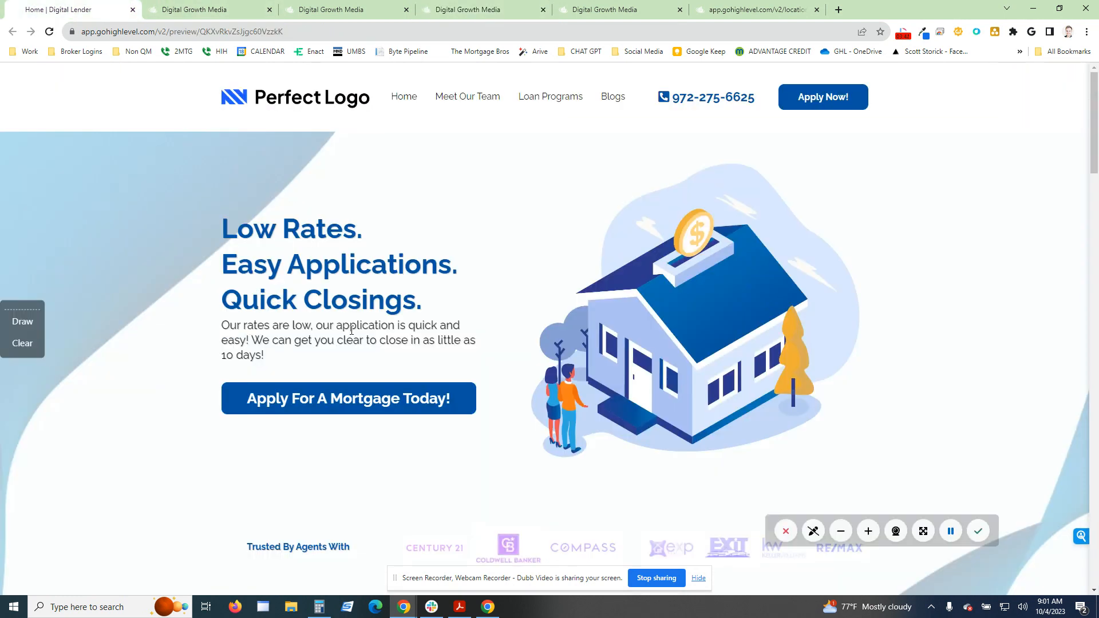
scroll(down, 3)
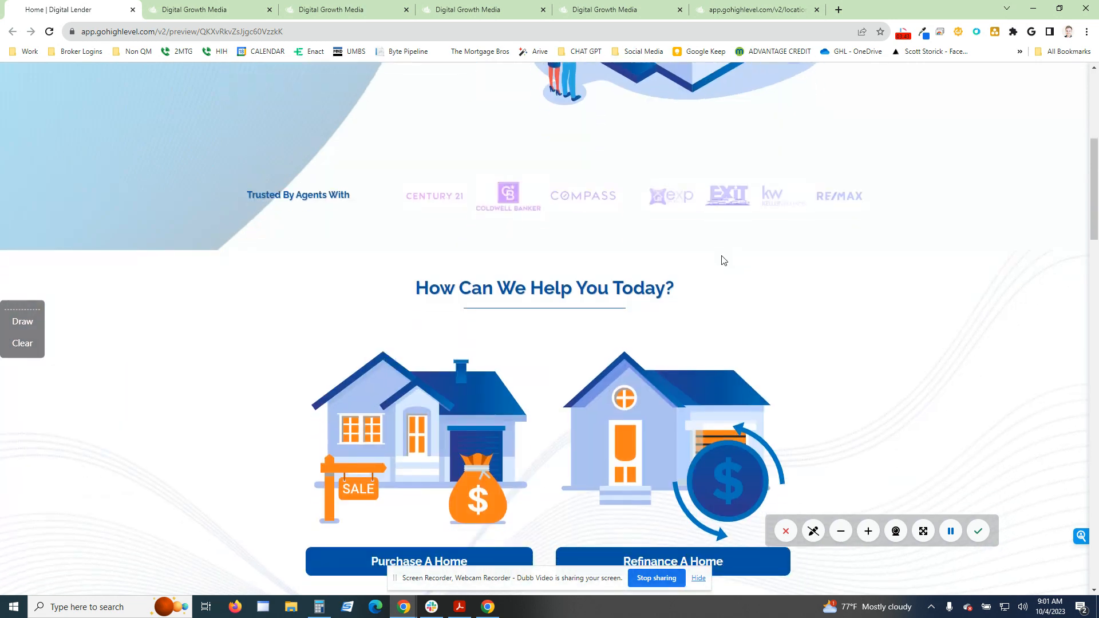
scroll(down, 3)
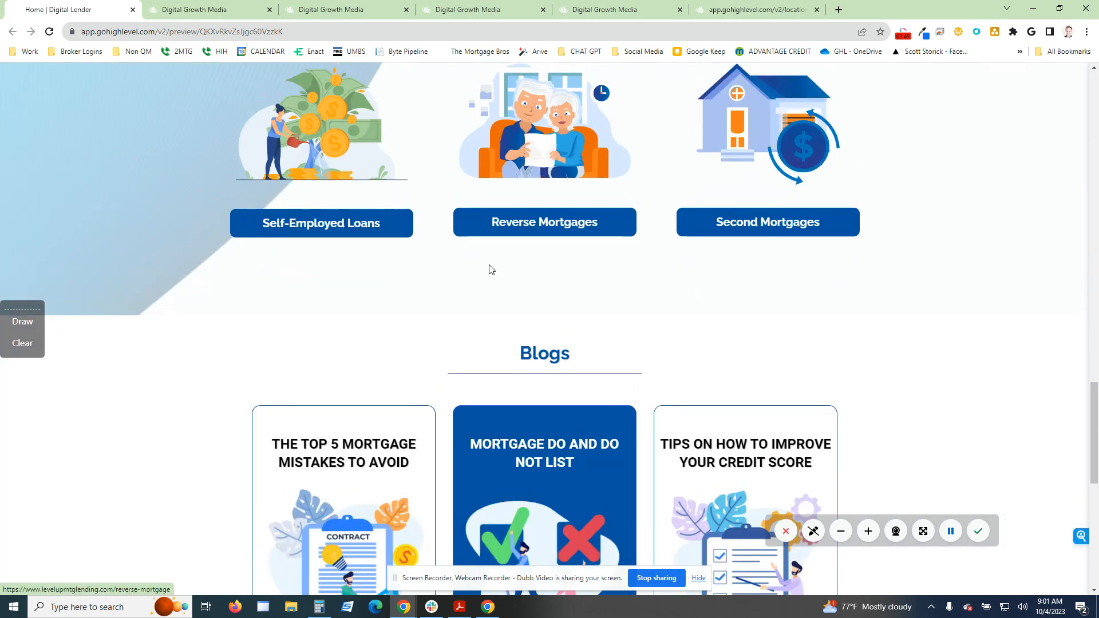
scroll(up, 3)
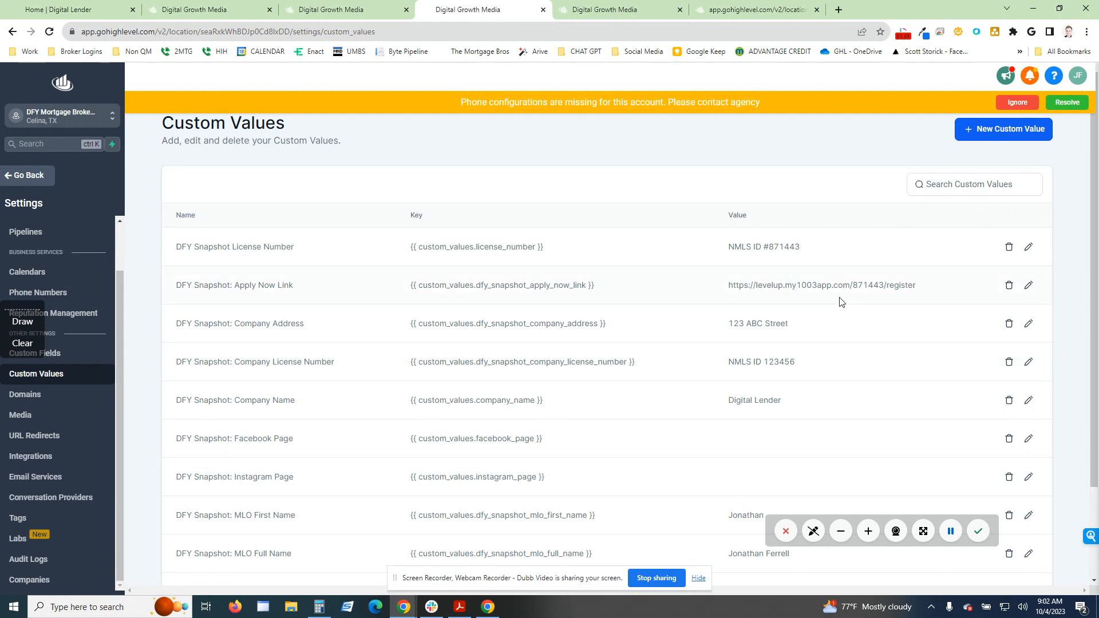
- Go to the second Custom Values page with TikTok, YouTube and From Email entries
scroll(down, 3)
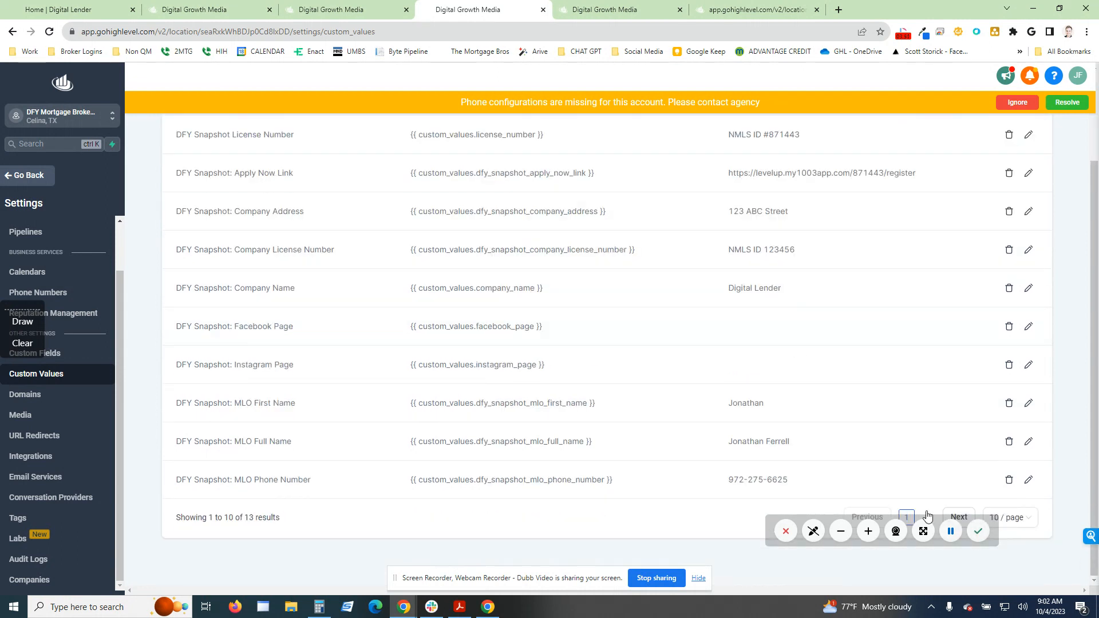
click(927, 518)
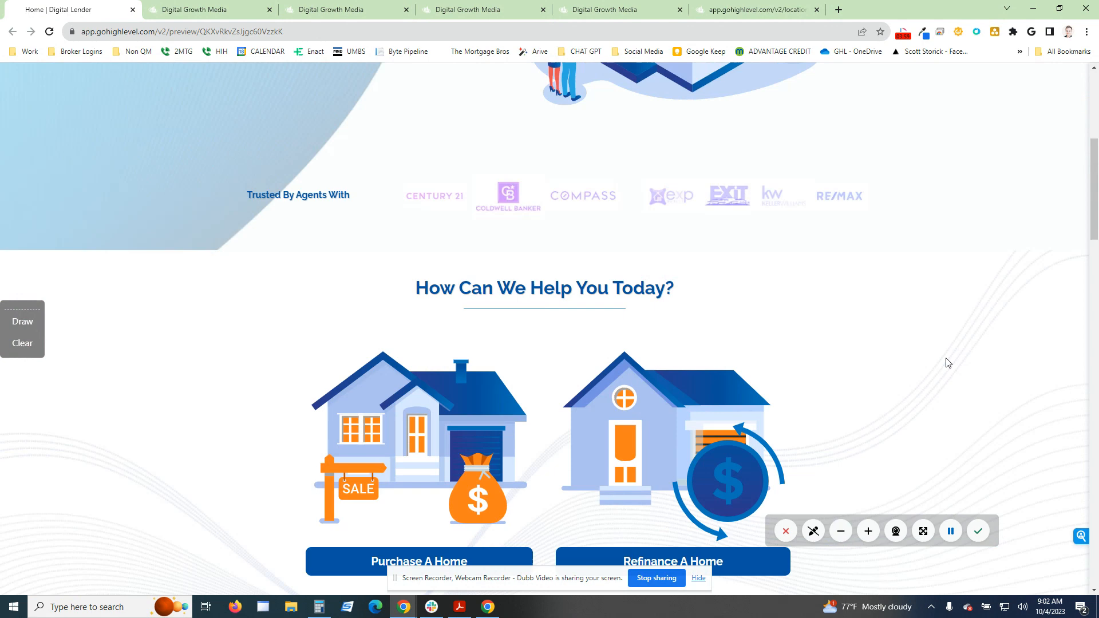
scroll(down, 3)
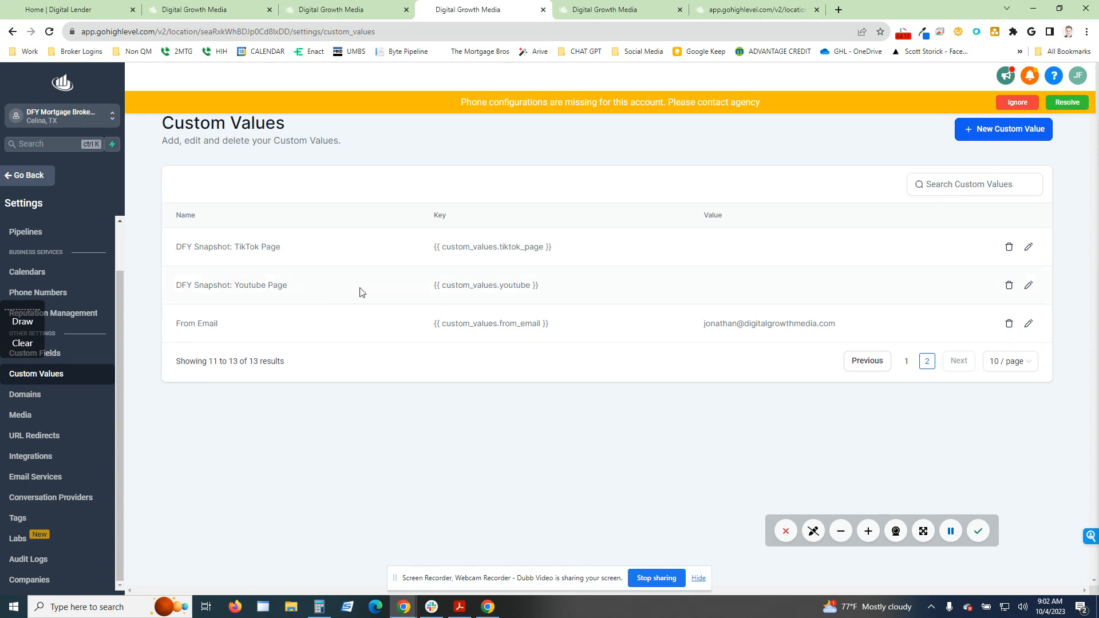
mouse_move(774, 281)
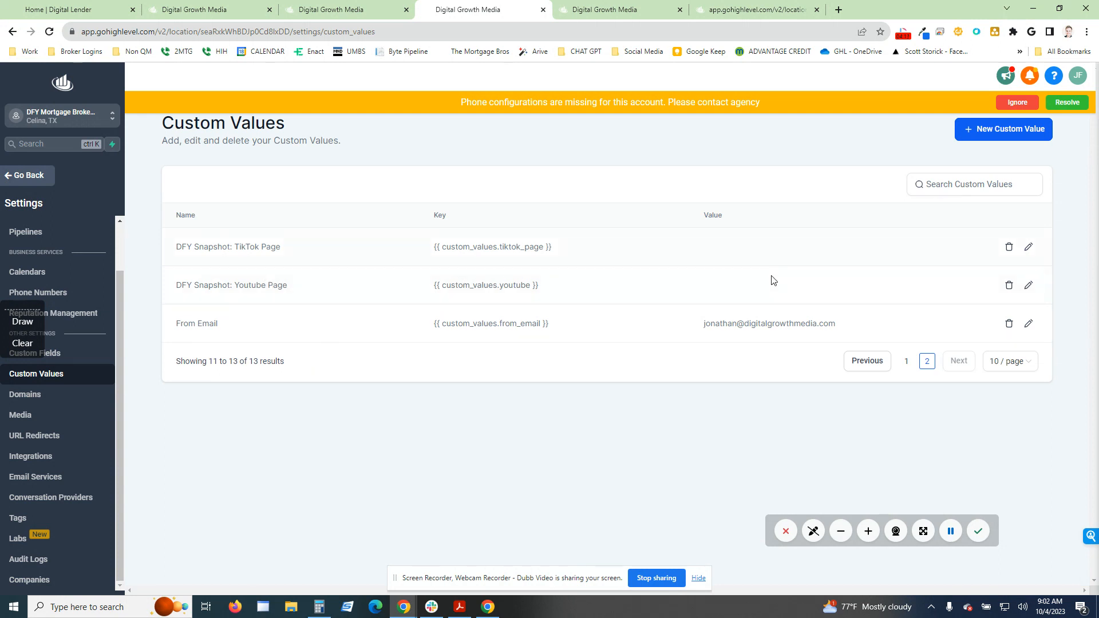
mouse_move(672, 172)
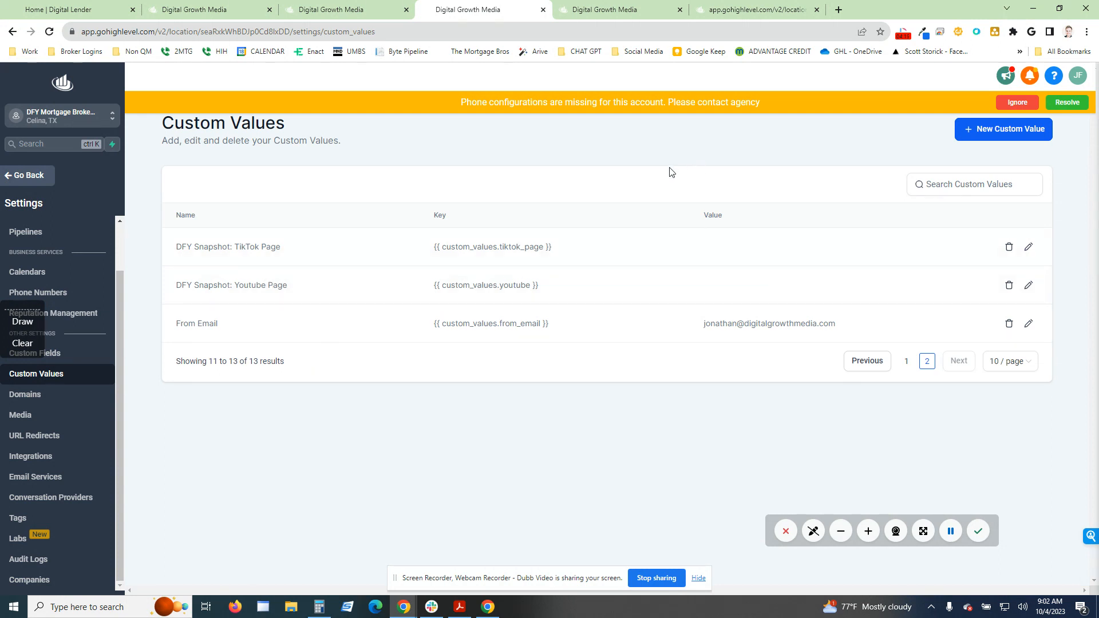
mouse_move(658, 115)
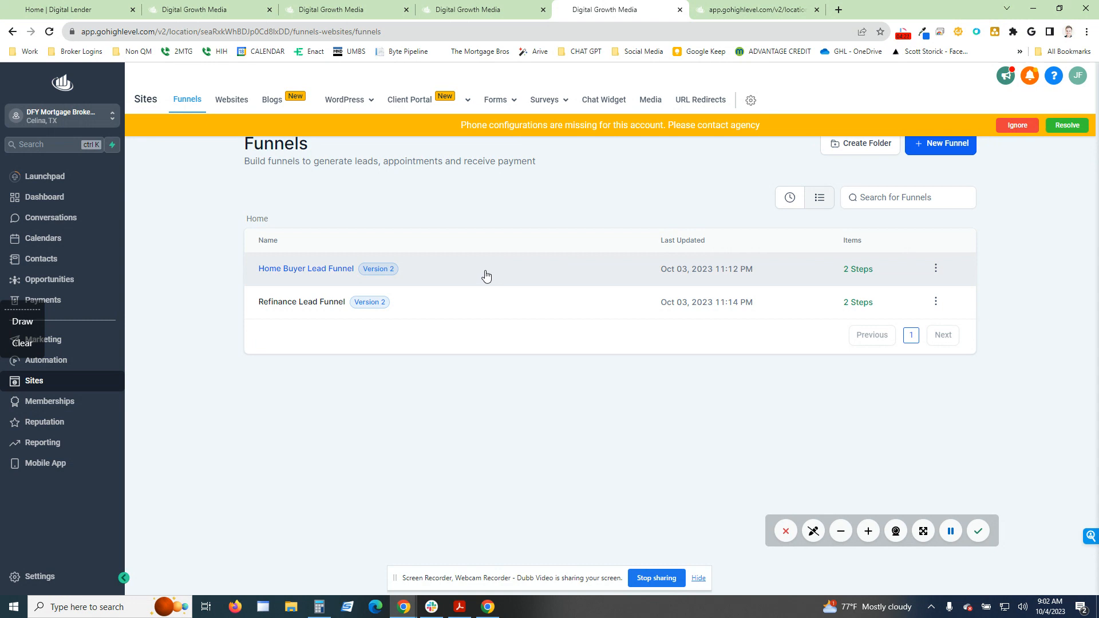
mouse_move(344, 280)
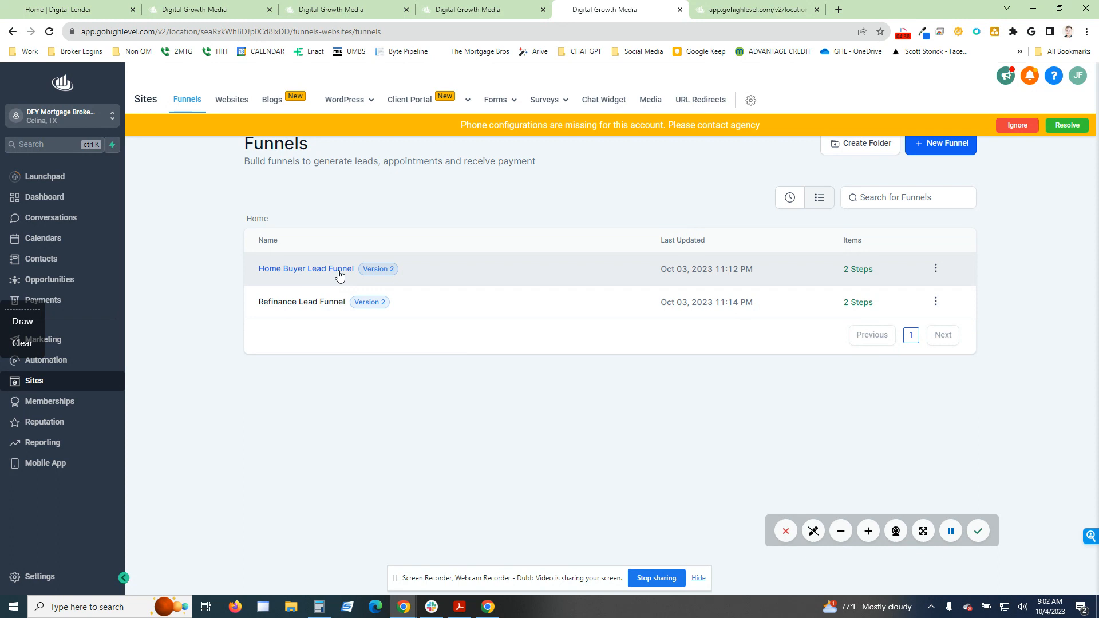
- Open the Home Buyer Lead Funnel from the Funnels list
click(306, 269)
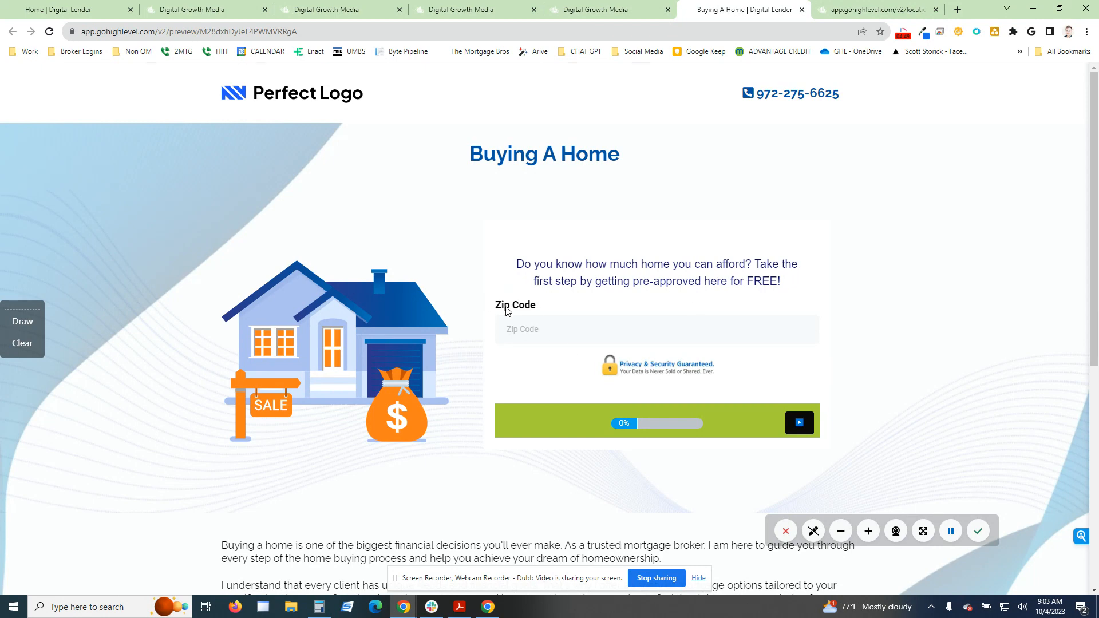
- Answer the Buying A Home survey's credit score question with 'Excellent >720'
scroll(down, 3)
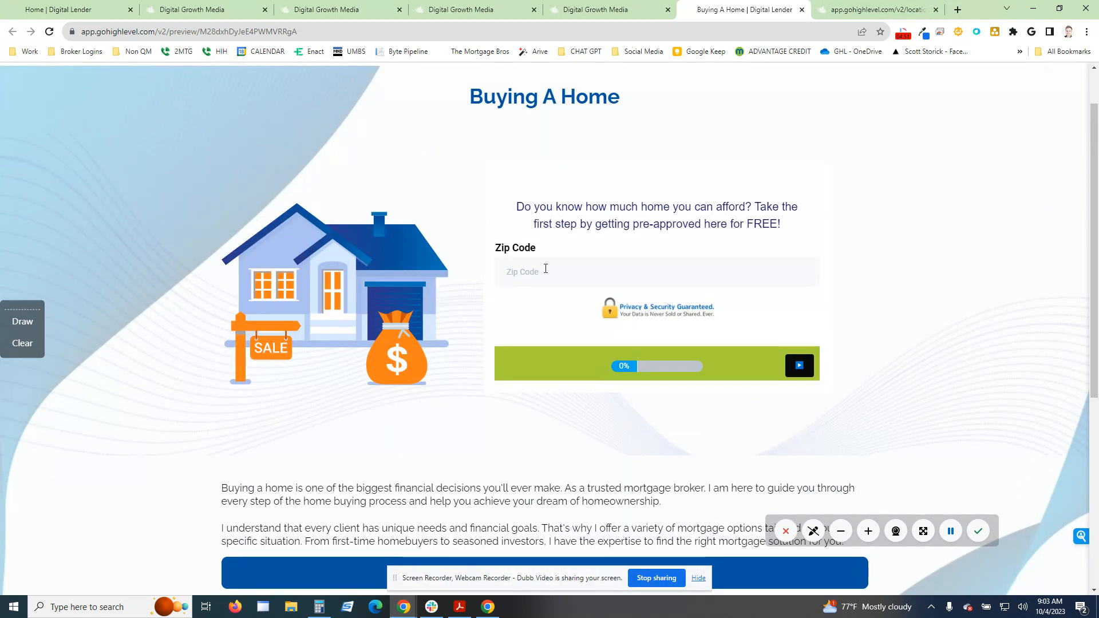
text(99999)
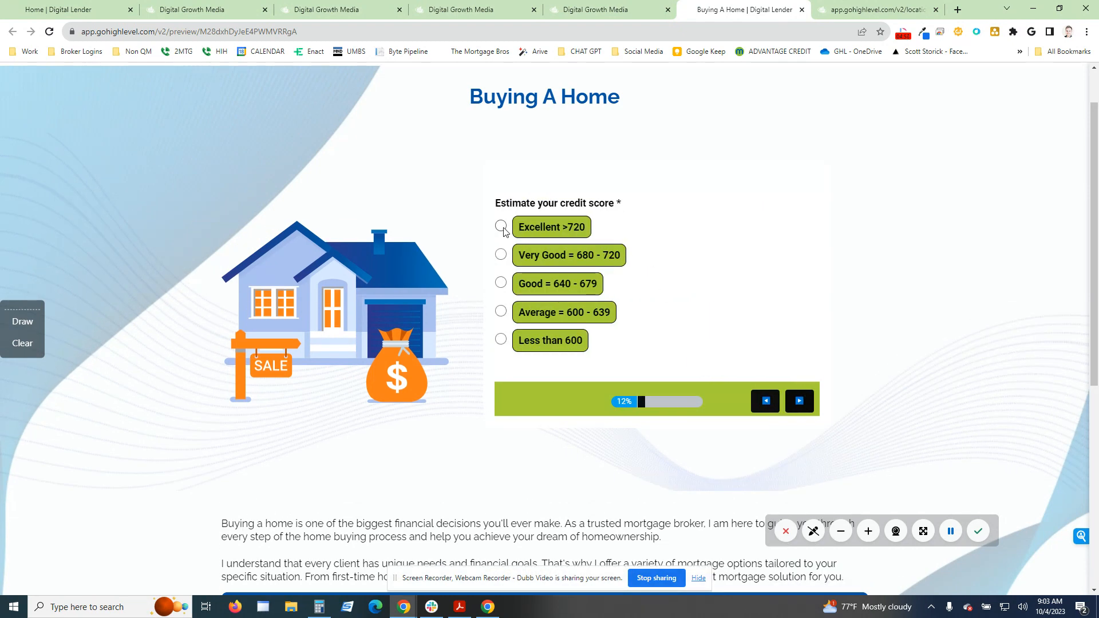
click(502, 227)
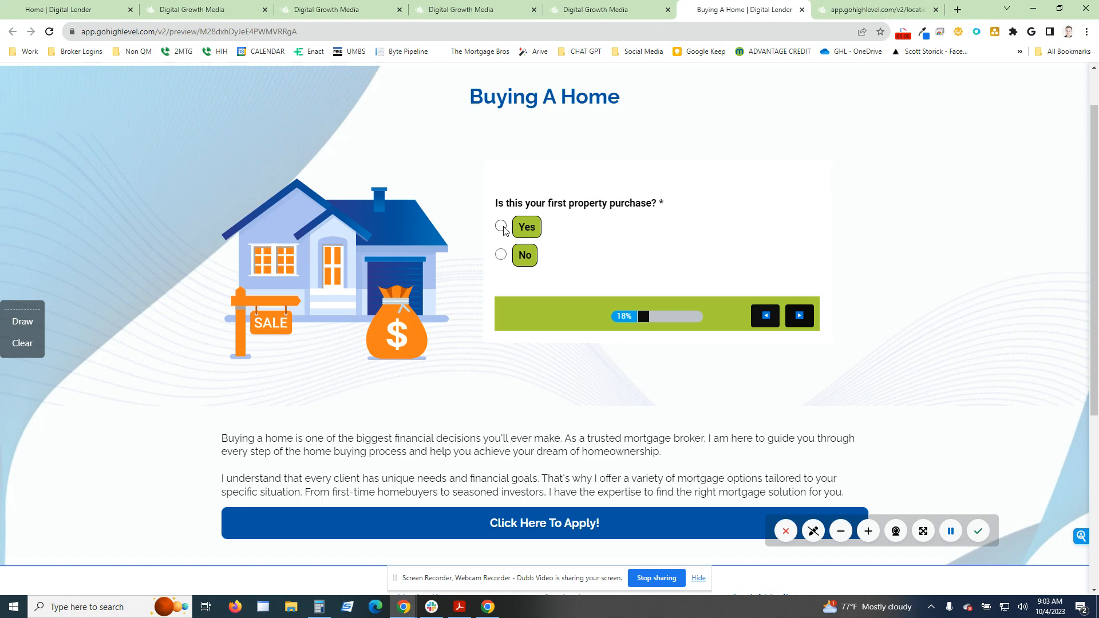
click(500, 227)
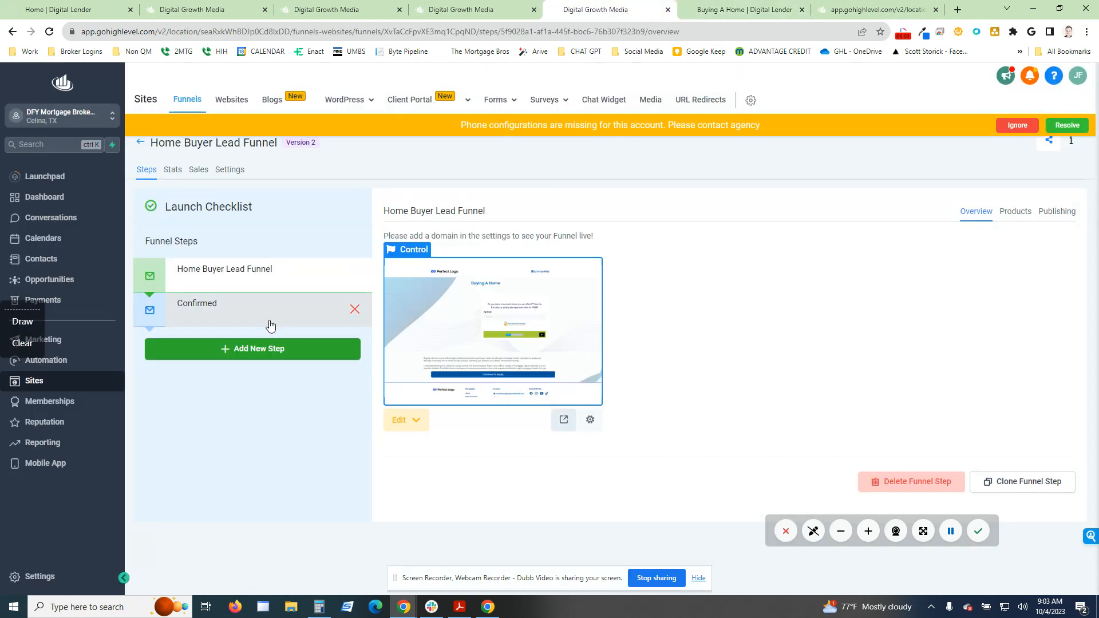
- Select the funnel's Confirmed step to preview its discovery-call booking page
click(224, 303)
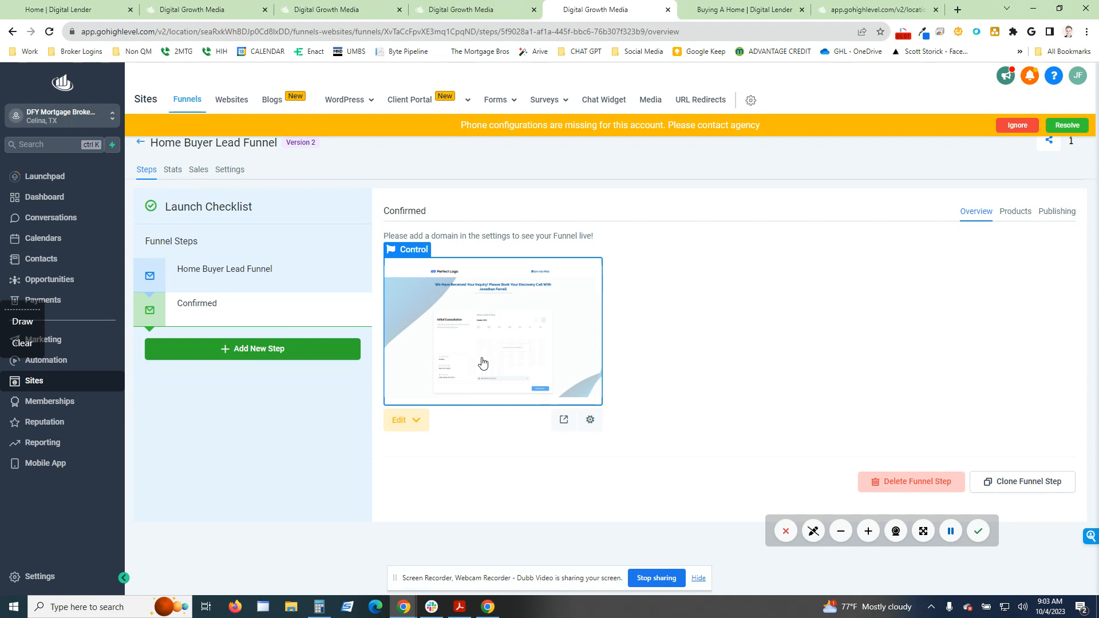
mouse_move(499, 360)
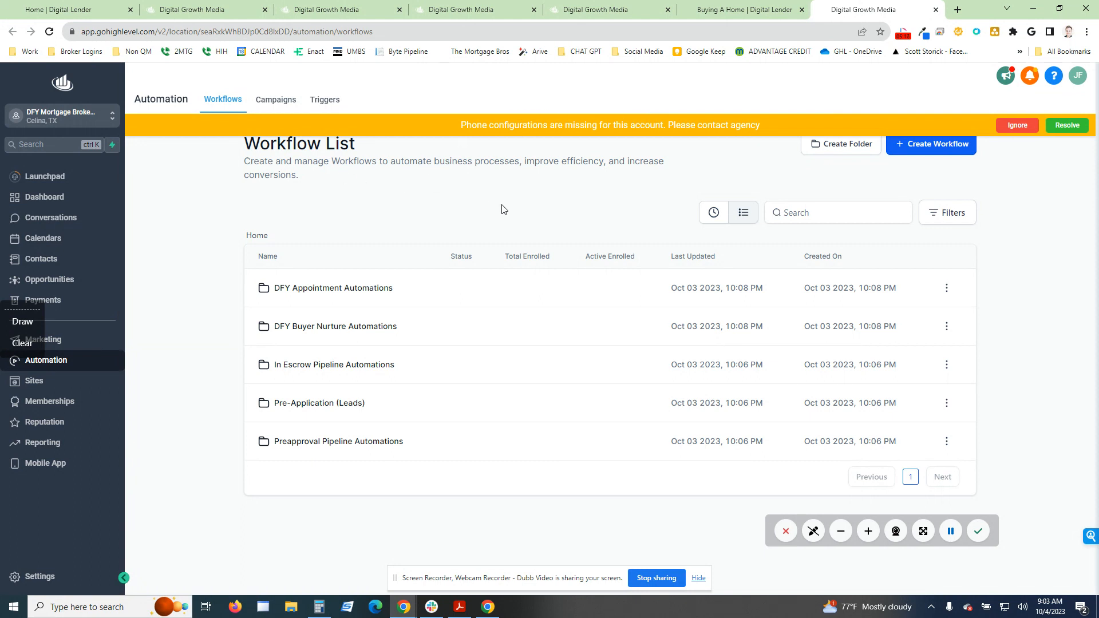
mouse_move(482, 239)
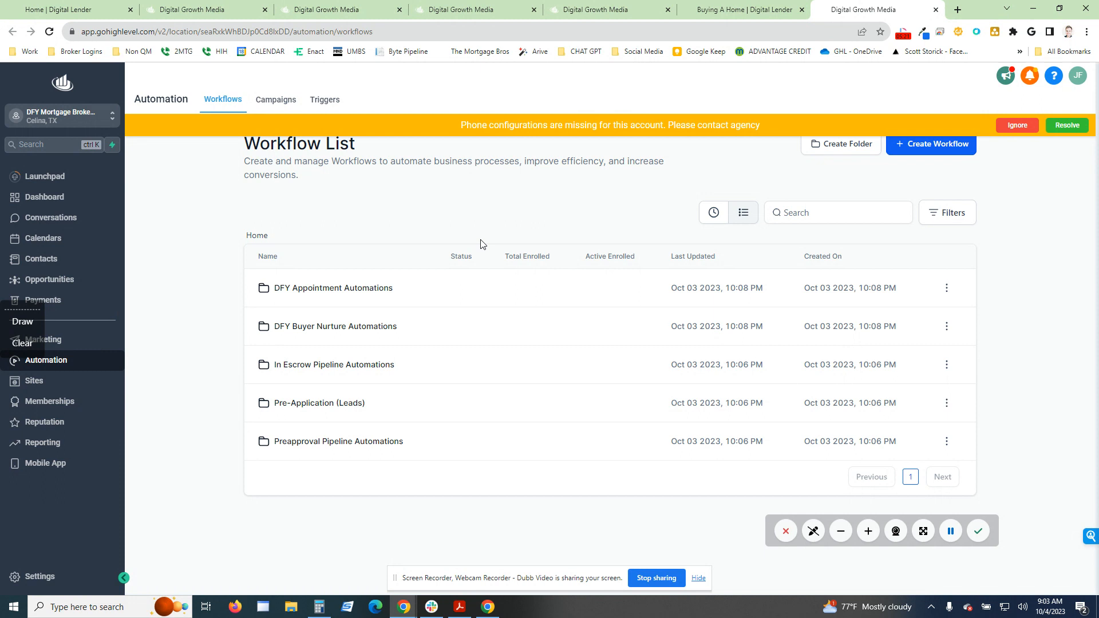
mouse_move(528, 308)
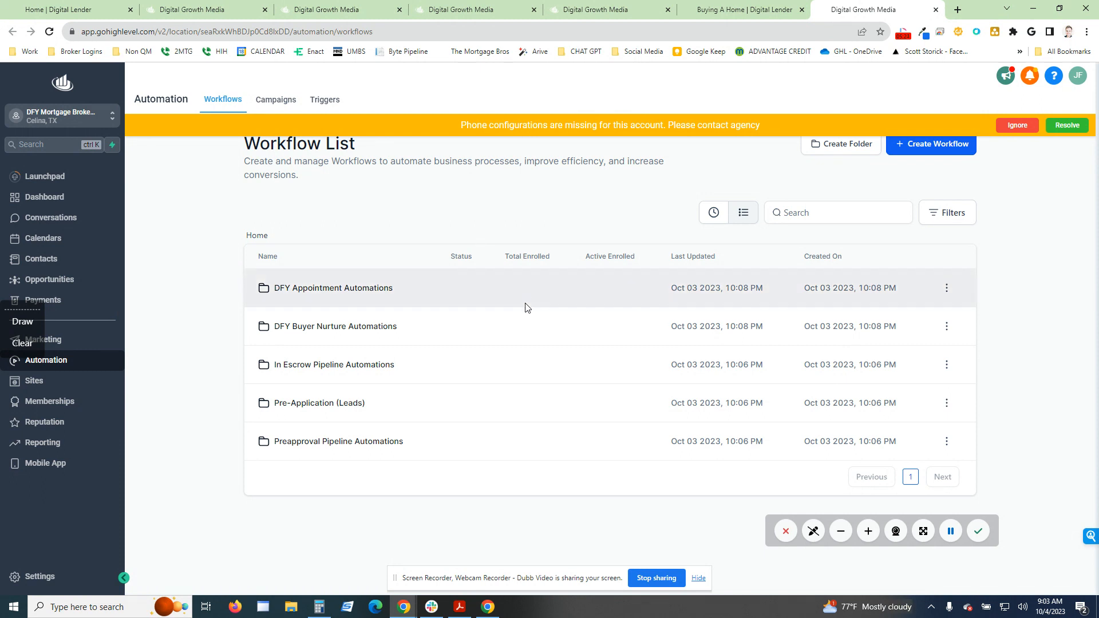
mouse_move(403, 446)
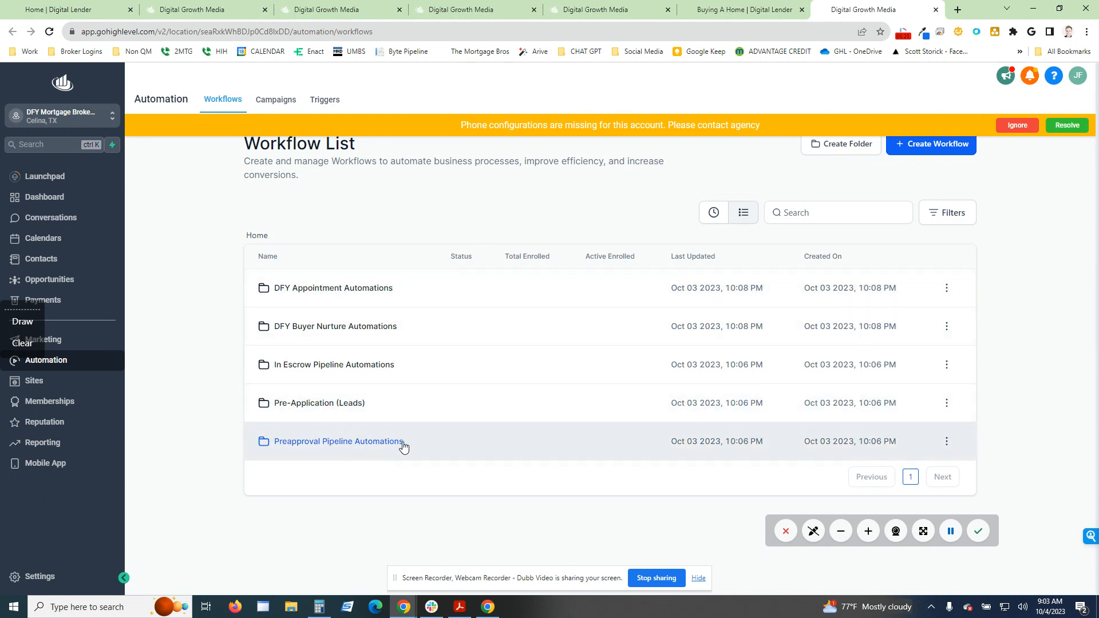
mouse_move(354, 452)
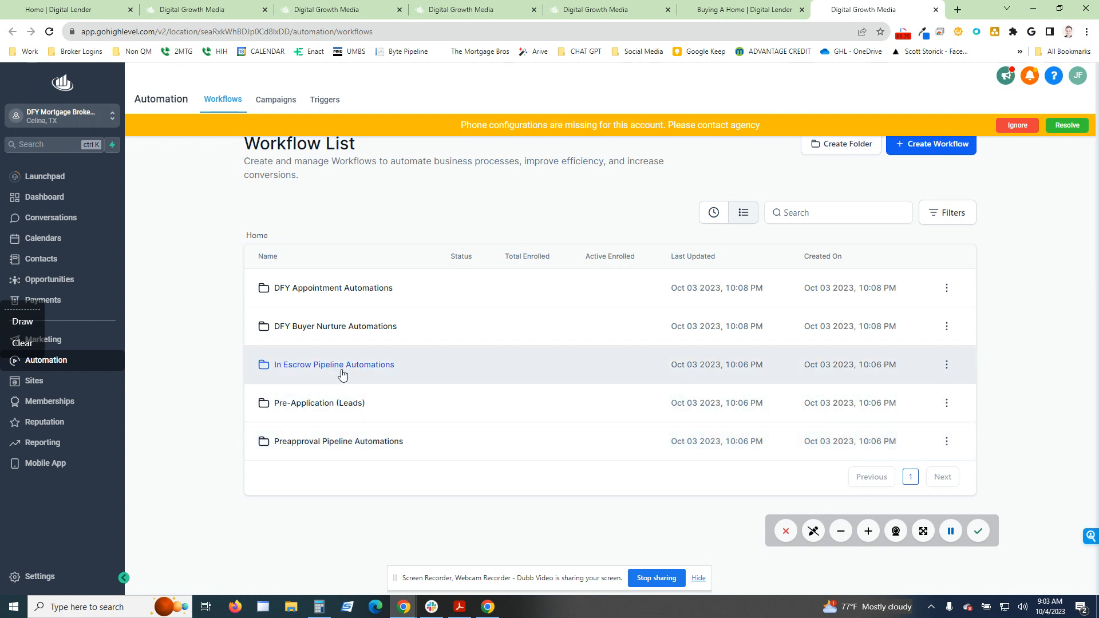
mouse_move(318, 402)
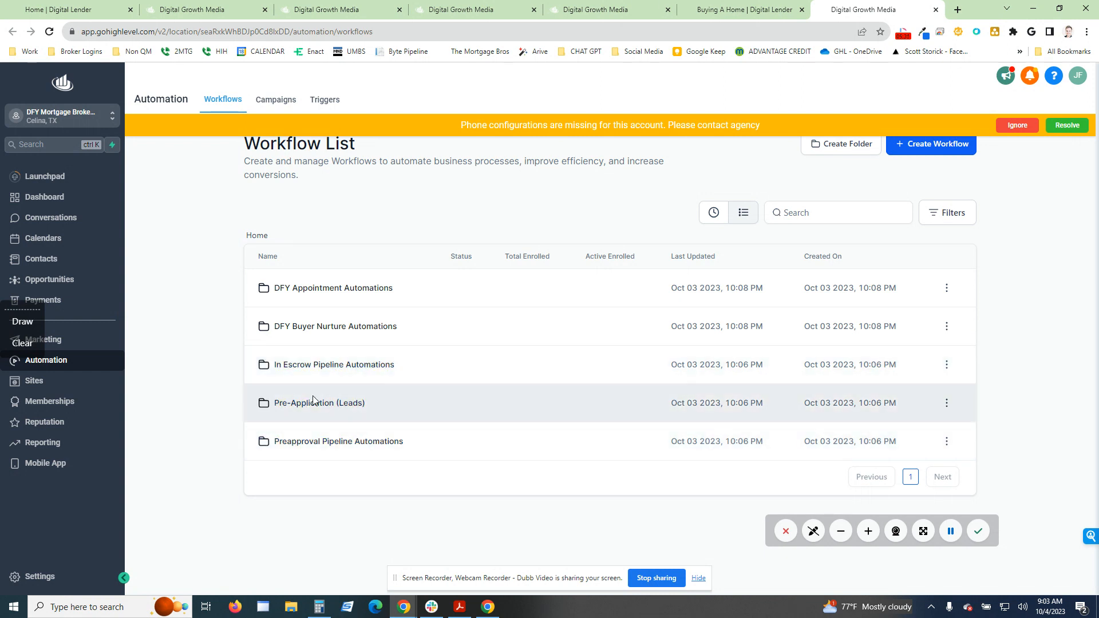
mouse_move(338, 441)
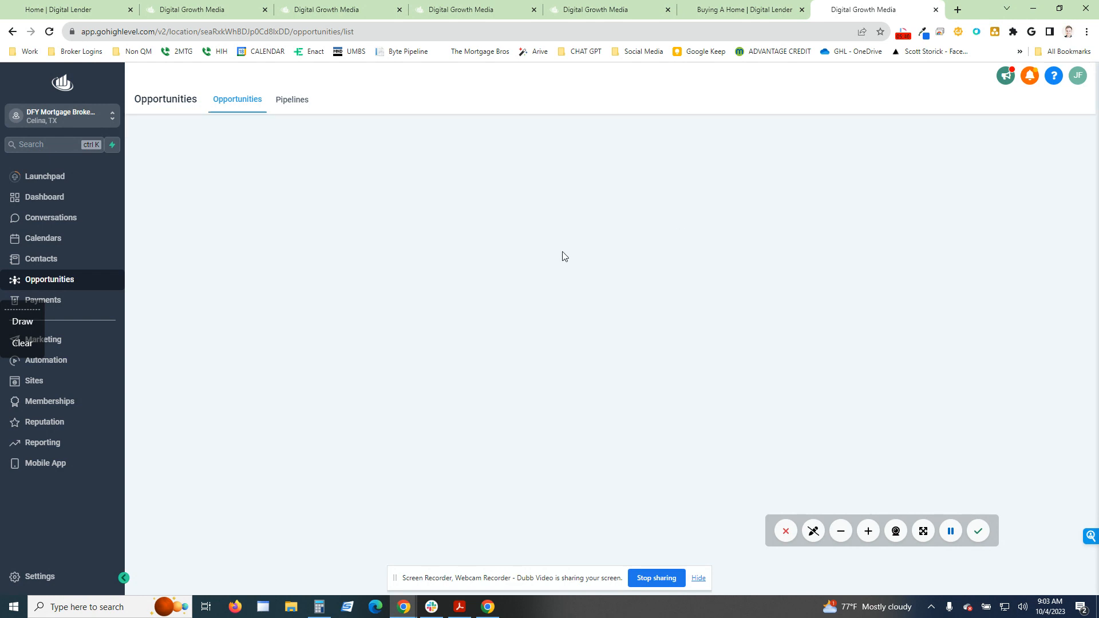
mouse_move(165, 254)
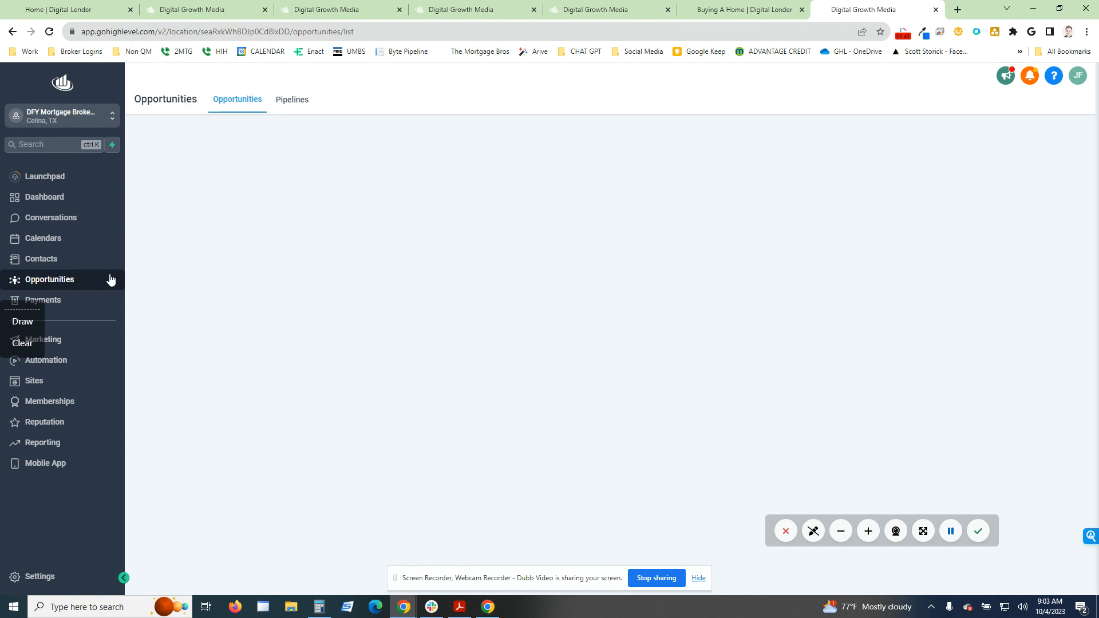
mouse_move(882, 508)
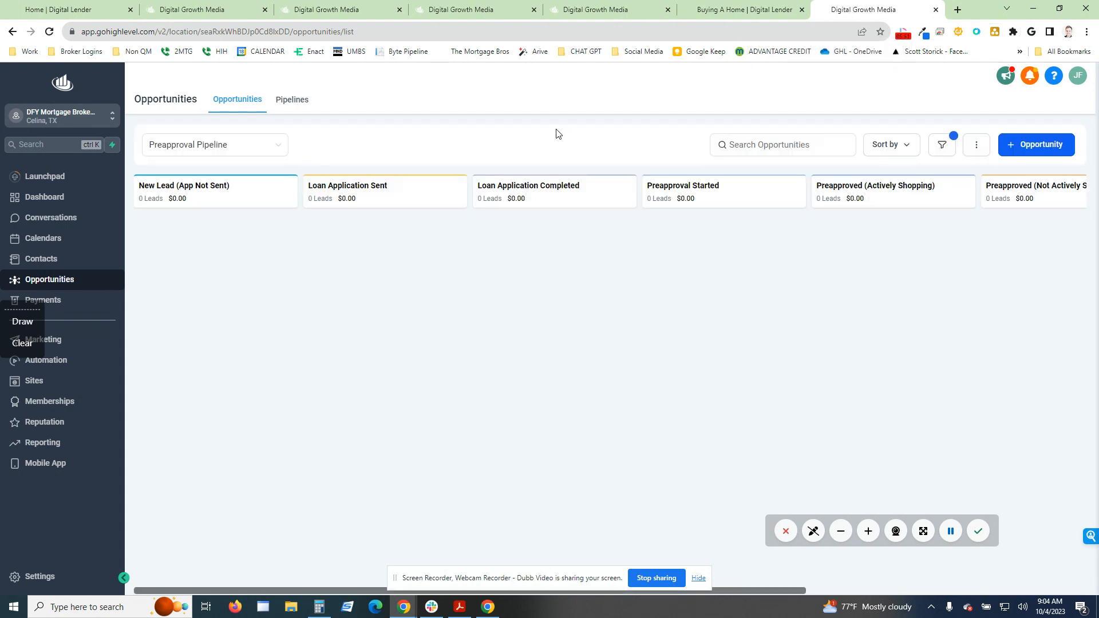
mouse_move(252, 144)
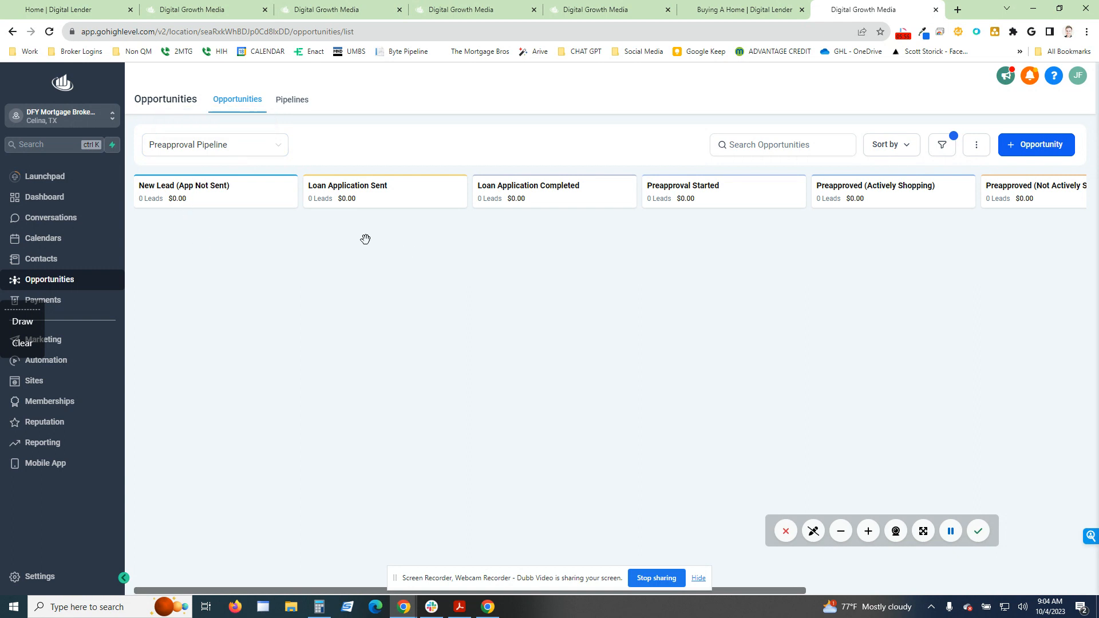
- Scroll the Preapproval Pipeline board right to see stages from New Lead through Preapproved
scroll(right, 3)
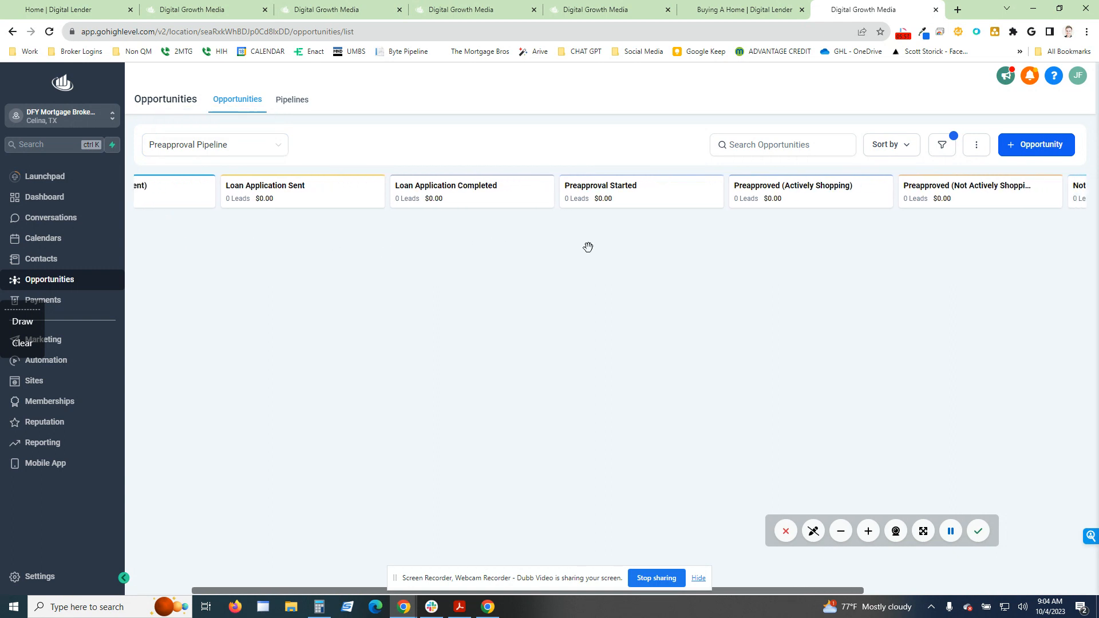
scroll(right, 3)
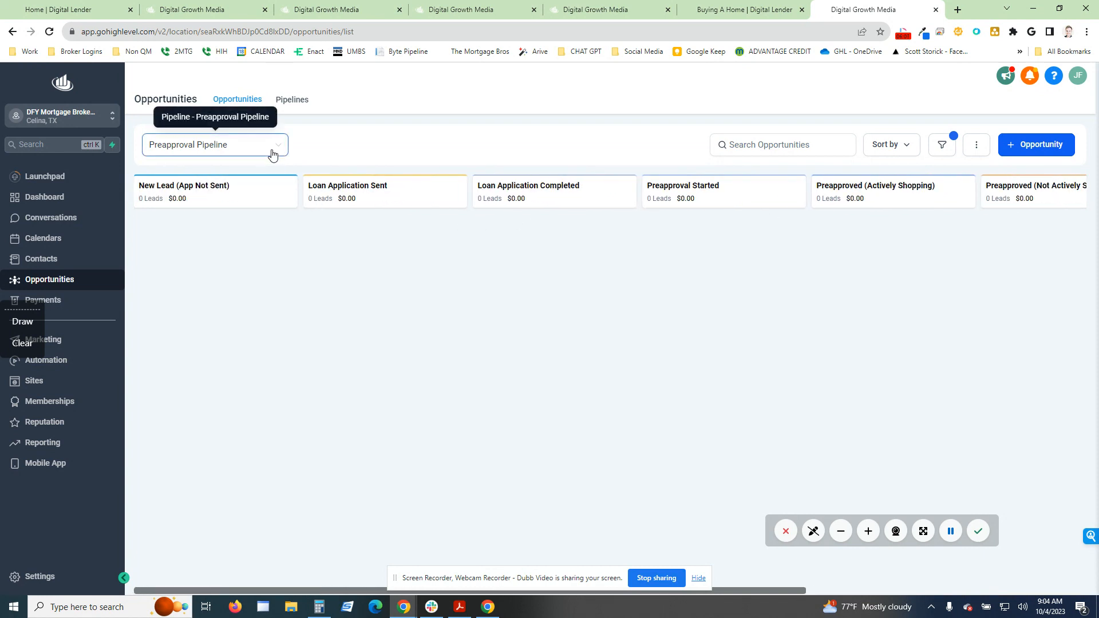
- Switch the Opportunities board to the Funded Loans pipeline and close the pipeline list
click(214, 144)
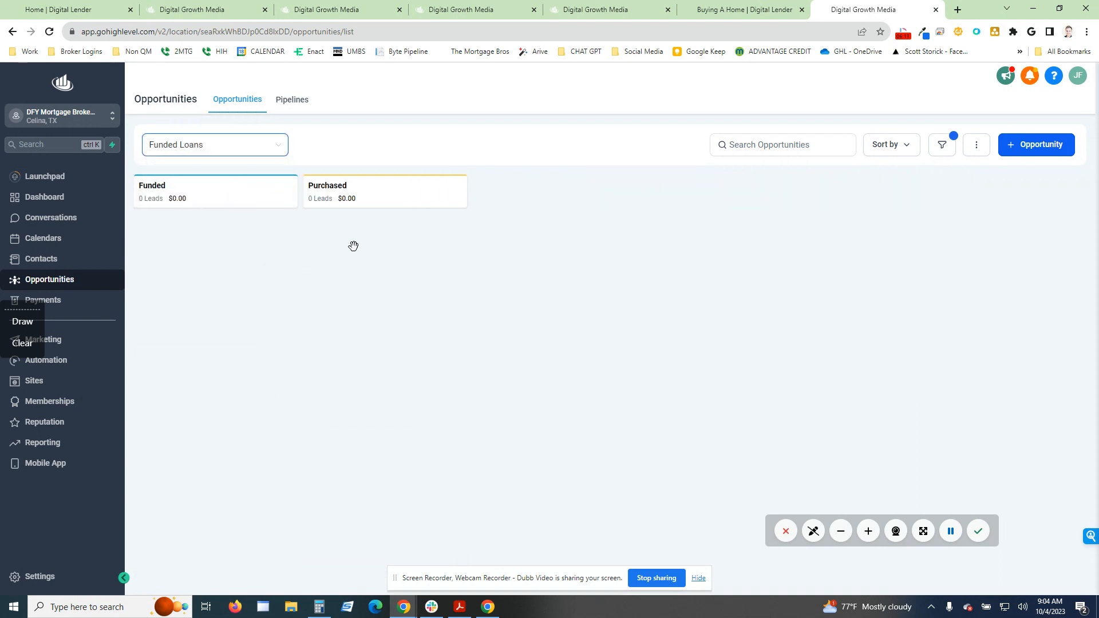
mouse_move(359, 244)
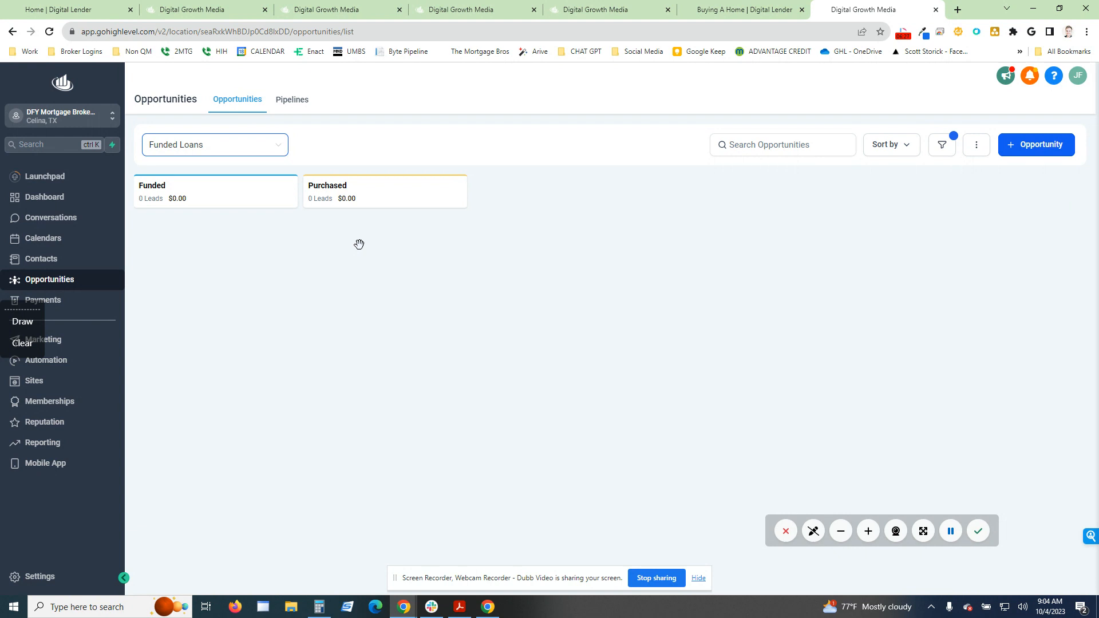
mouse_move(364, 252)
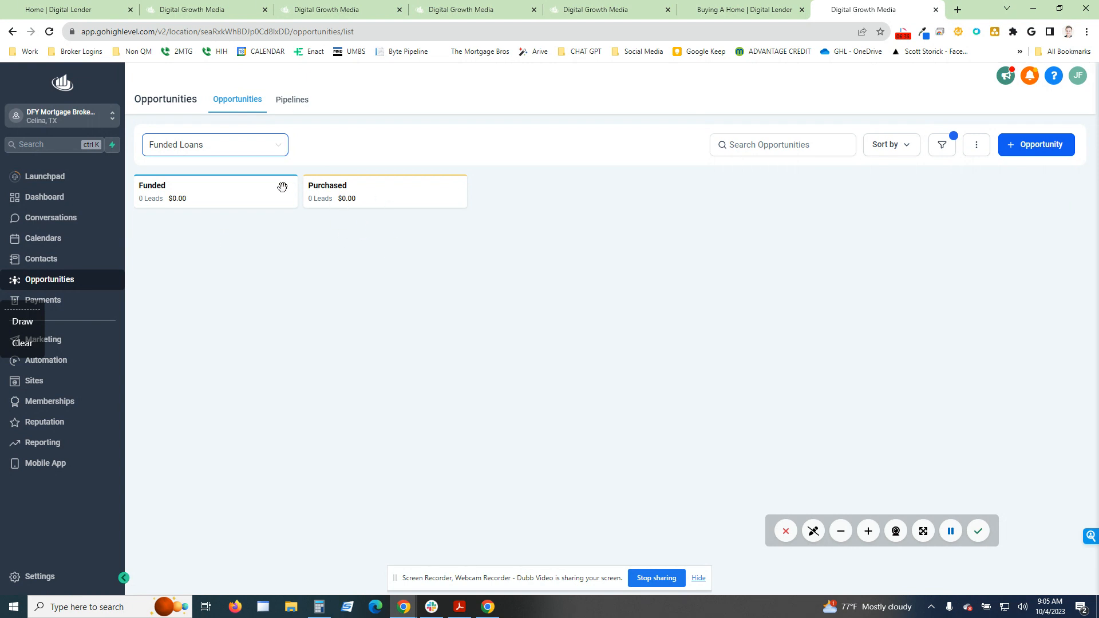
mouse_move(209, 234)
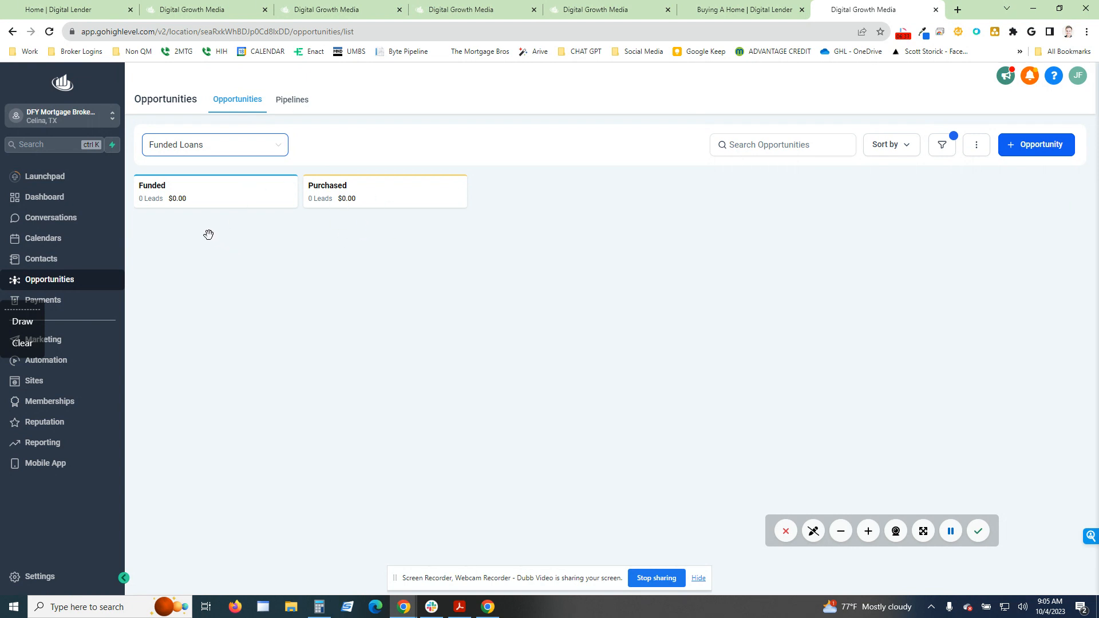
click(214, 144)
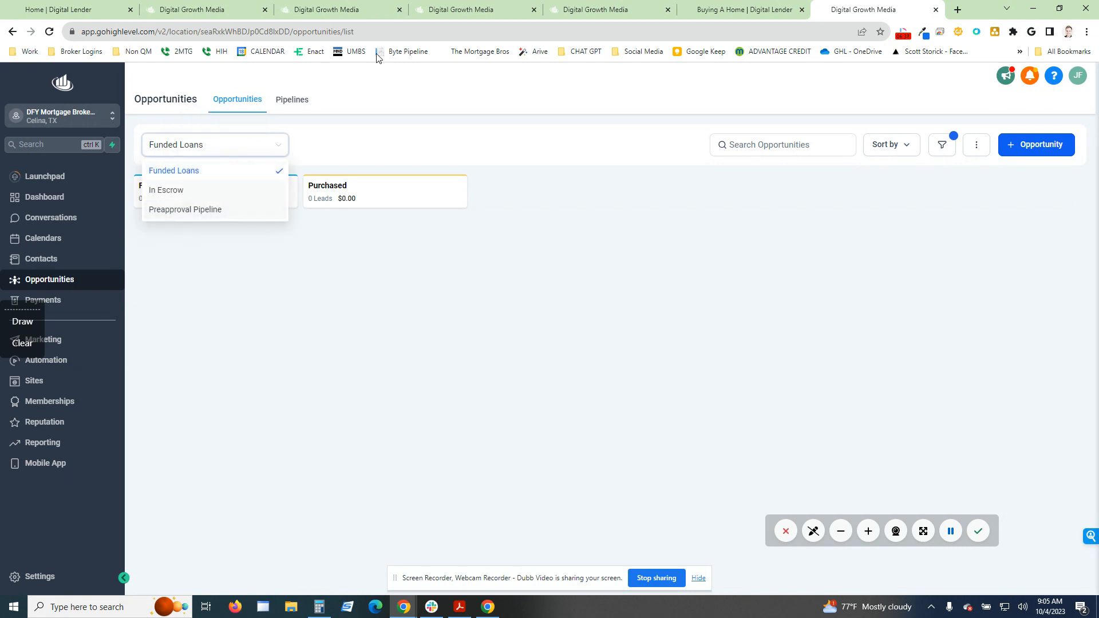
click(173, 170)
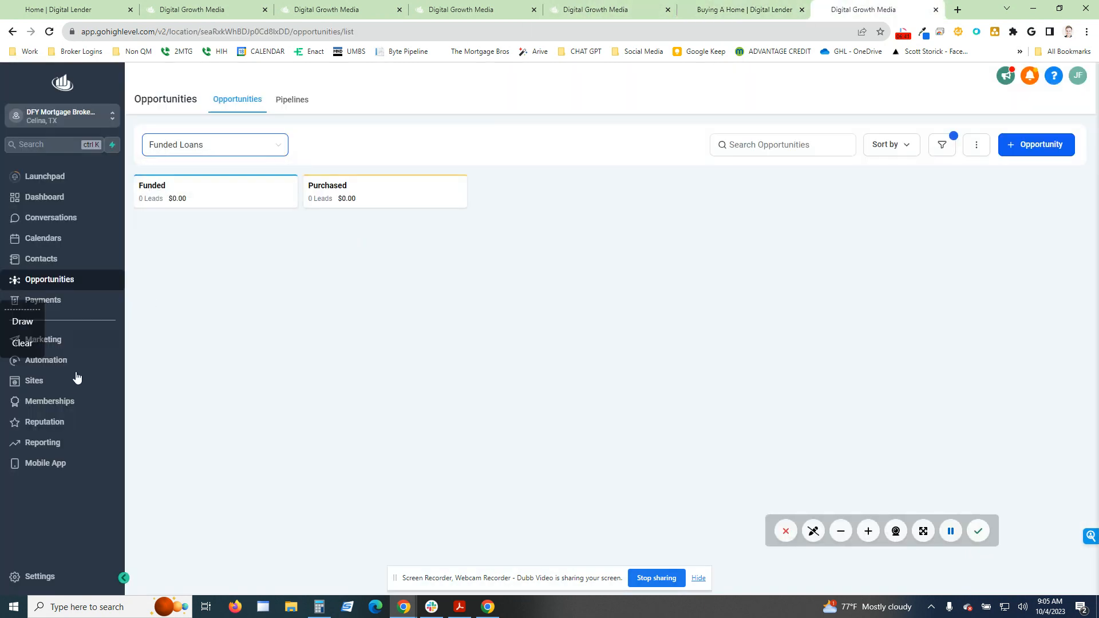
- Open Pre-Link 1/2 - New Contact Fields Check from the Preapproval Pipeline Automations folder
click(47, 360)
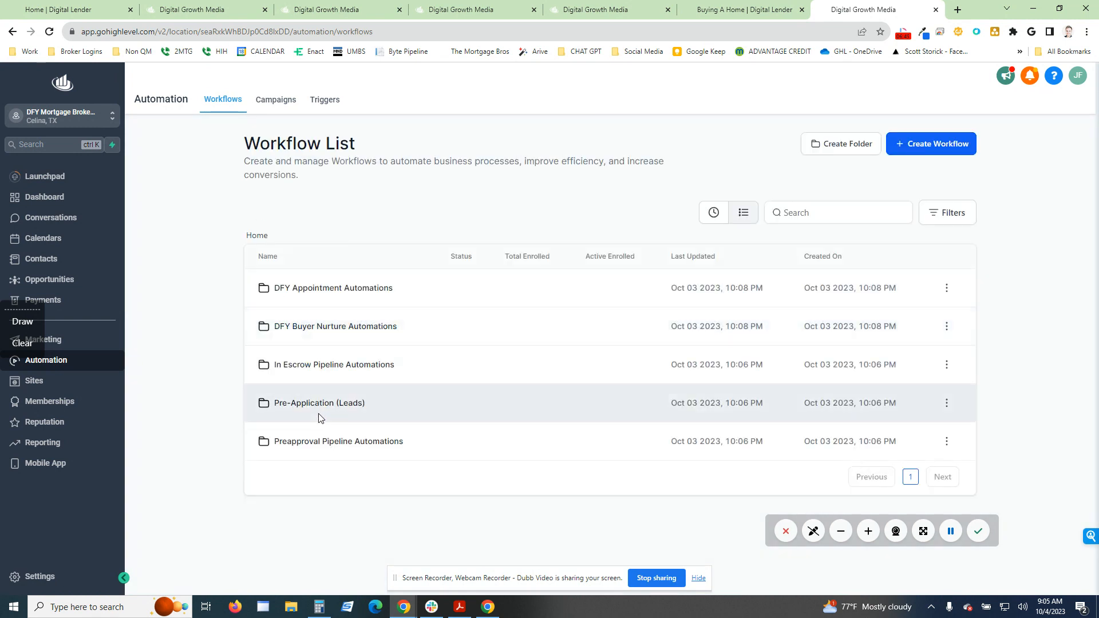
mouse_move(339, 441)
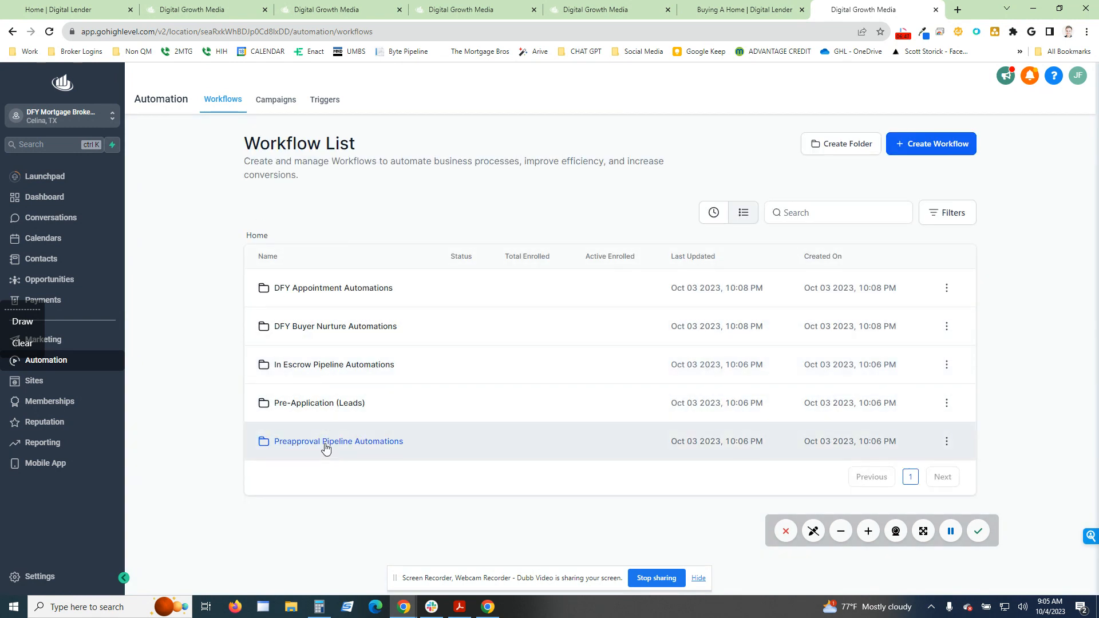
click(339, 440)
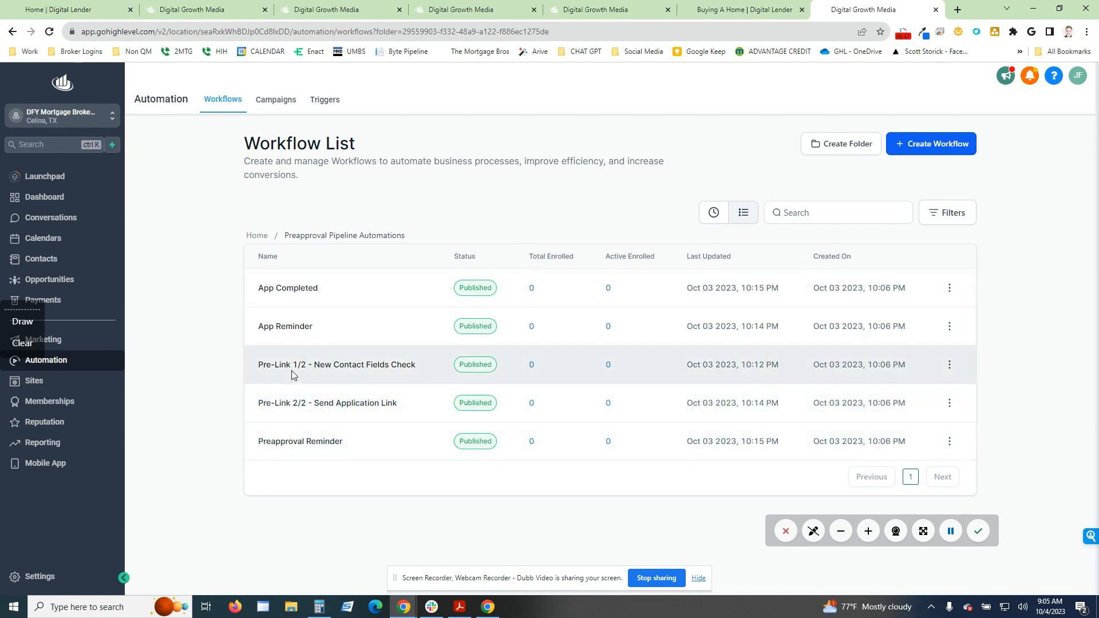
click(337, 365)
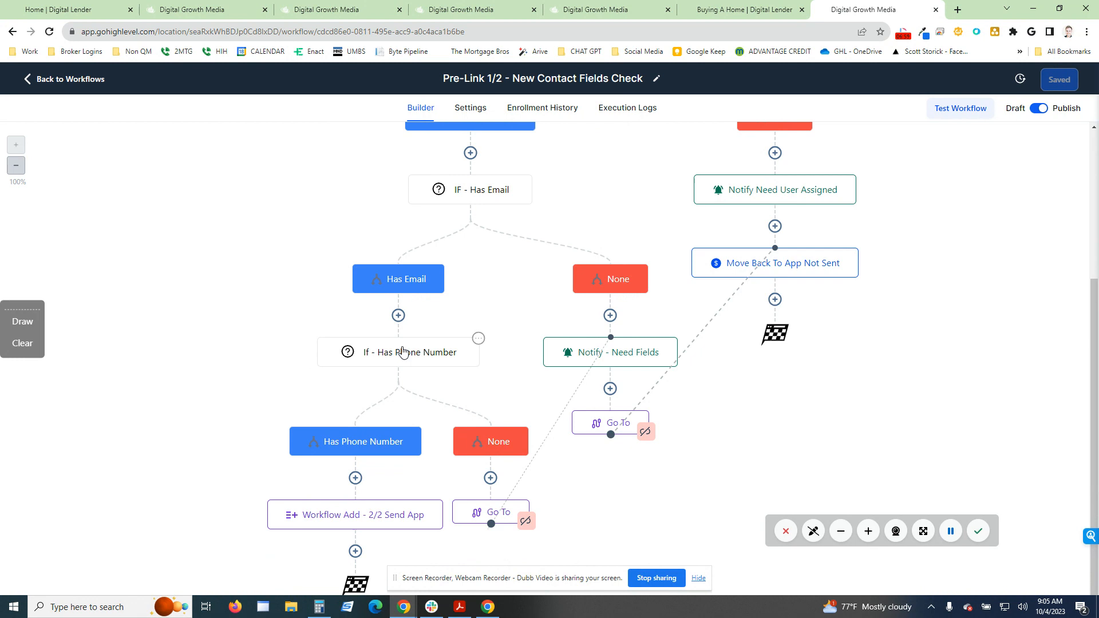
mouse_move(443, 458)
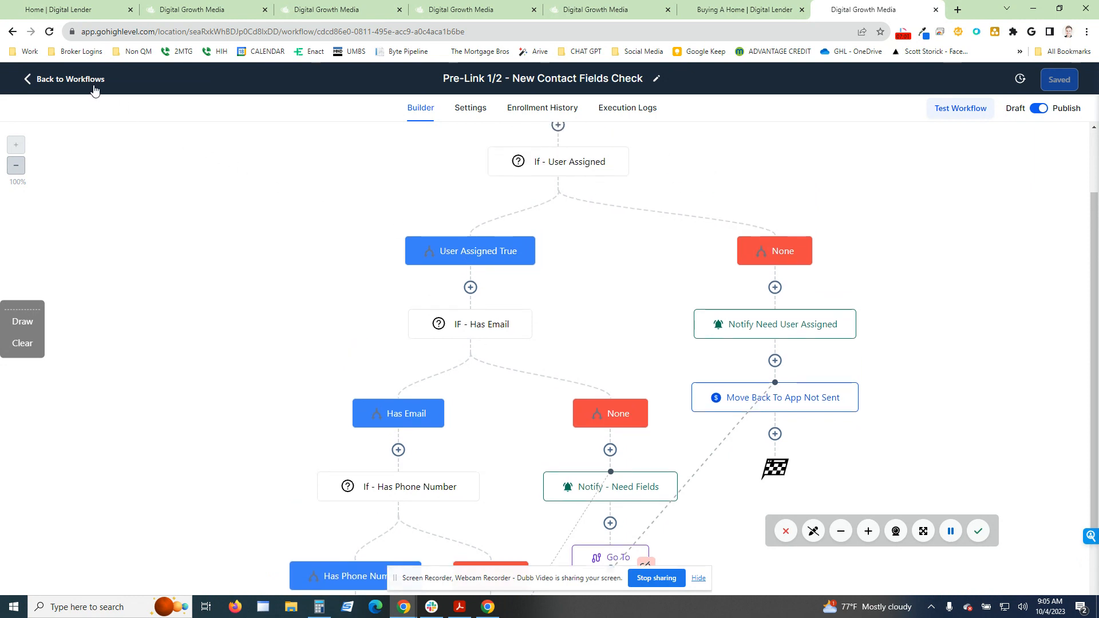
- Open Pre-Link 2/2 - Send Application Link and inspect its Add To Workflow step (App Reminder)
click(69, 78)
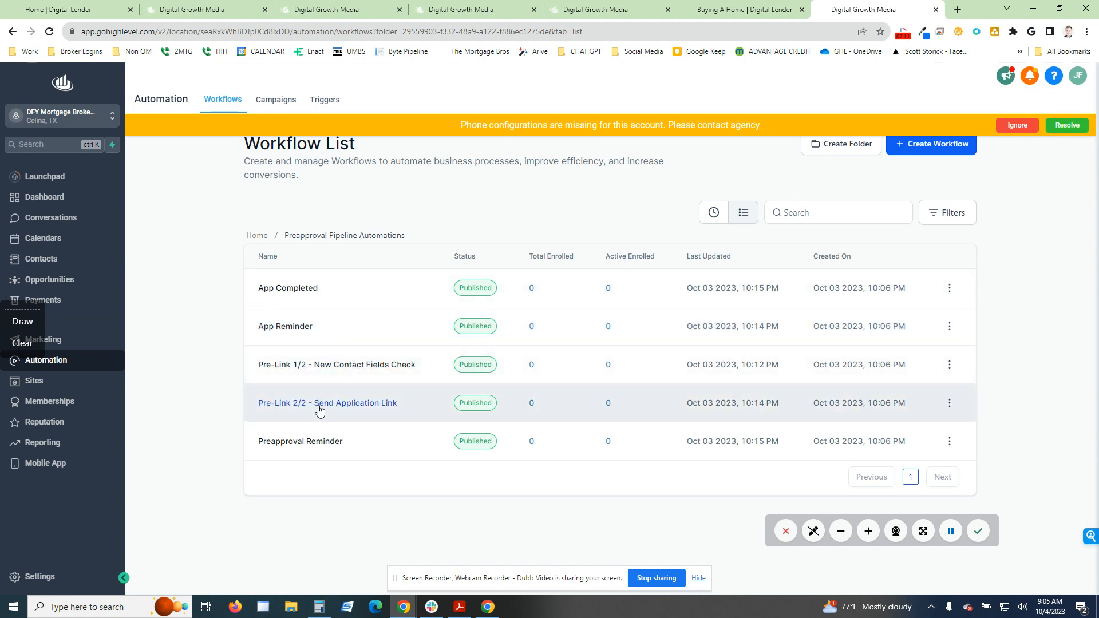
click(327, 402)
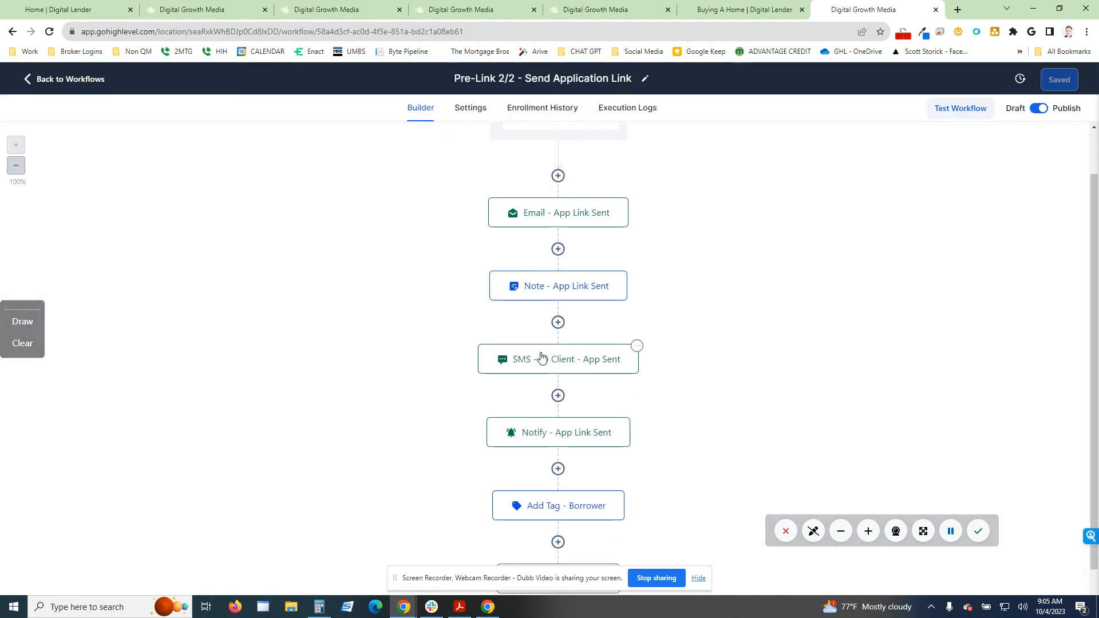
scroll(down, 3)
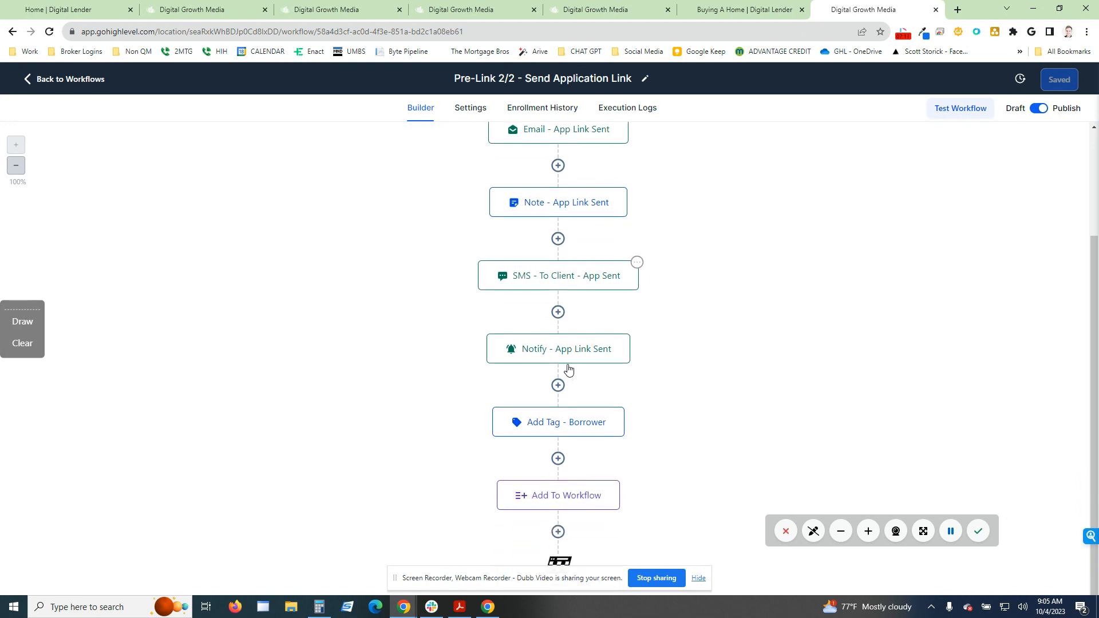
scroll(down, 3)
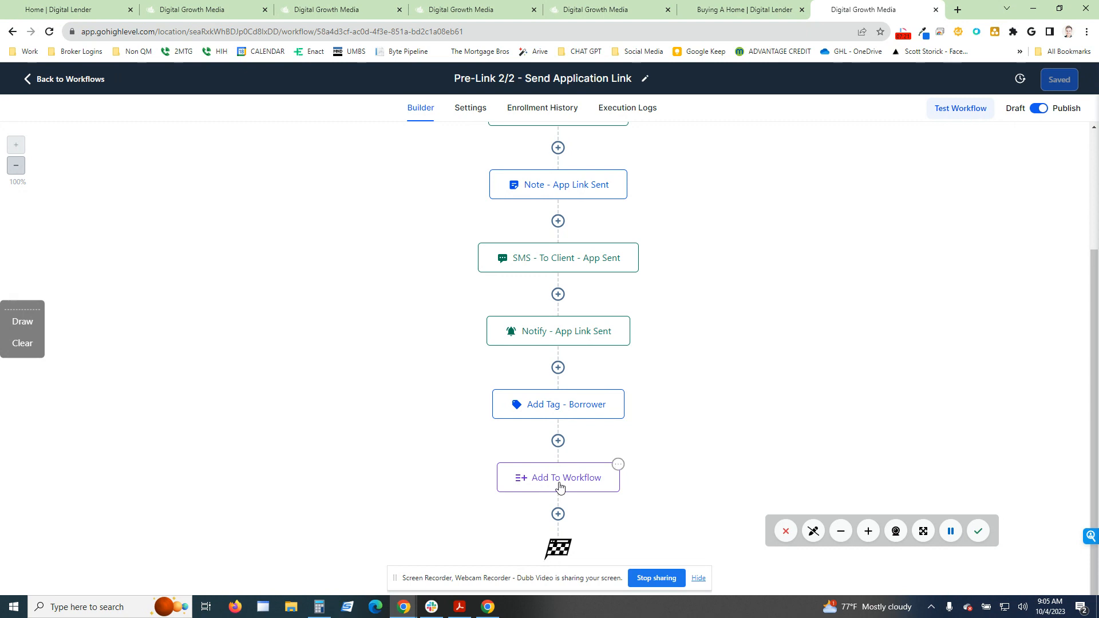
click(559, 478)
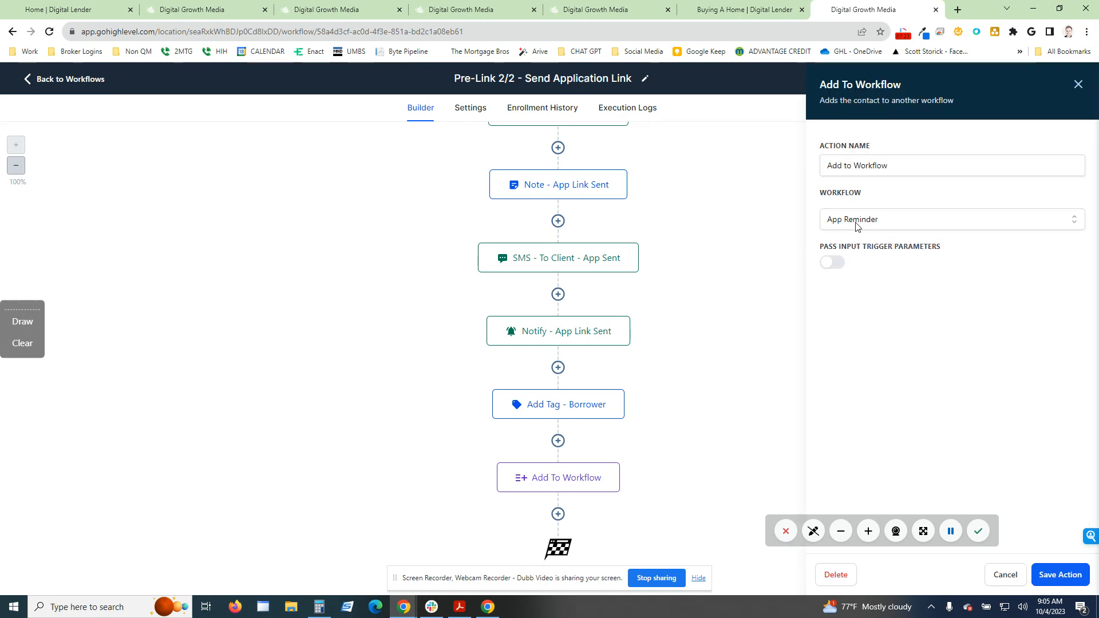
click(1059, 574)
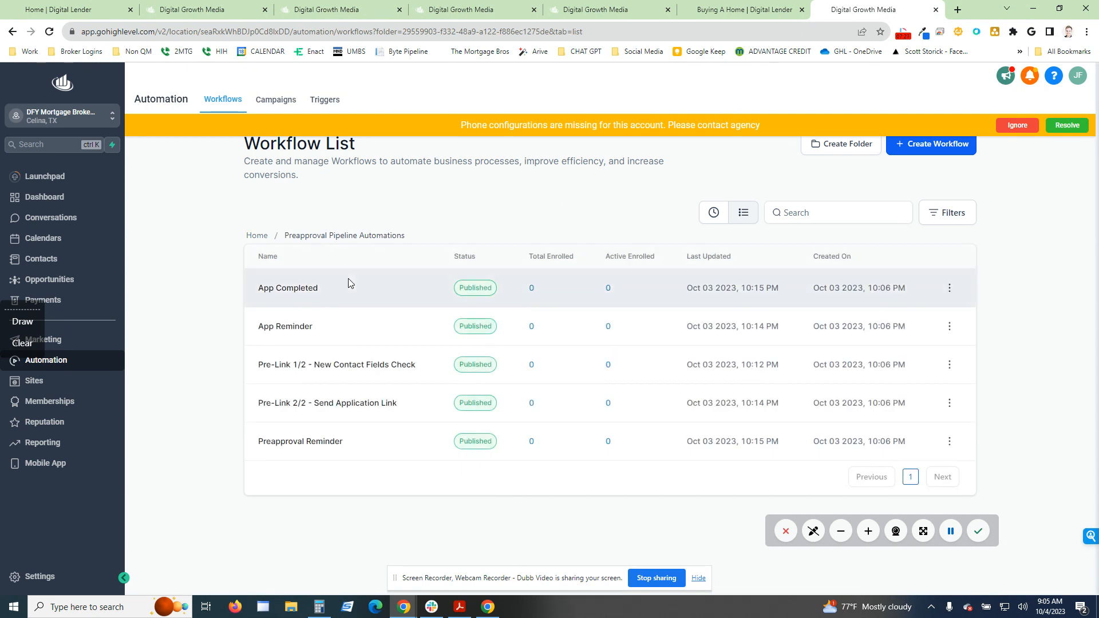
mouse_move(382, 315)
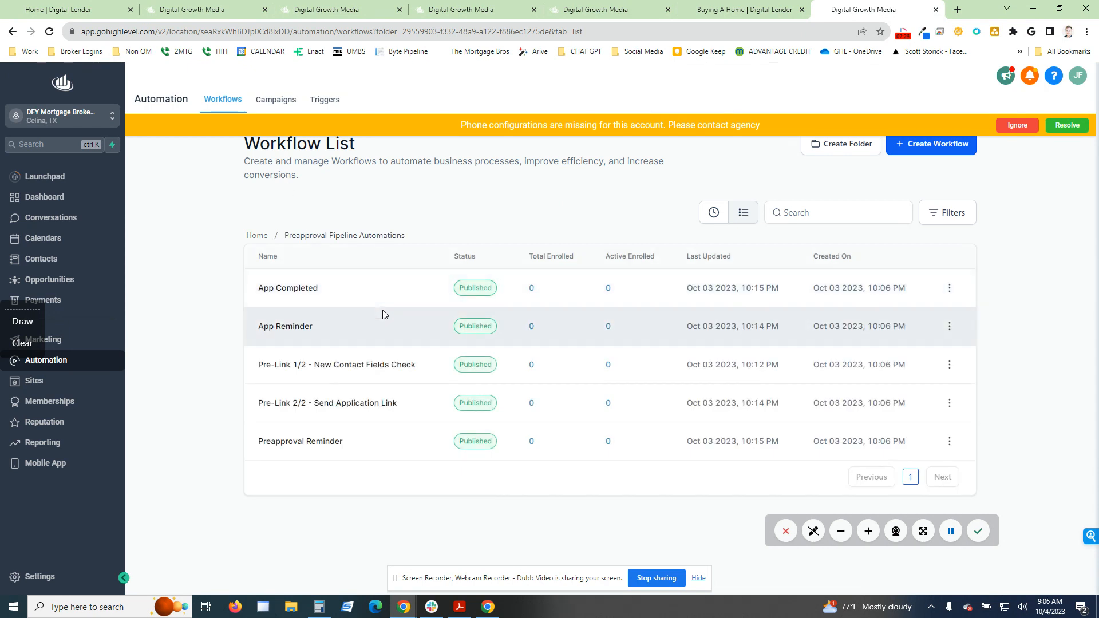
click(285, 326)
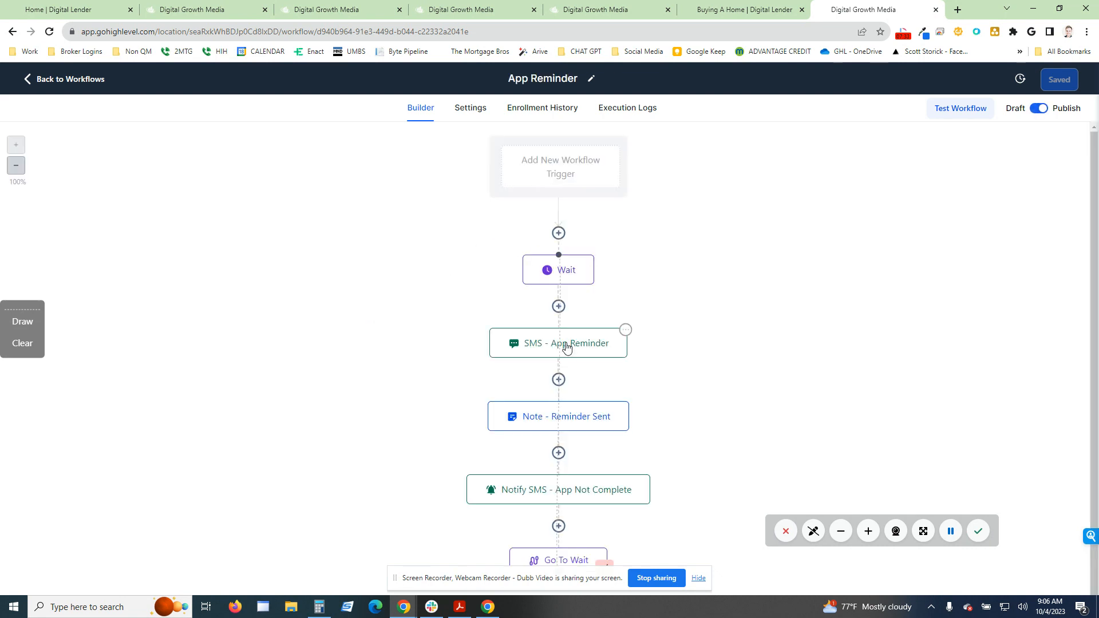
click(558, 344)
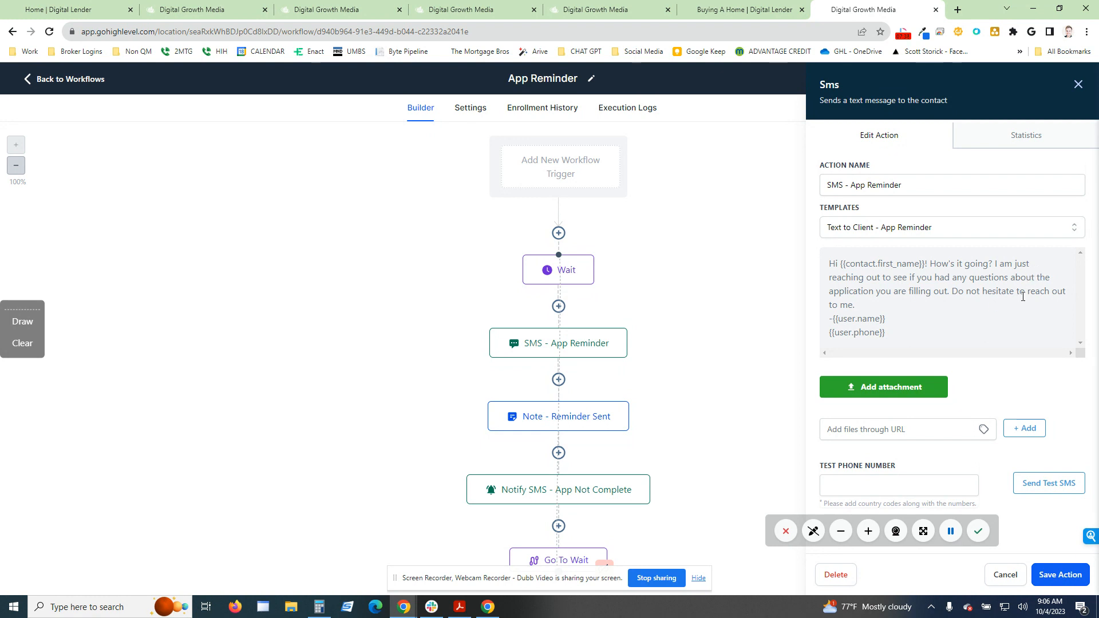
click(1059, 575)
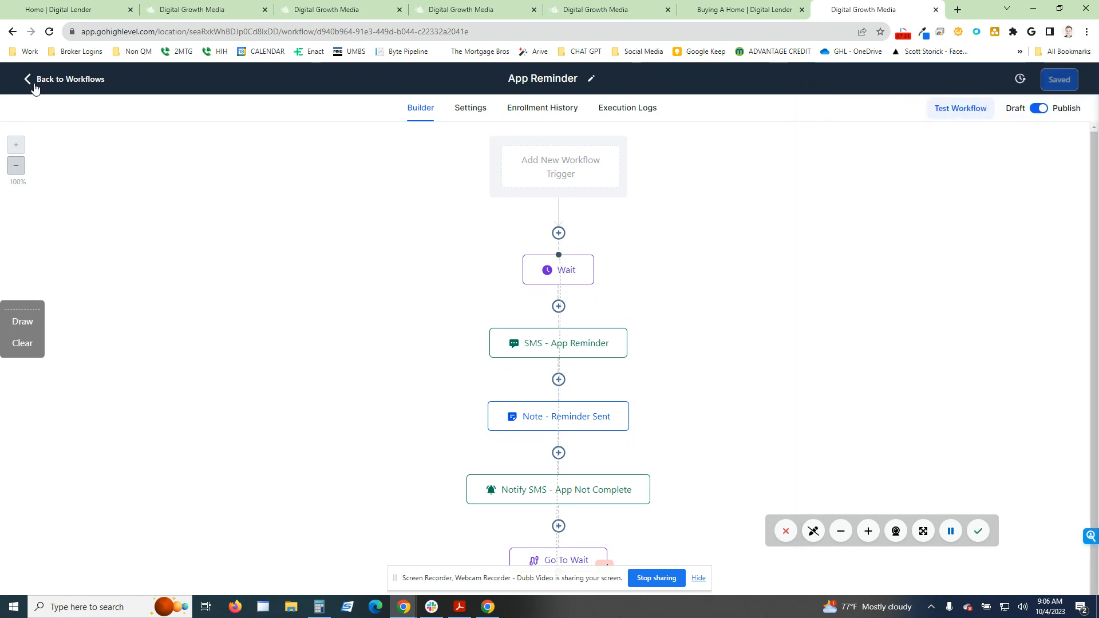
click(70, 79)
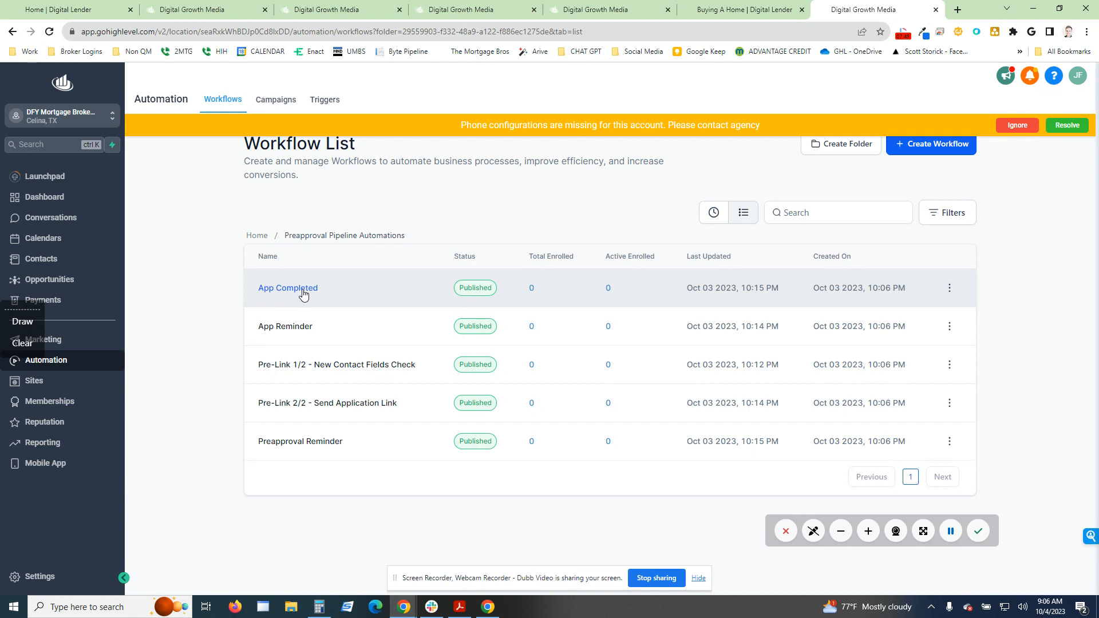
- Open App Completed and inspect its Add To Workflow step sending contacts to Preapproval Reminder
click(288, 288)
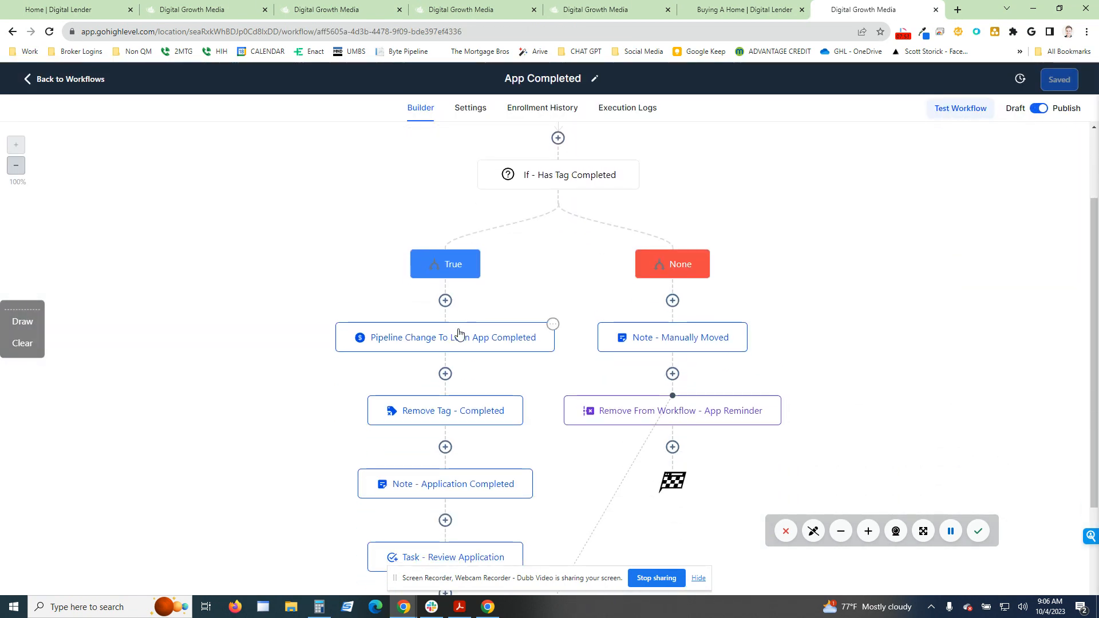
scroll(down, 3)
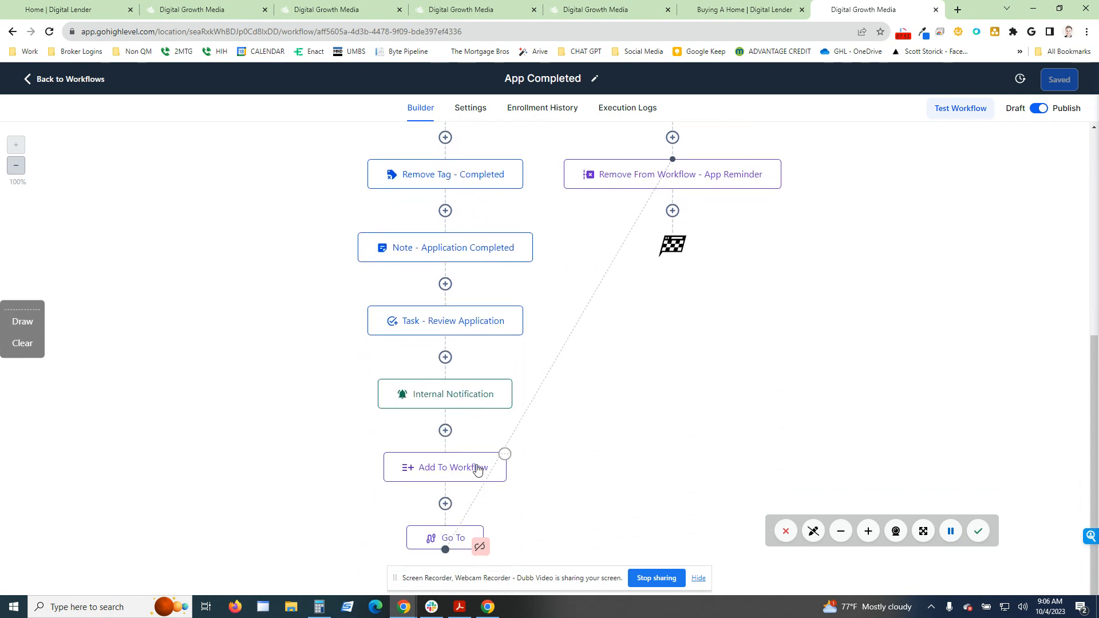
click(444, 467)
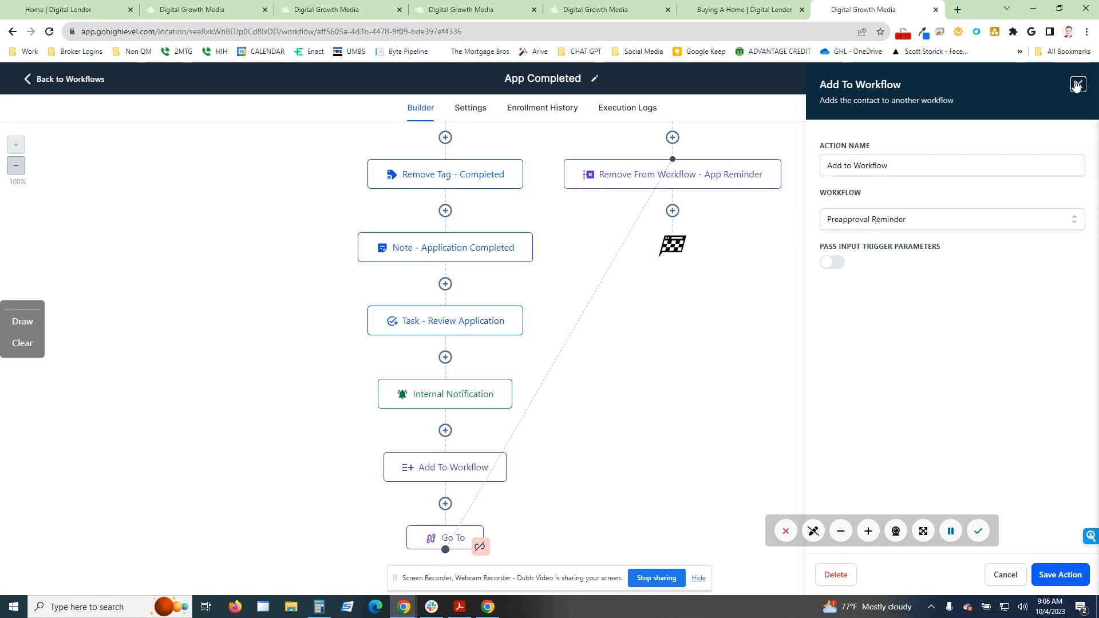
click(1059, 574)
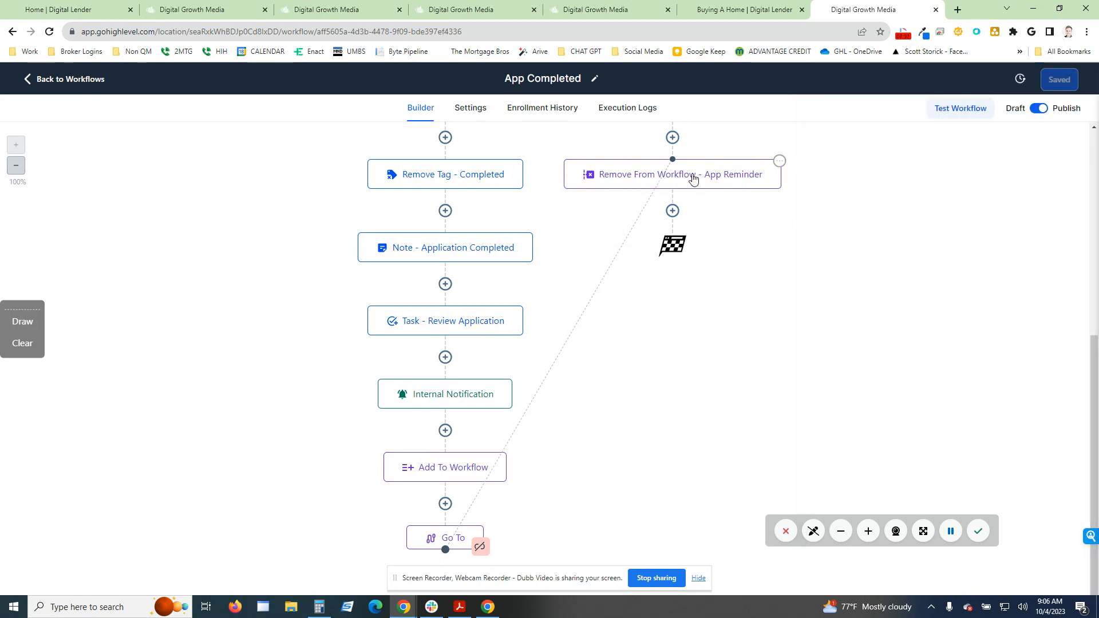
scroll(down, 3)
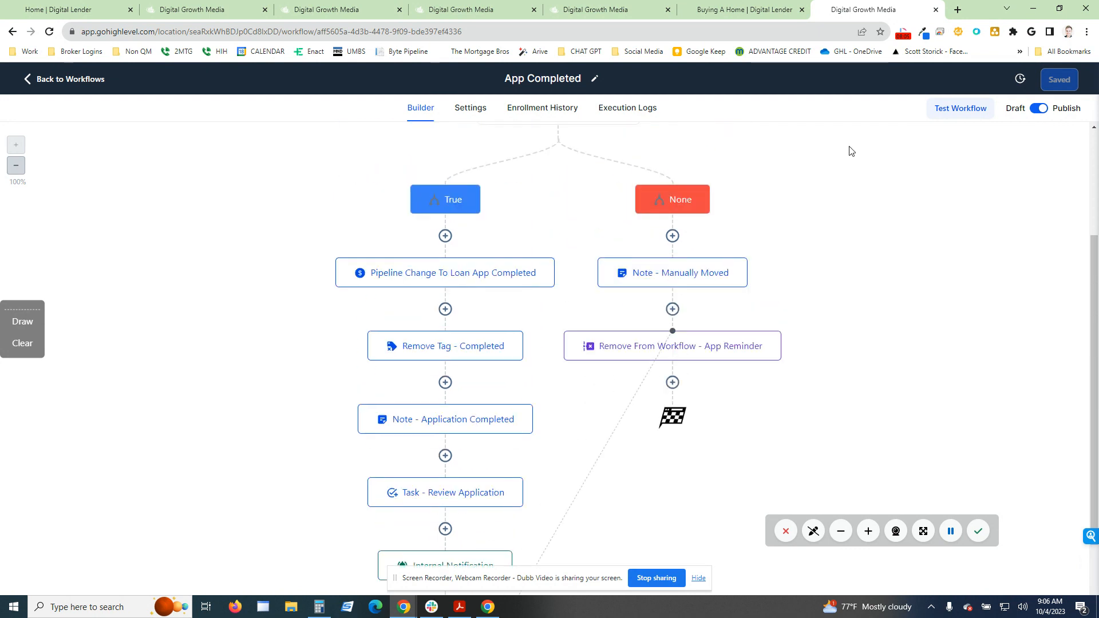
mouse_move(568, 314)
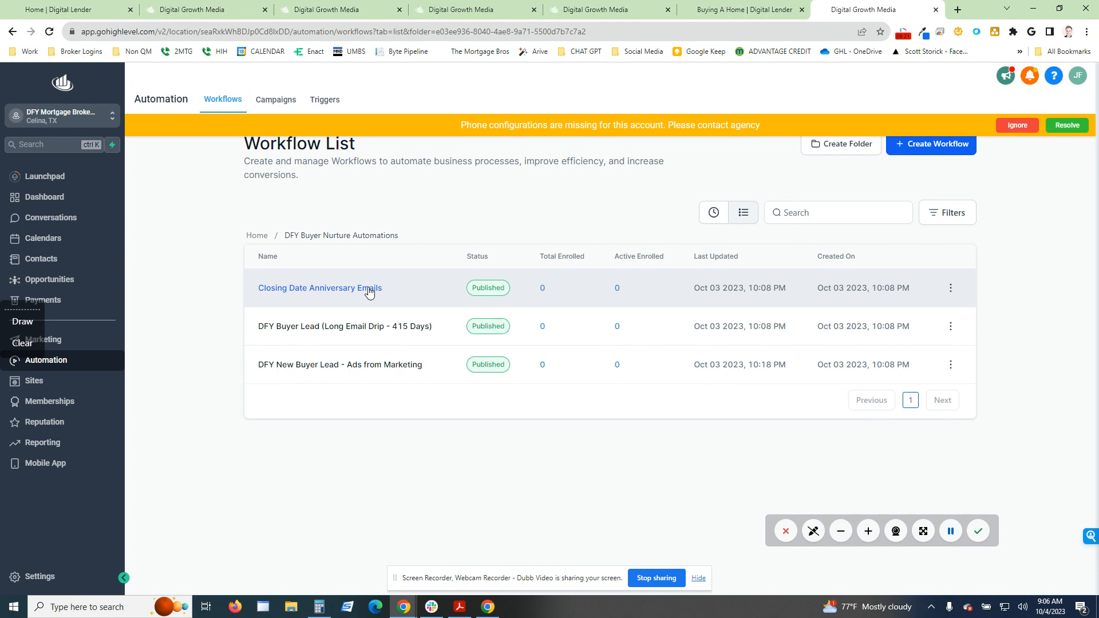
- View the DFY Buyer Lead (Long Email Drip - 415 Days) workflow, then return to the folder list
click(318, 288)
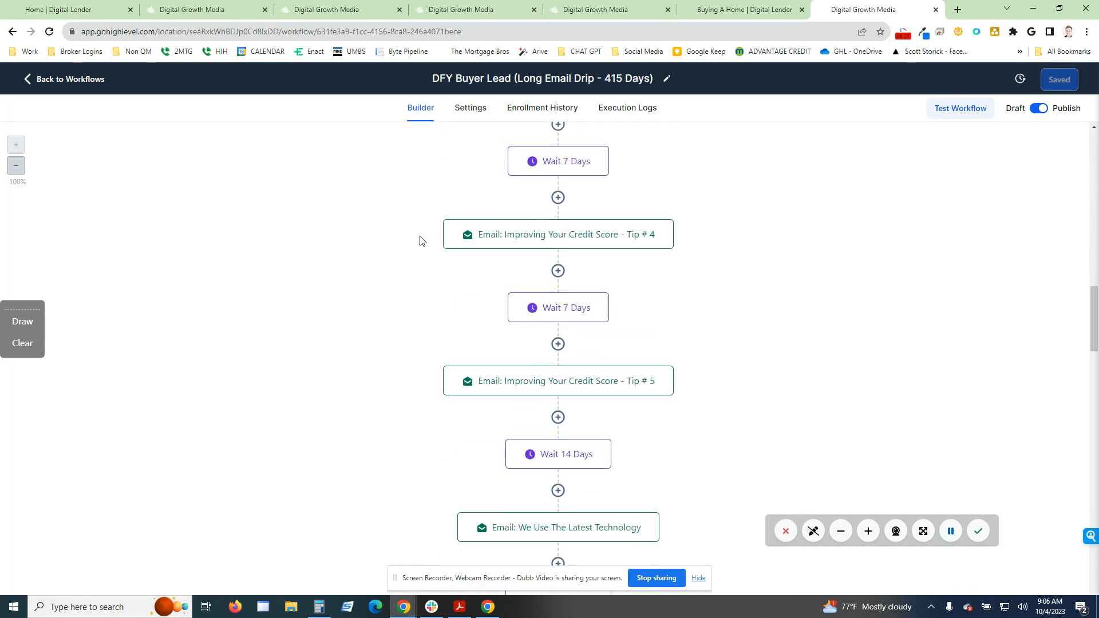
click(69, 78)
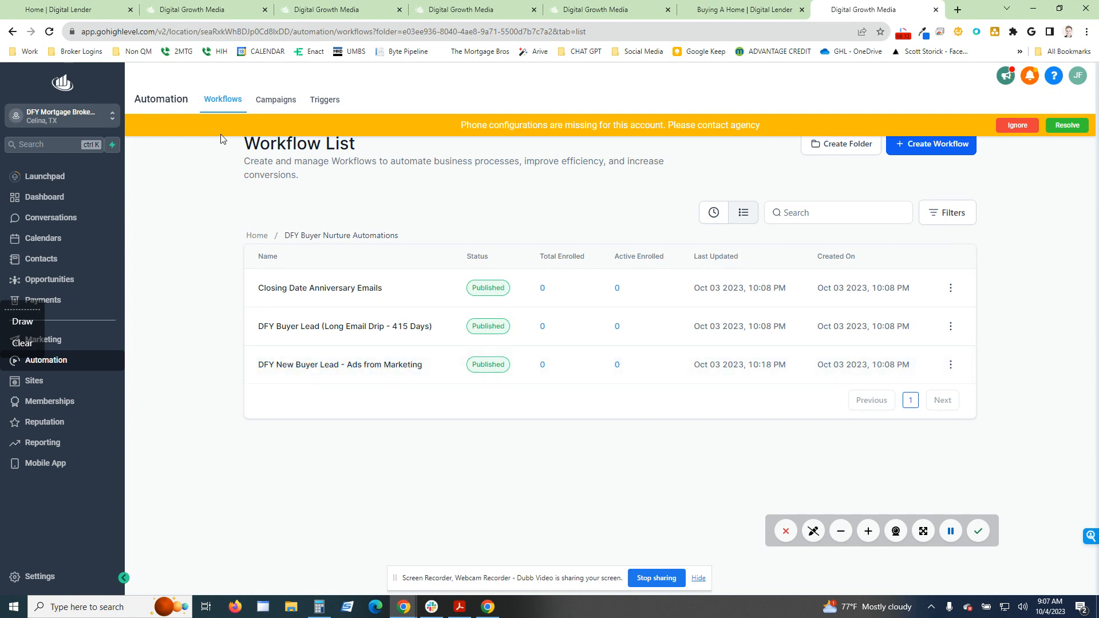
- Return to the root workflow list via the Home breadcrumb
click(256, 235)
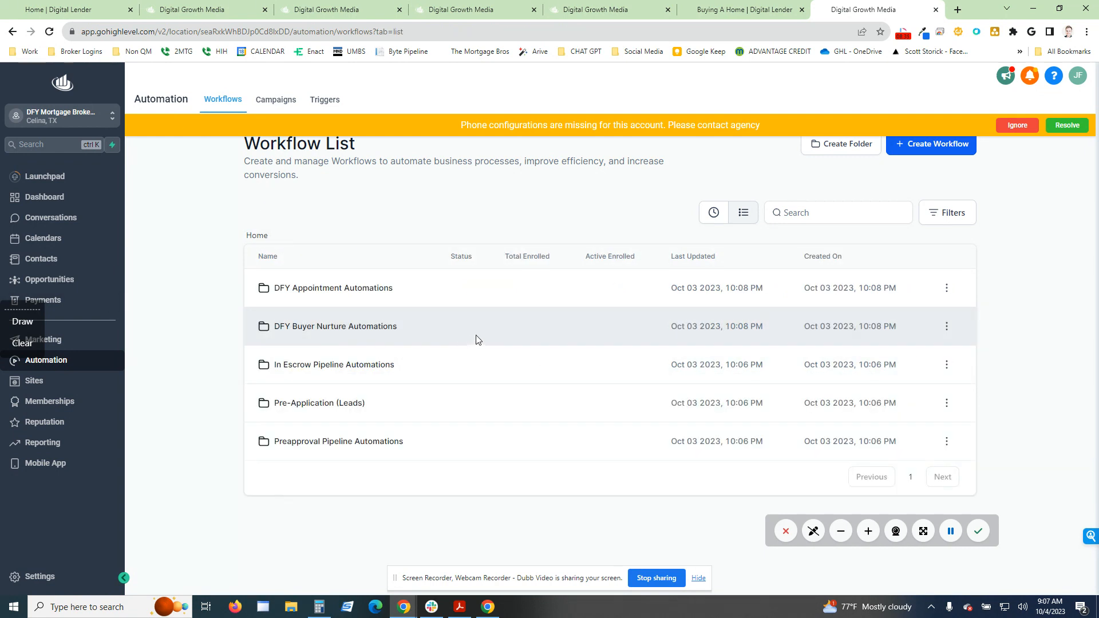
mouse_move(378, 461)
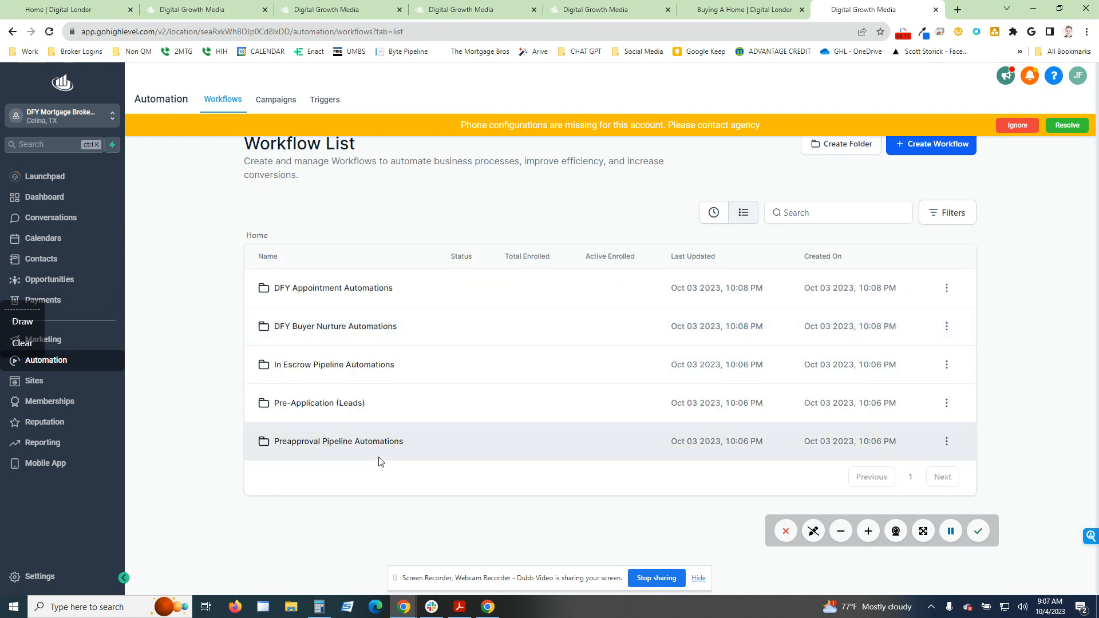
mouse_move(769, 497)
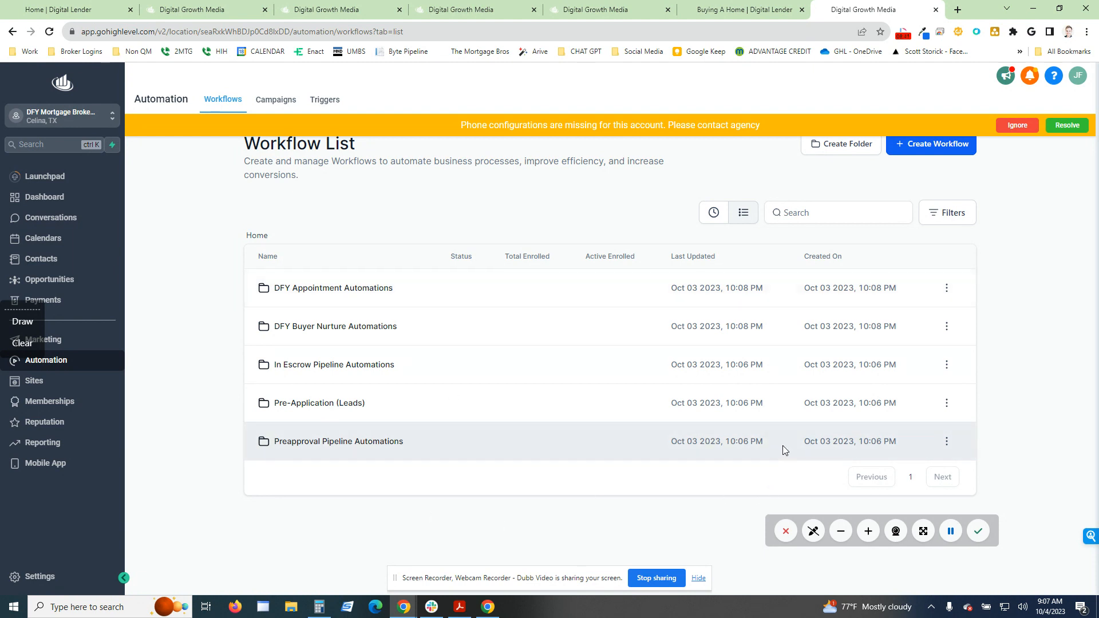
mouse_move(780, 460)
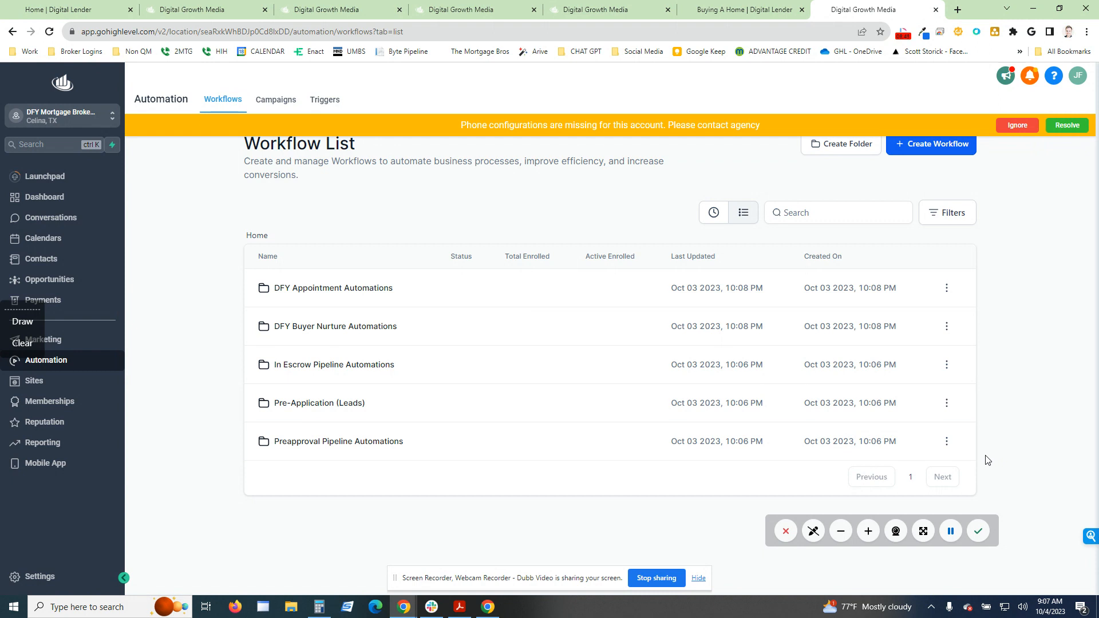
mouse_move(990, 528)
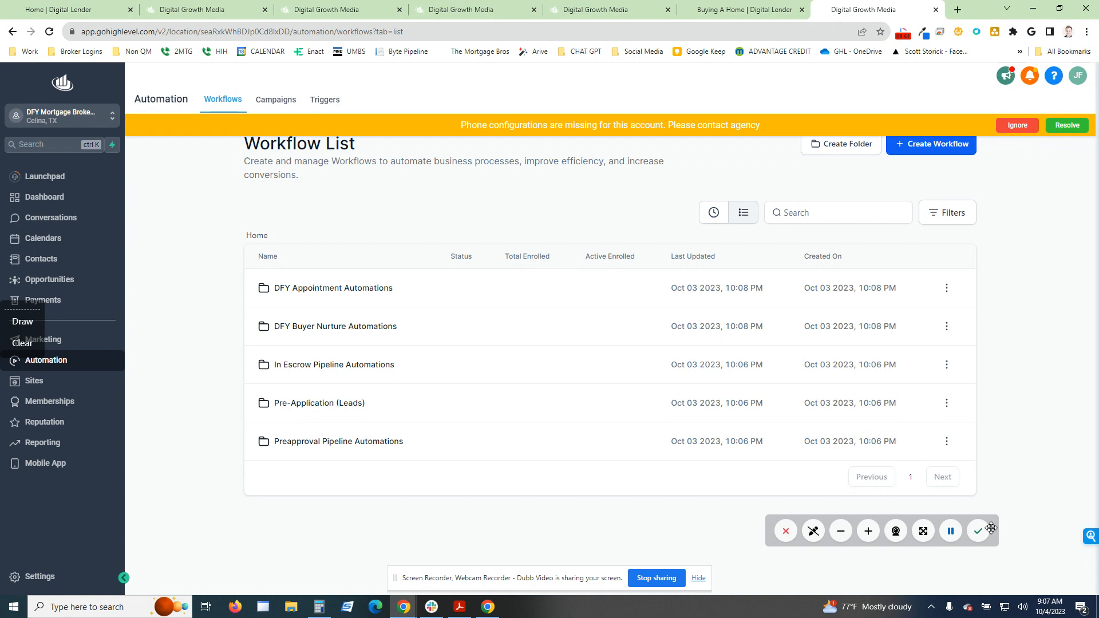